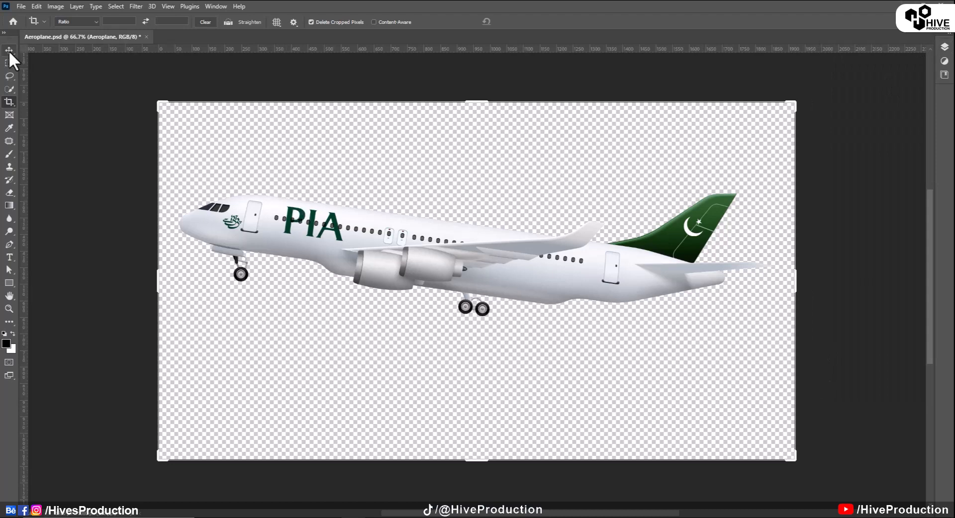
# - Show the airplane file's layer list and toggle BackWheel2 visibility off and back on
pyautogui.click(9, 49)
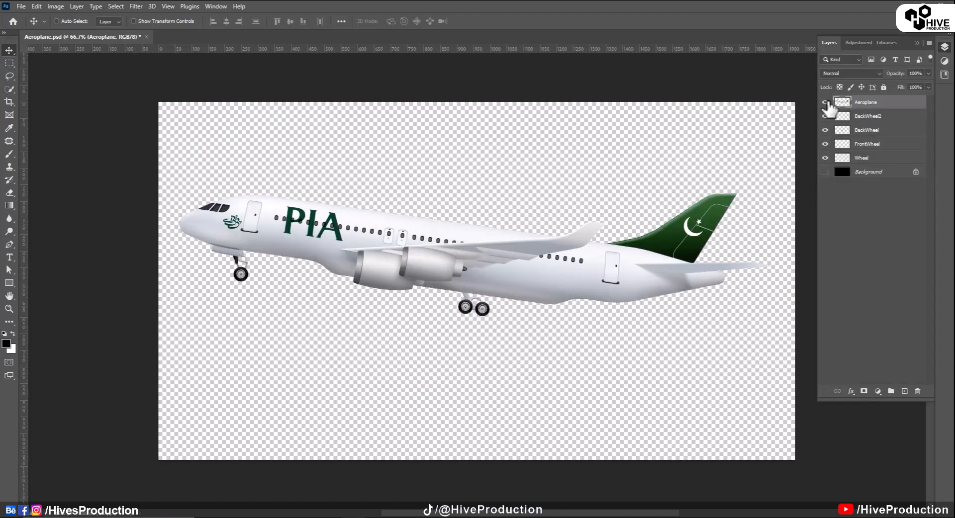
pyautogui.click(826, 115)
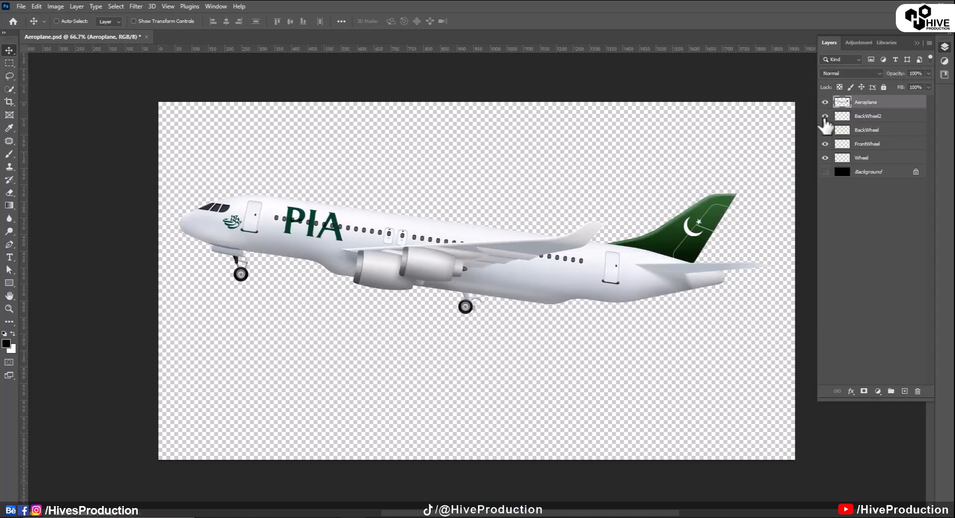
pyautogui.click(826, 117)
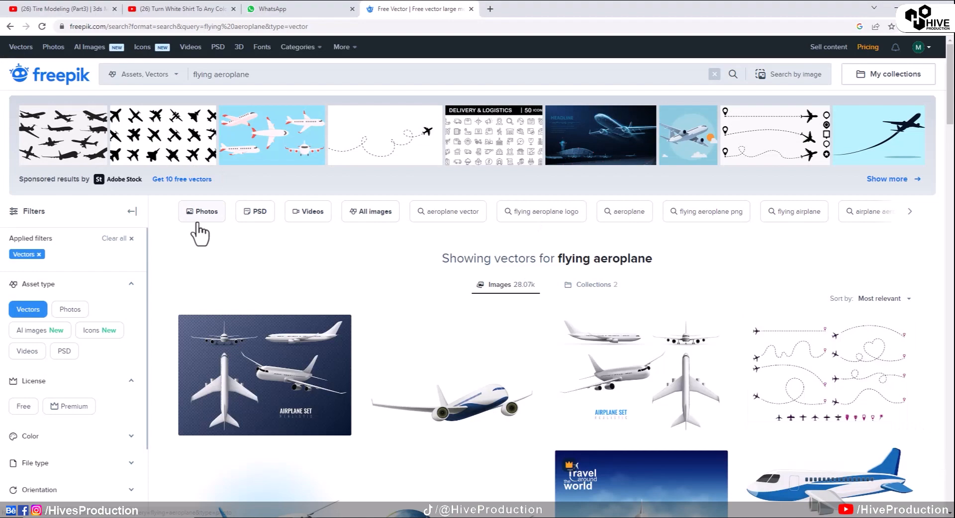
pyautogui.scroll(-3)
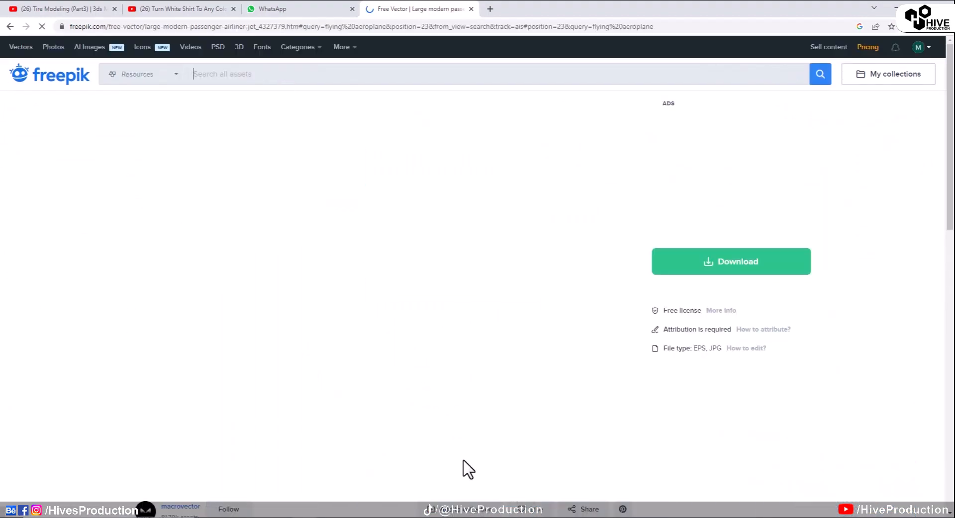
pyautogui.press('alt+tab')
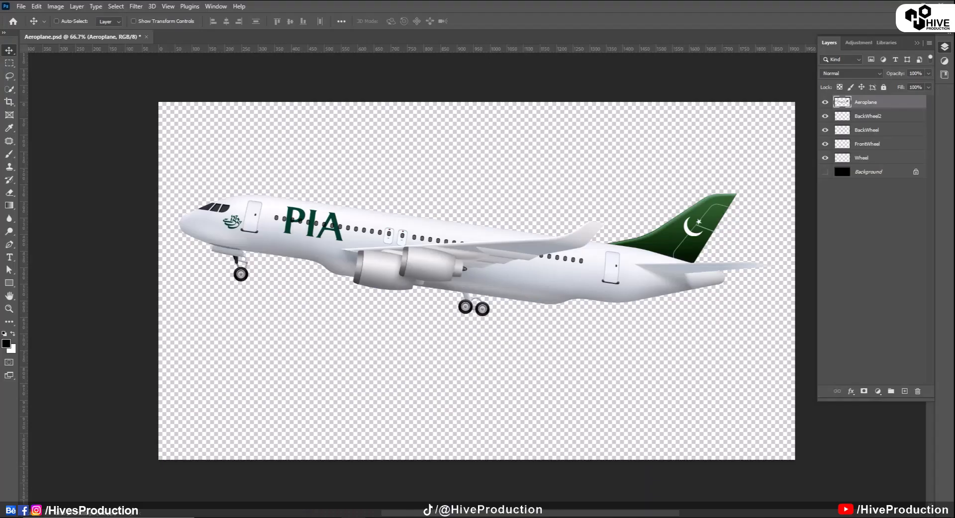
# - Play the finished takeoff animation in the camera composition, then stop the preview
pyautogui.click(826, 116)
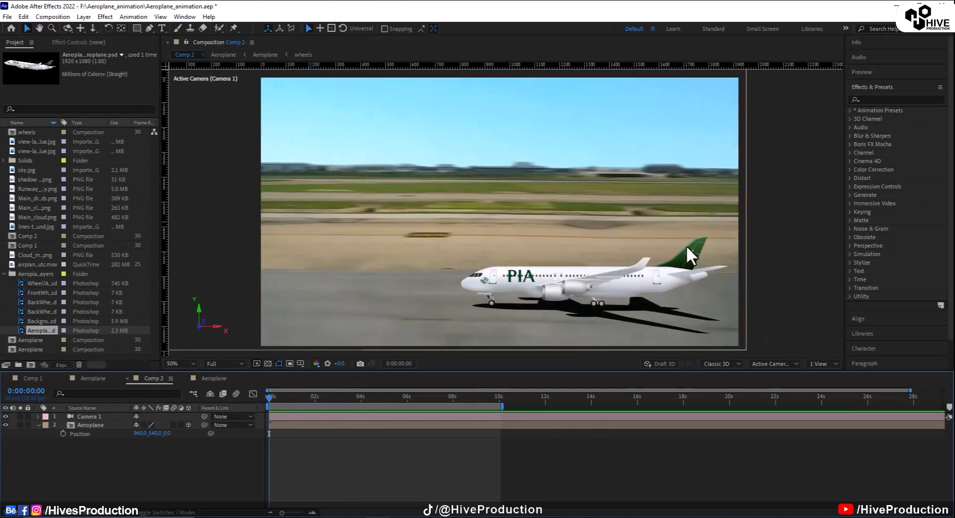
pyautogui.click(291, 397)
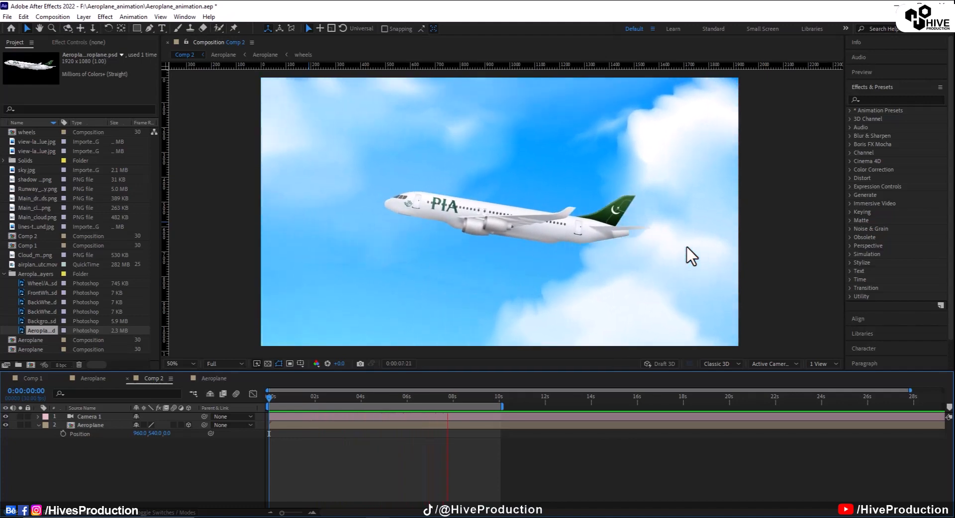
pyautogui.click(474, 396)
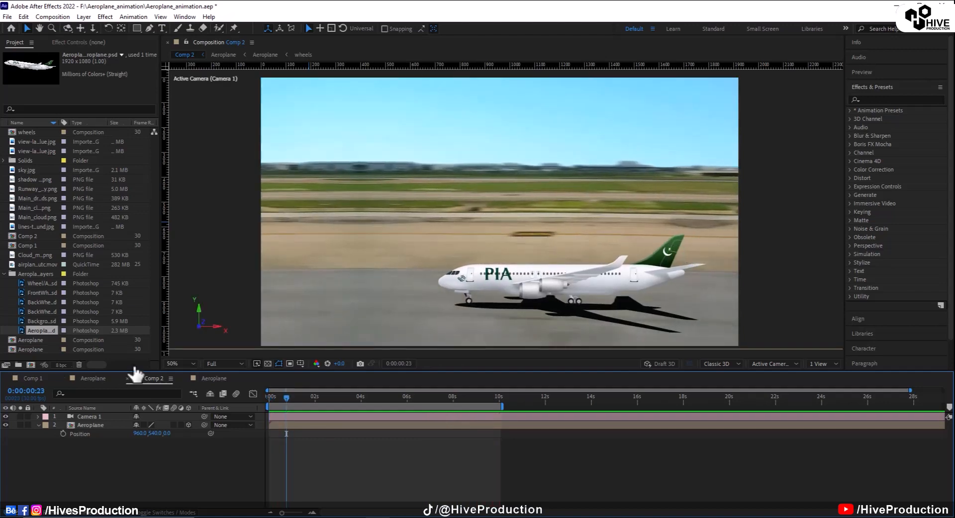
pyautogui.moveTo(9, 17)
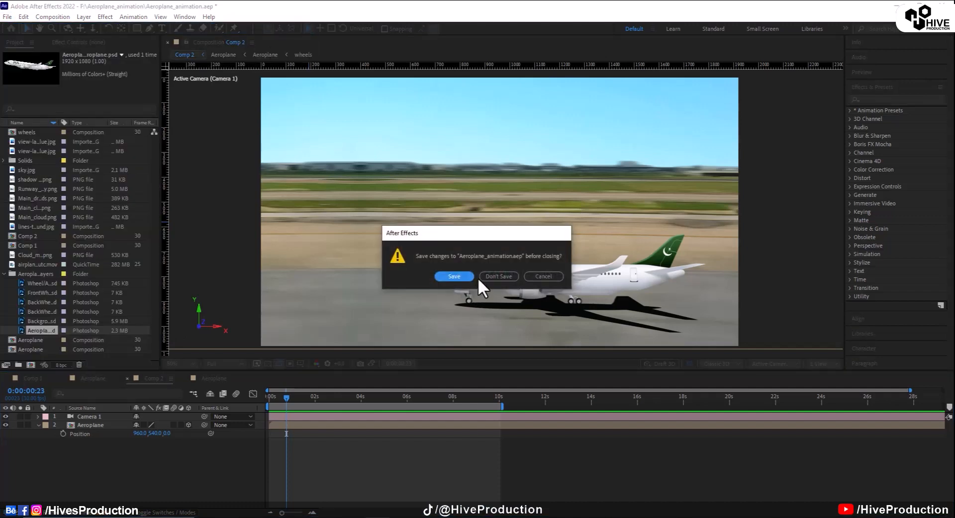
# - Discard the old project and create Comp 1 at 8840 × 3160
pyautogui.click(497, 277)
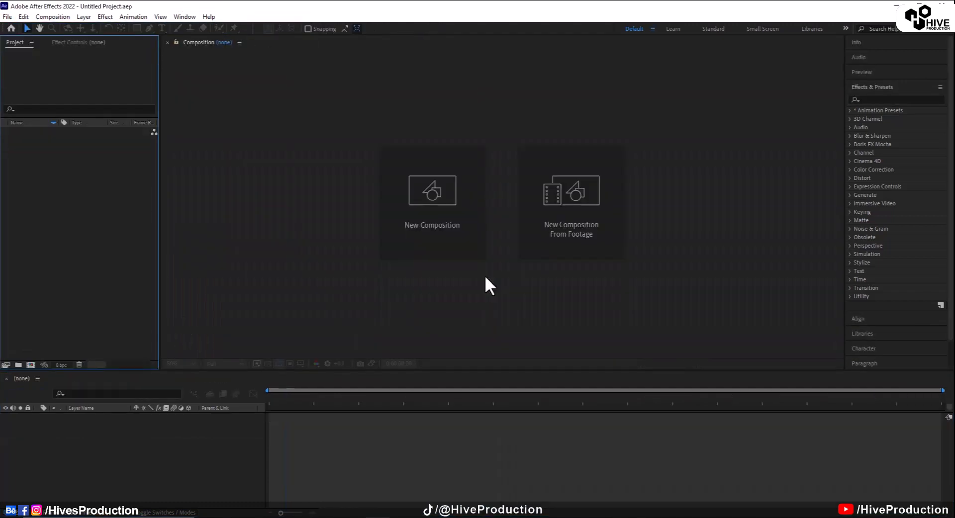
pyautogui.click(432, 192)
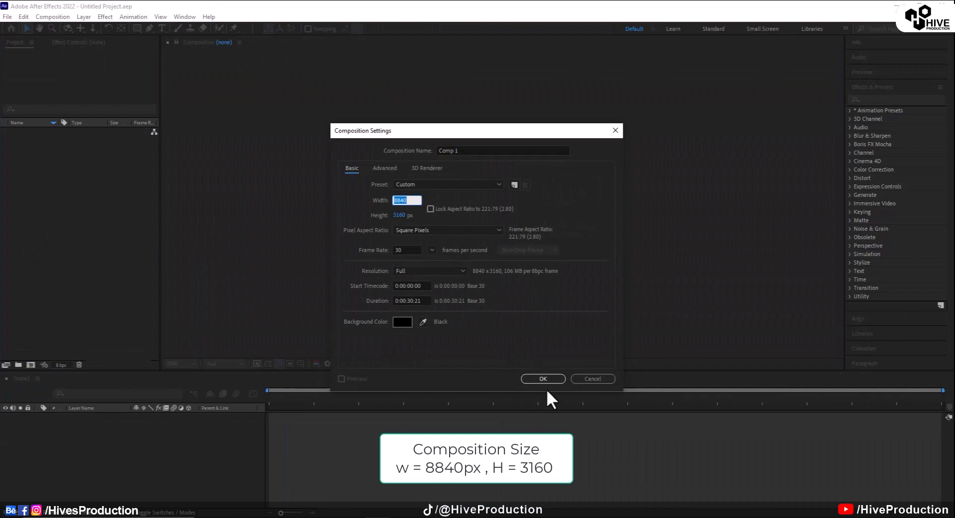
pyautogui.moveTo(388, 303)
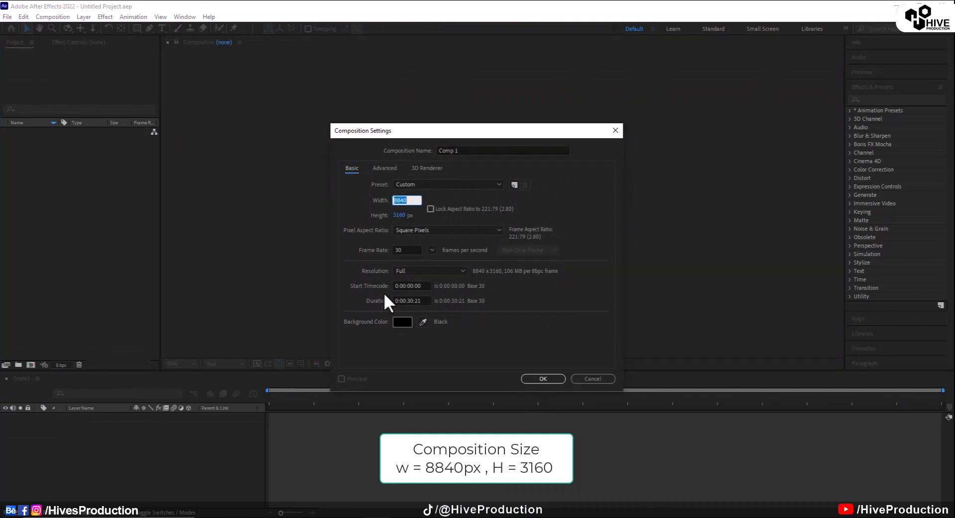
pyautogui.click(542, 379)
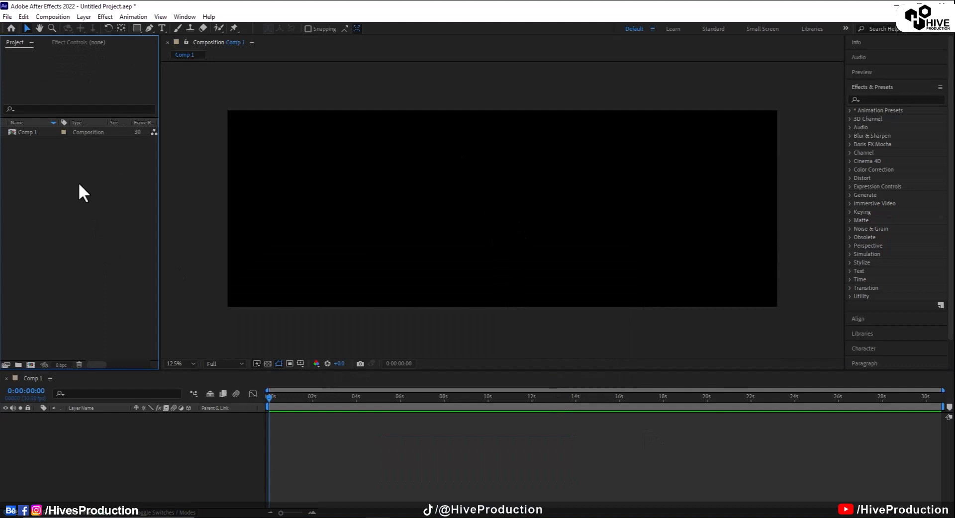
# - Import the Runway_Road copy image and add it as a layer in Comp 1
pyautogui.press('ctrl+i')
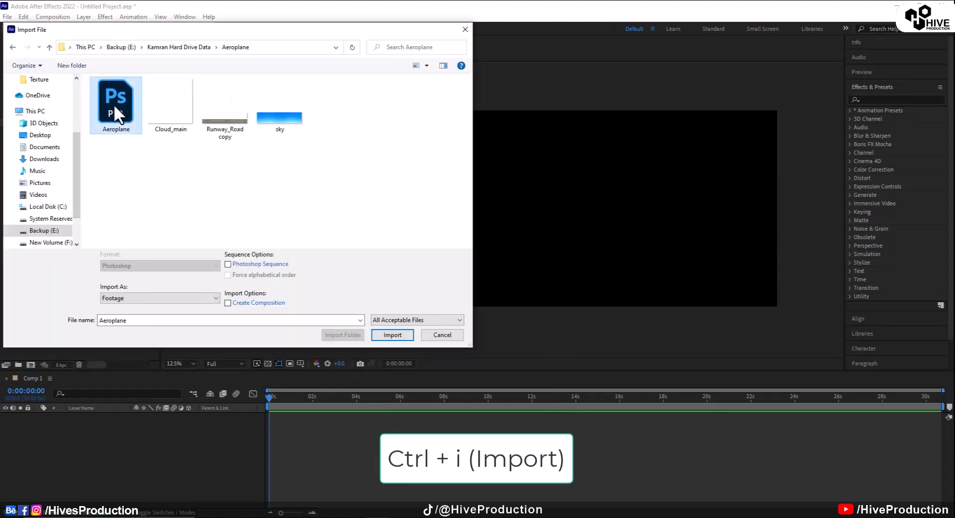
pyautogui.click(224, 103)
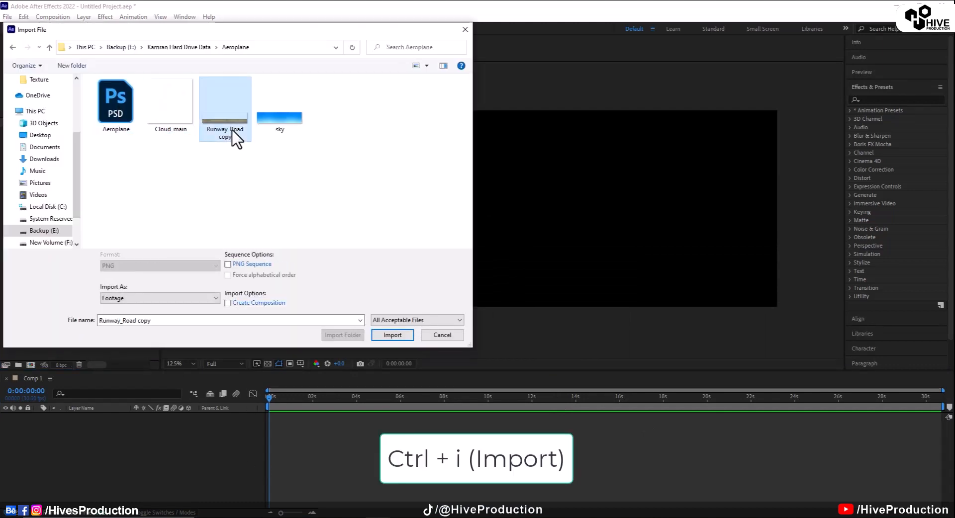
pyautogui.click(279, 104)
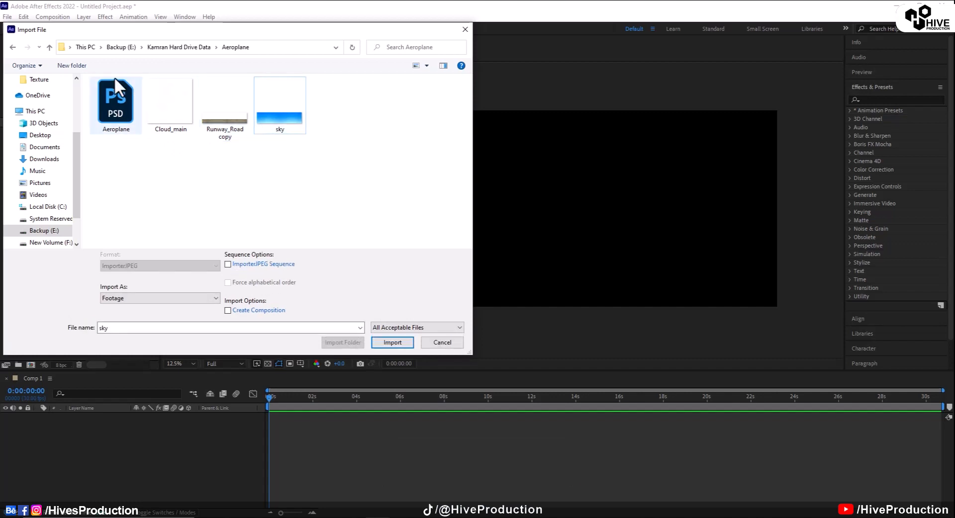
pyautogui.click(116, 101)
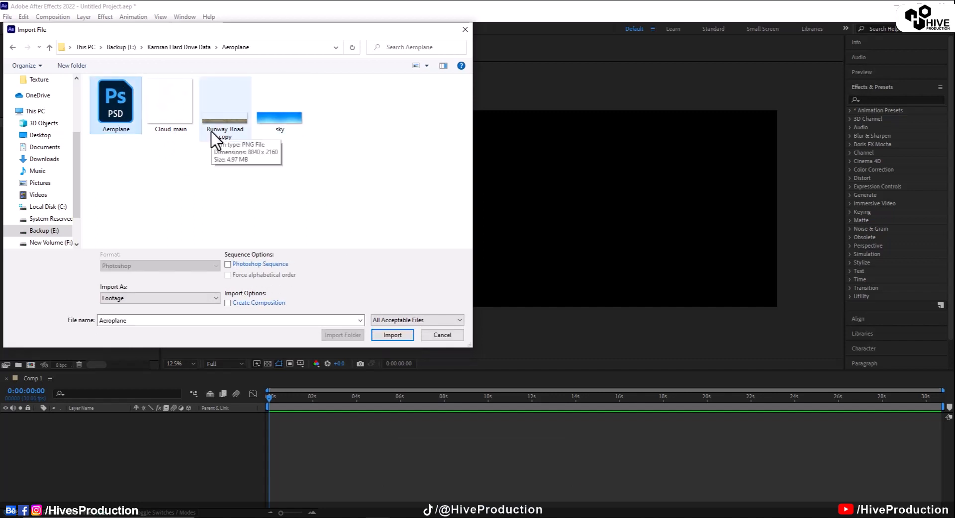
pyautogui.click(392, 336)
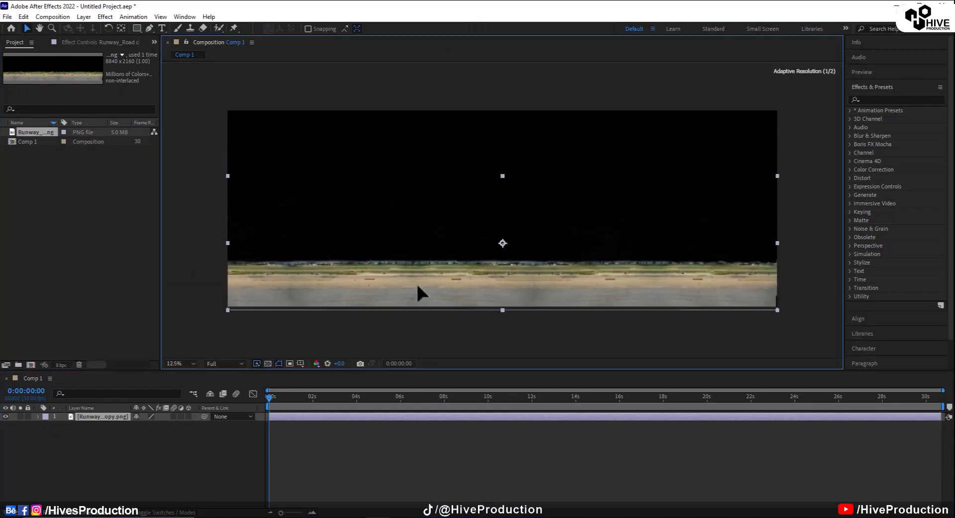
# - Import sky.jpg into the project items
pyautogui.click(39, 417)
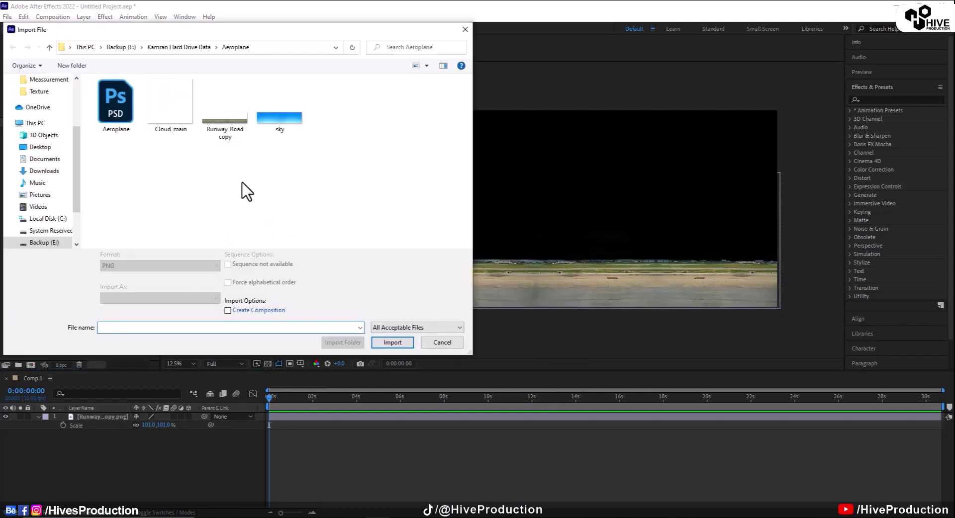
pyautogui.click(392, 342)
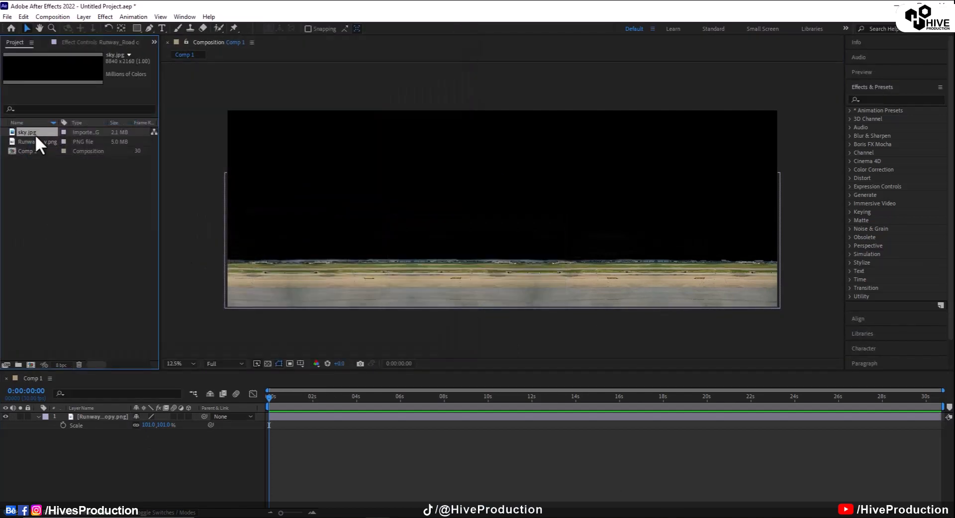
# - Drop sky.jpg into the timeline beneath the runway layer
pyautogui.moveTo(28, 132); pyautogui.dragTo(488, 213)
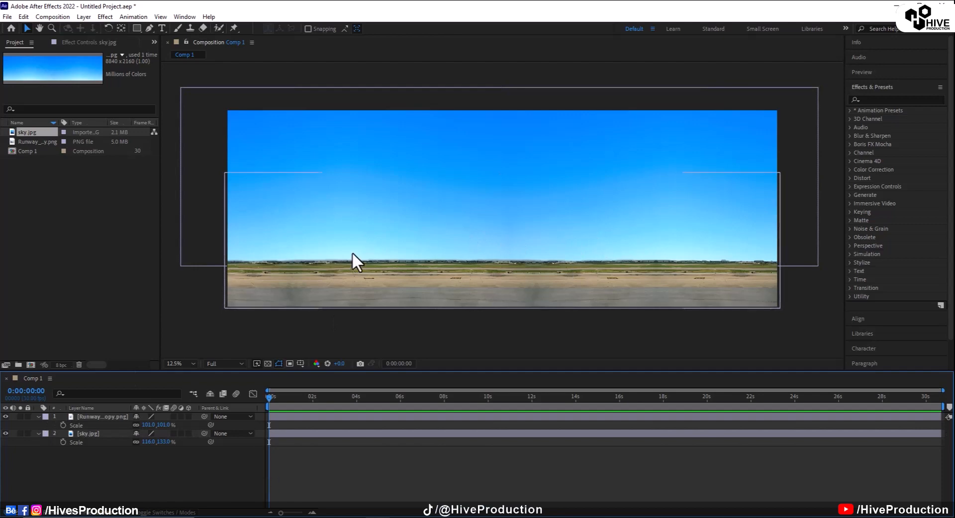
pyautogui.moveTo(520, 287)
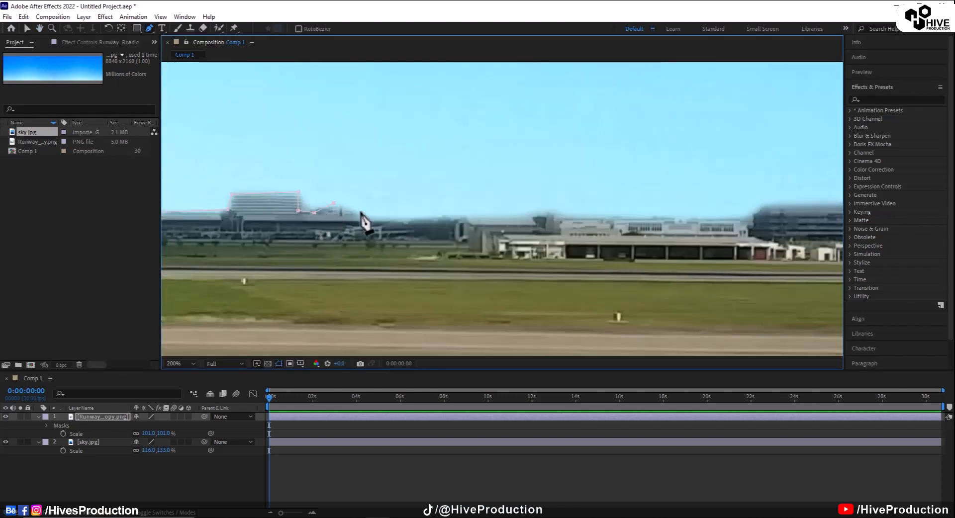
# - Add Pen-tool mask points along the runway's horizon edge
pyautogui.click(178, 363)
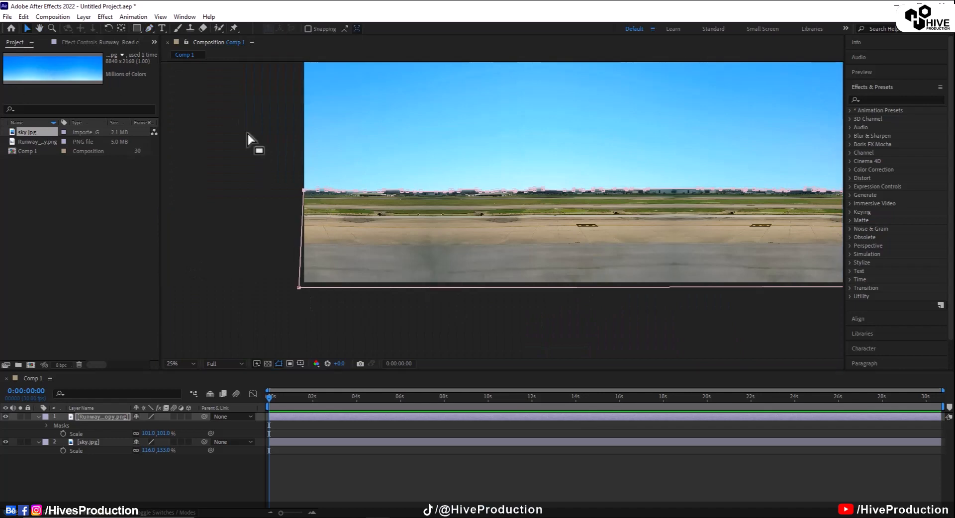
pyautogui.click(172, 363)
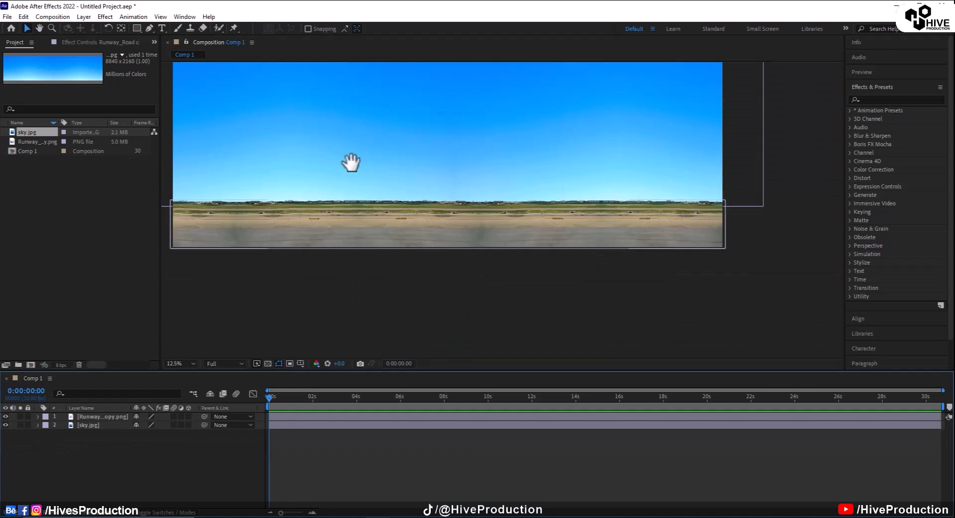
# - Import the Aeroplane file as a composition and reveal its 44% Scale
pyautogui.press('ctrl+i')
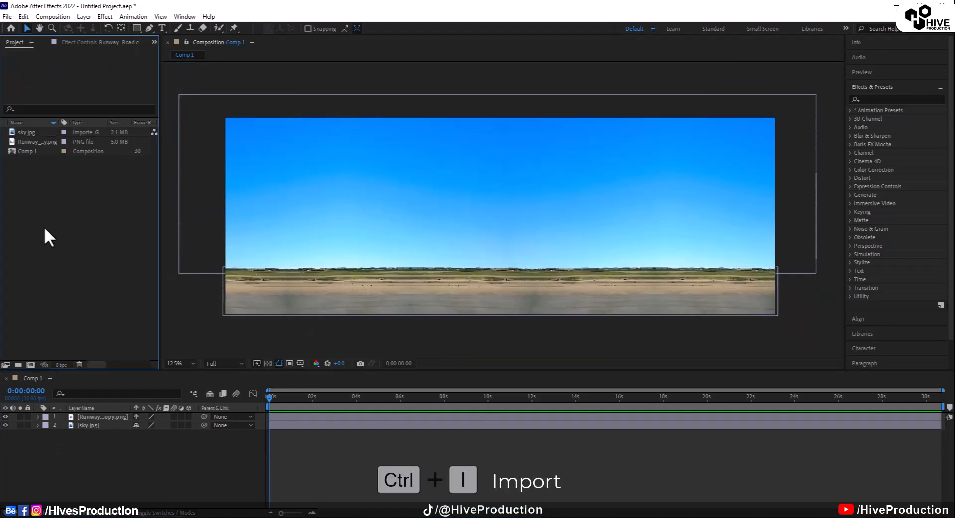
pyautogui.press('ctrl+i')
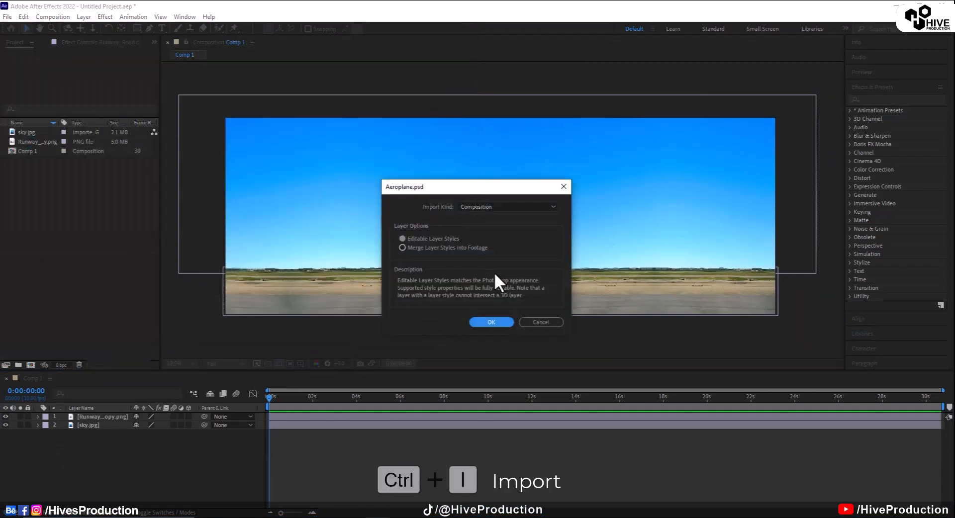
pyautogui.click(490, 323)
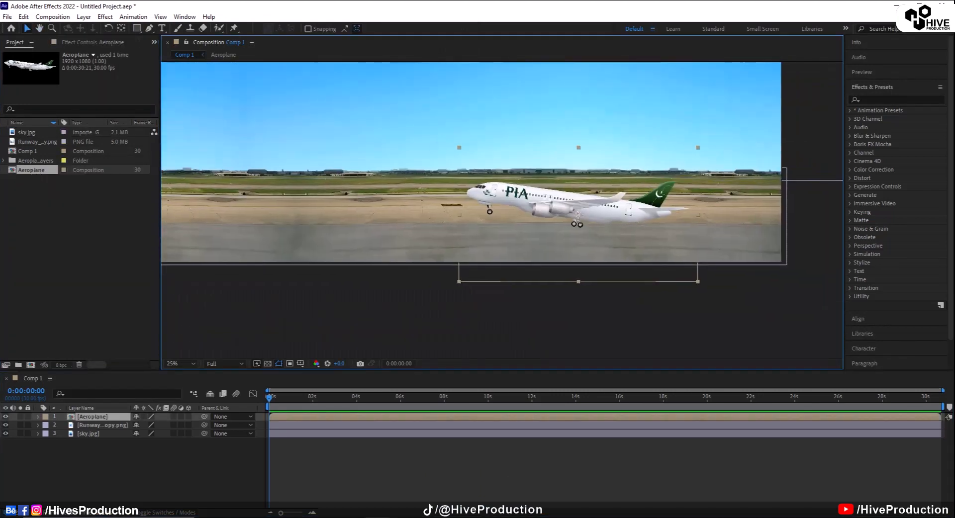
pyautogui.press('s')
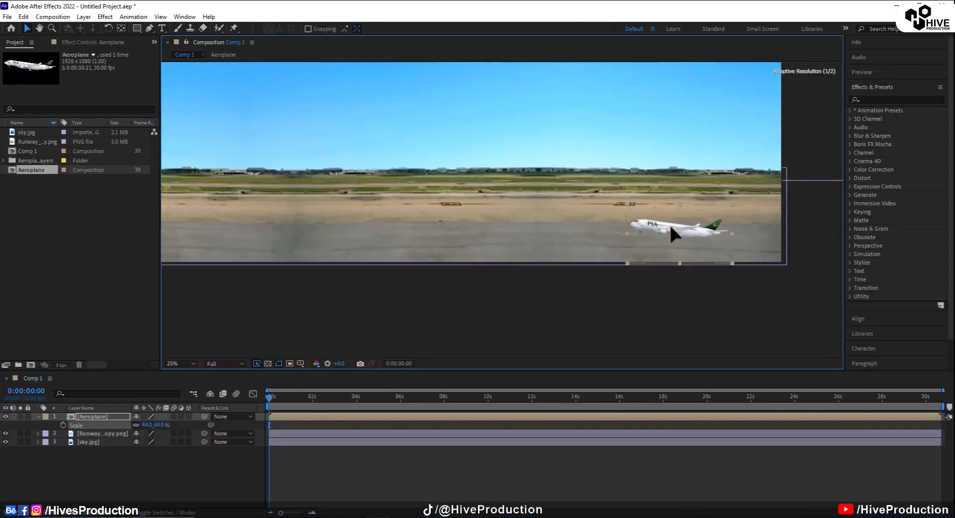
# - Check the airplane's Rotation tilt, then zoom to 12.5% to see the whole composition
pyautogui.click(173, 363)
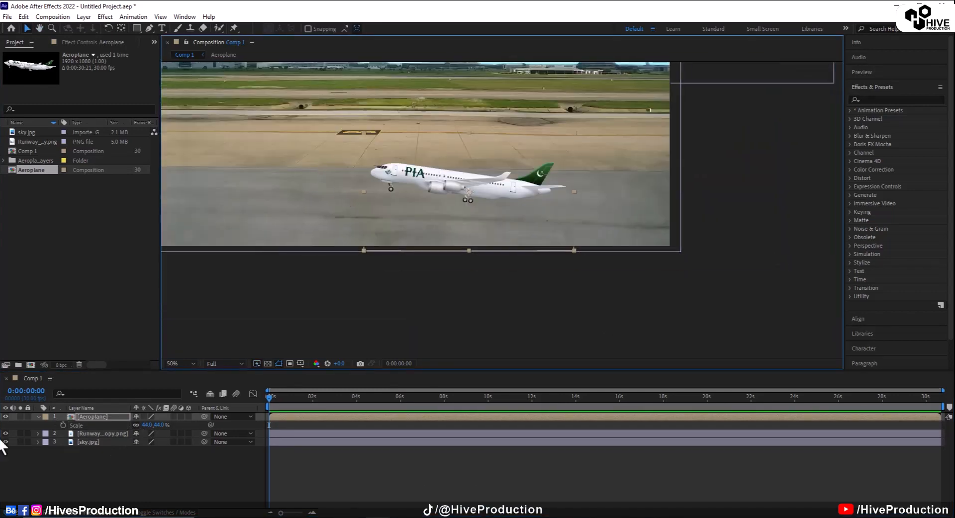
pyautogui.press('r')
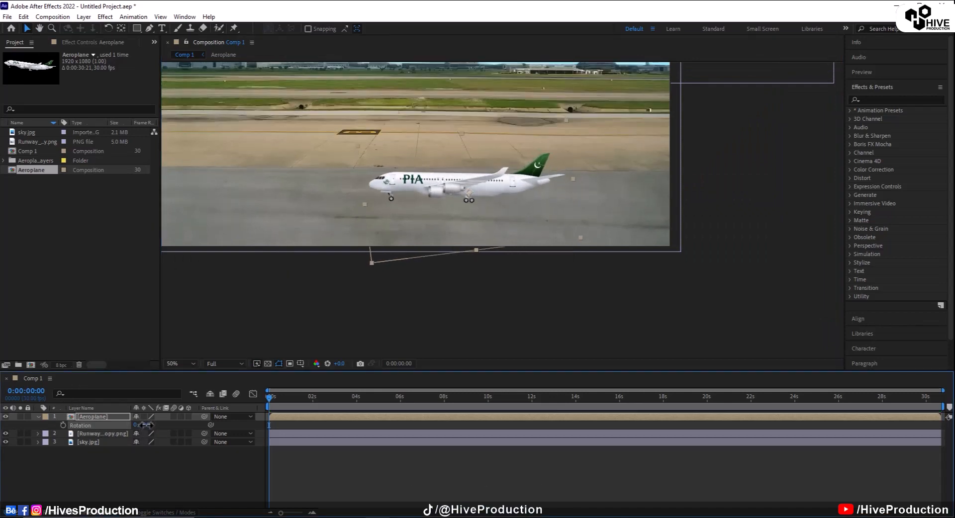
pyautogui.click(172, 363)
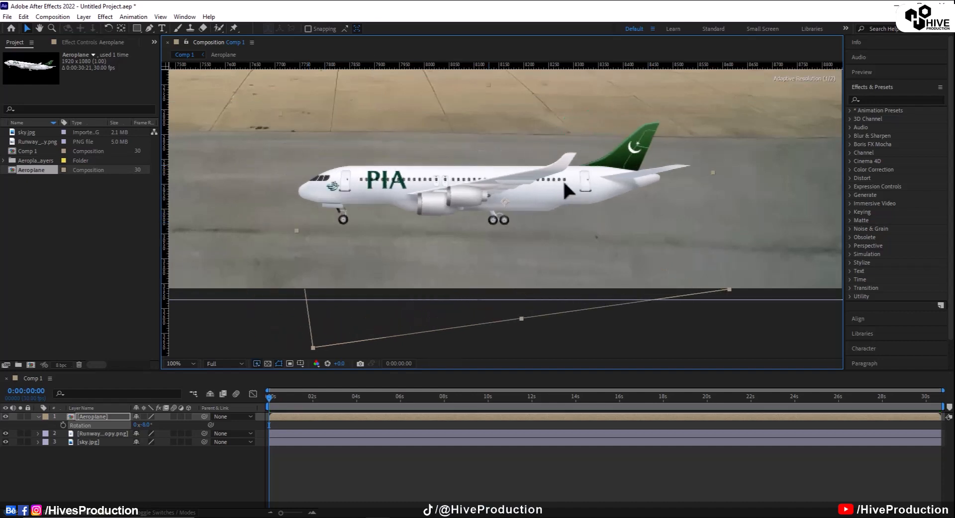
pyautogui.click(177, 363)
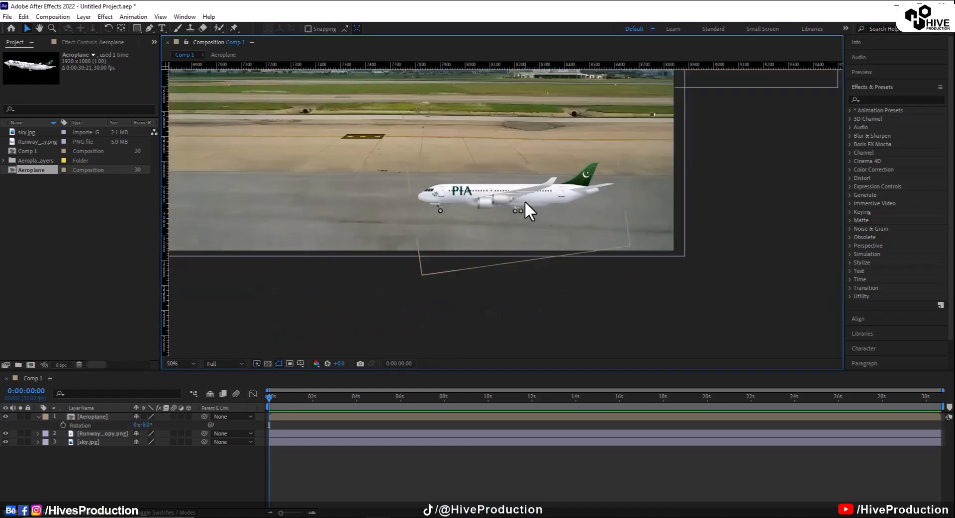
pyautogui.click(173, 363)
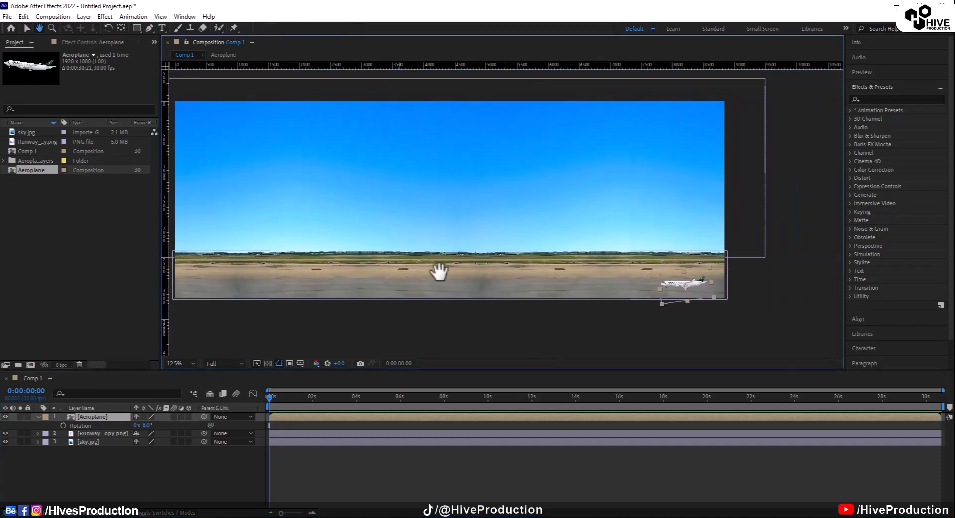
# - Keyframe Position from the runway's right end at 0s to its left side at 10s
pyautogui.press('p')
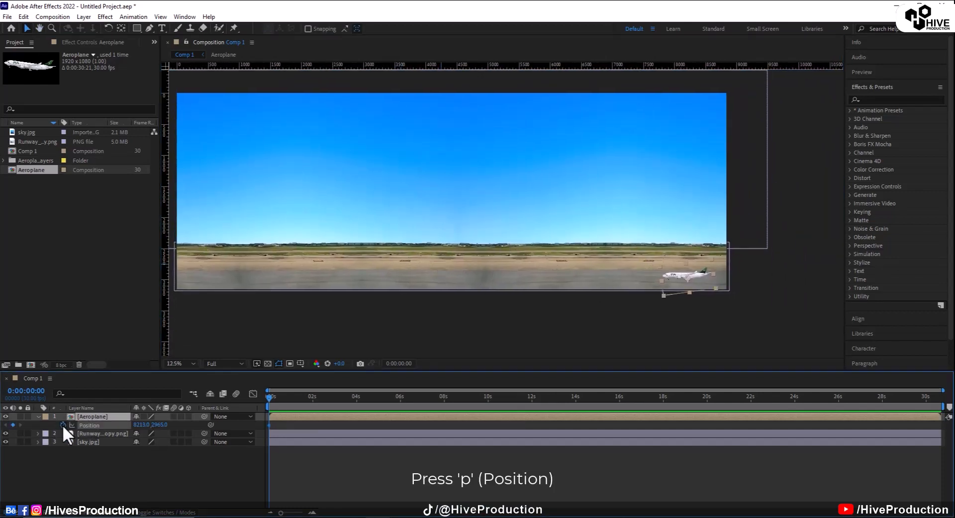
pyautogui.click(487, 397)
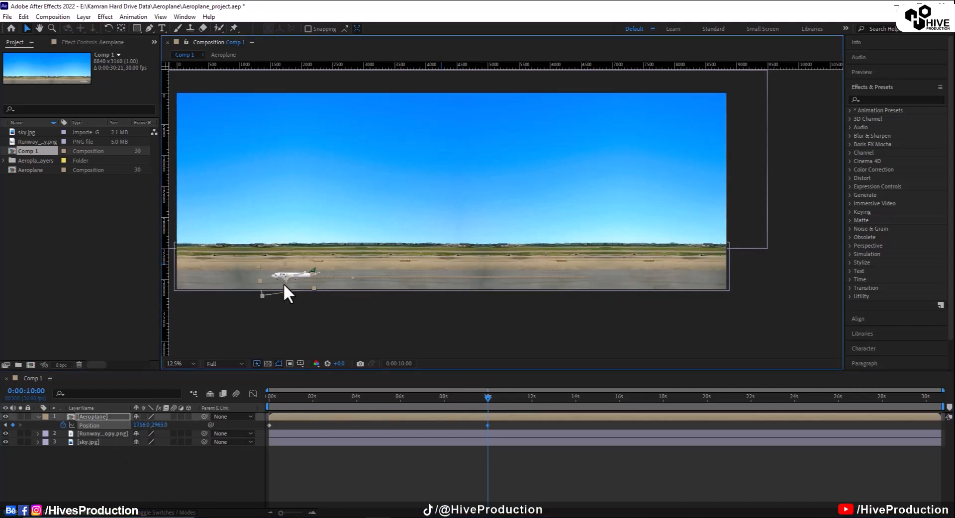
pyautogui.click(317, 397)
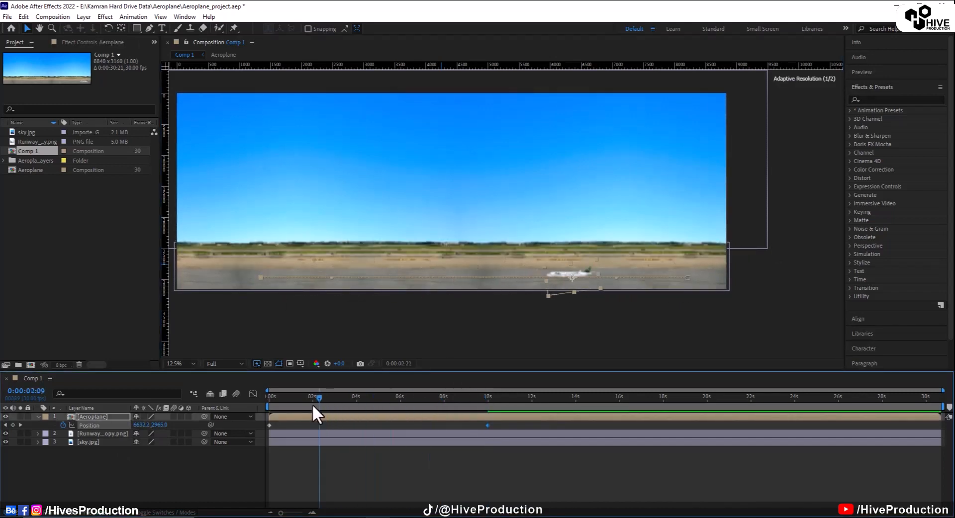
pyautogui.click(267, 397)
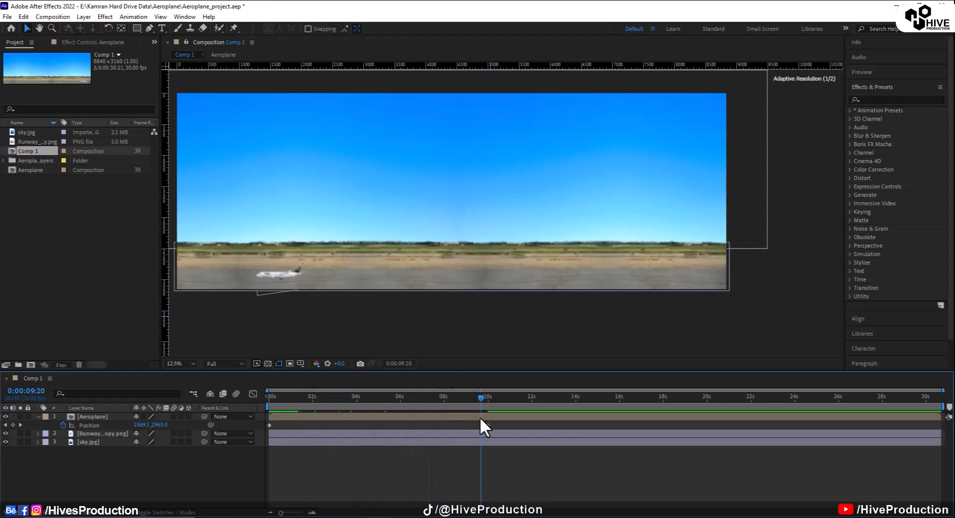
pyautogui.click(356, 397)
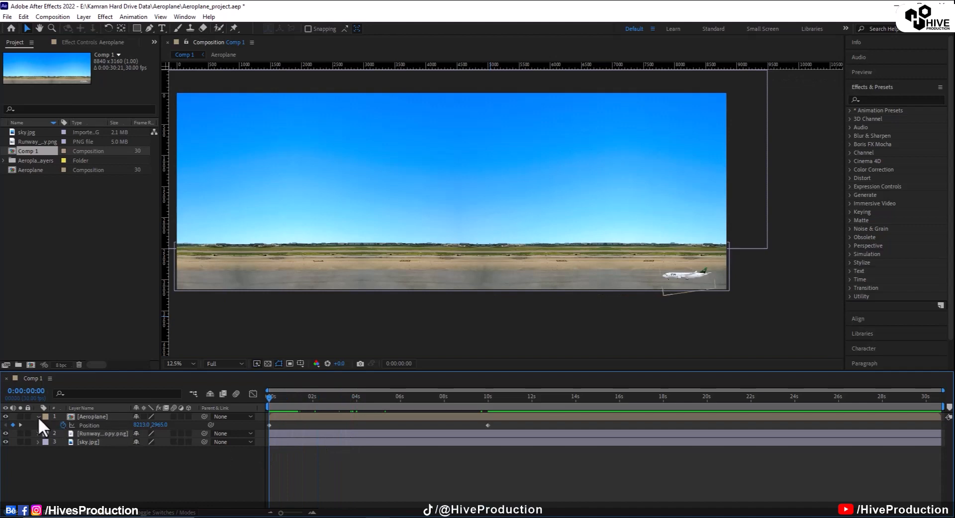
# - Keyframe Rotation to +5° near 4s and lift the plane into the sky at 10s
pyautogui.press('r')
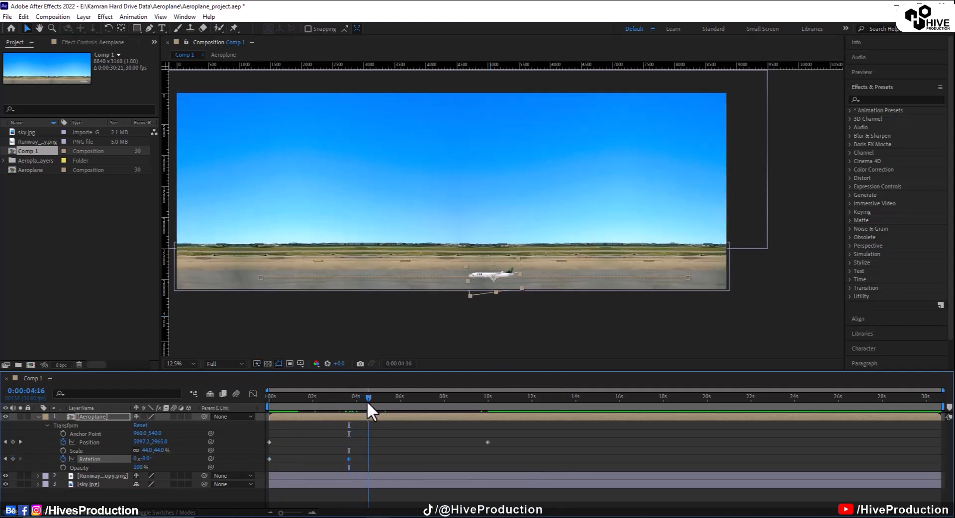
pyautogui.click(175, 363)
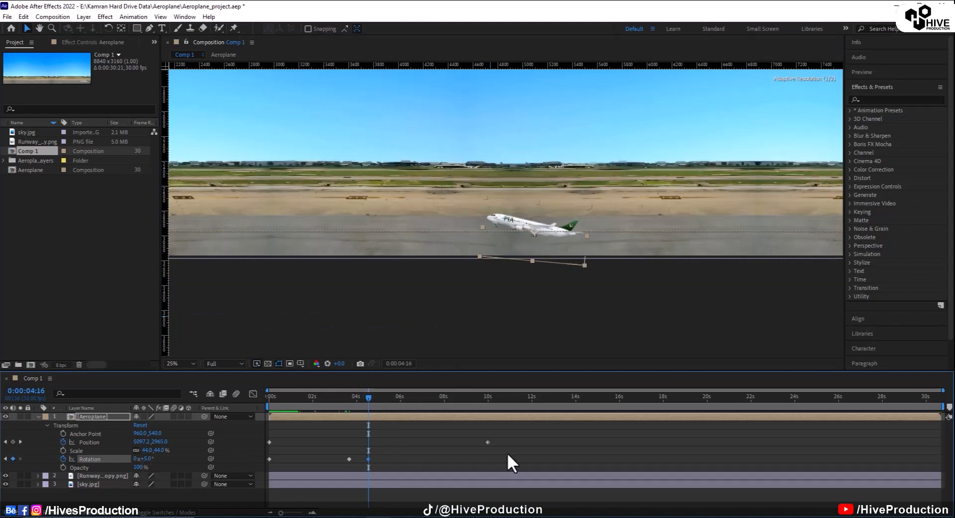
pyautogui.click(403, 398)
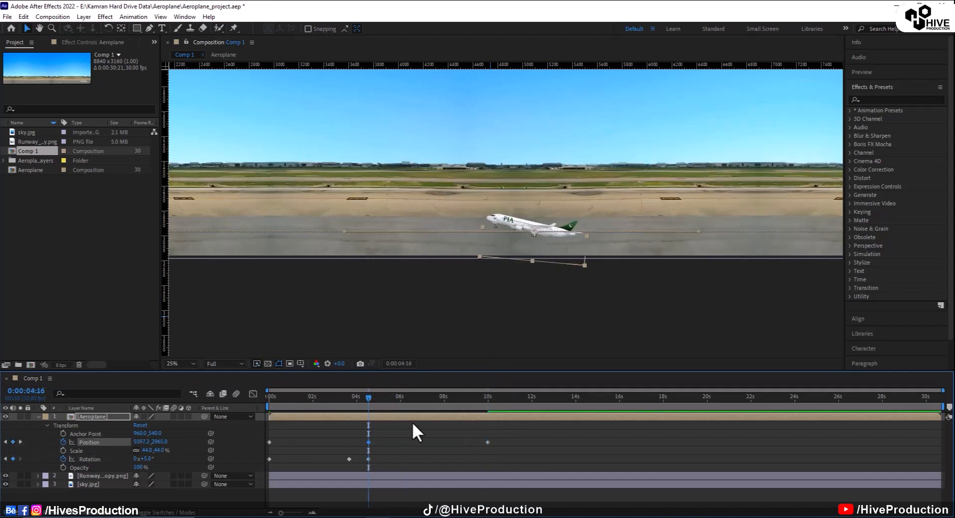
pyautogui.click(488, 396)
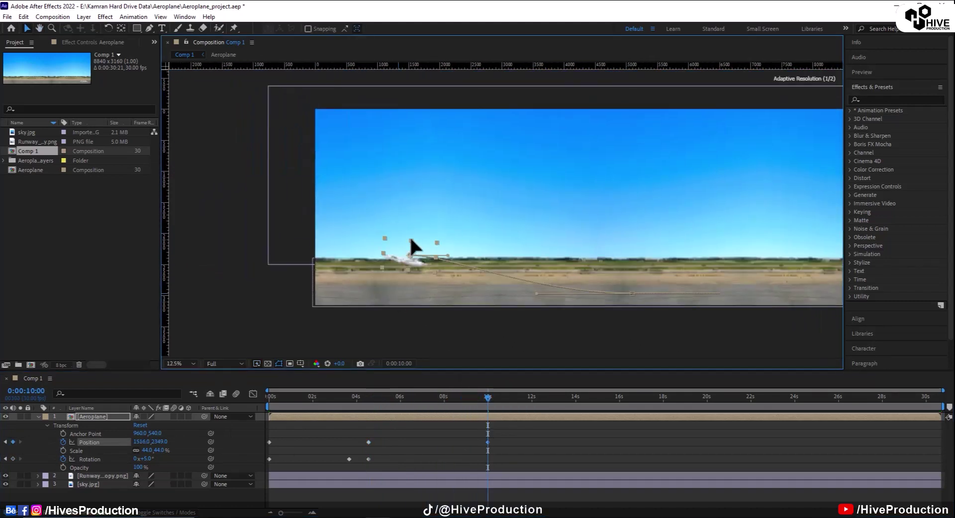
pyautogui.moveTo(414, 250); pyautogui.dragTo(430, 164)
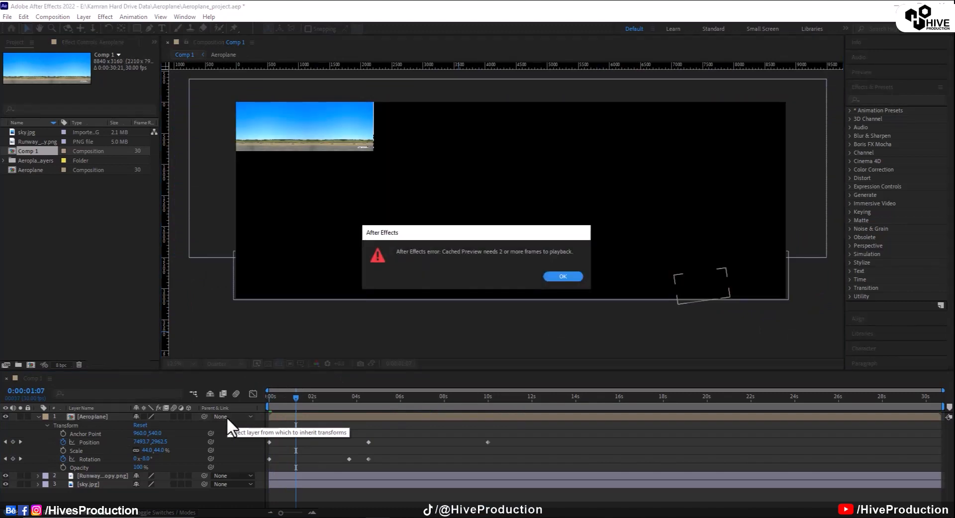
# - Dismiss the Cached Preview error and play the takeoff preview at Quarter resolution
pyautogui.click(562, 275)
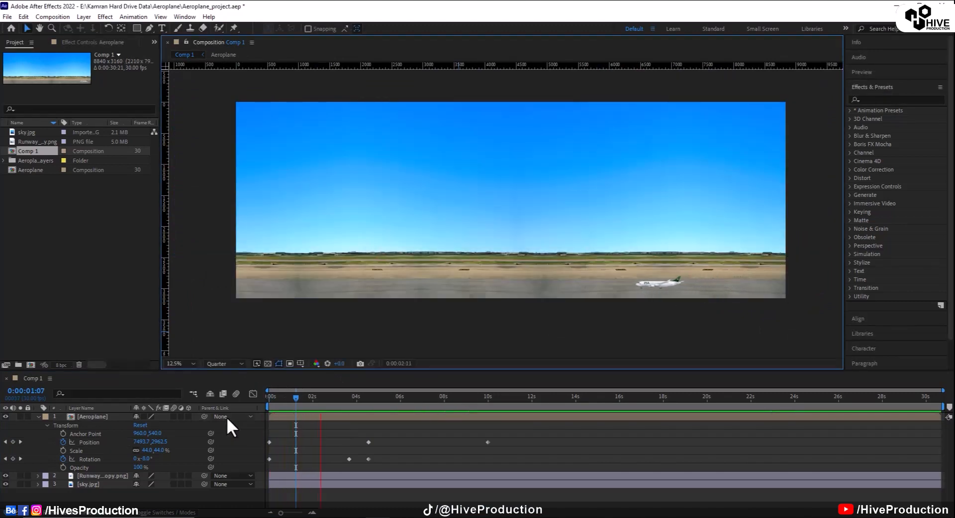
pyautogui.click(401, 397)
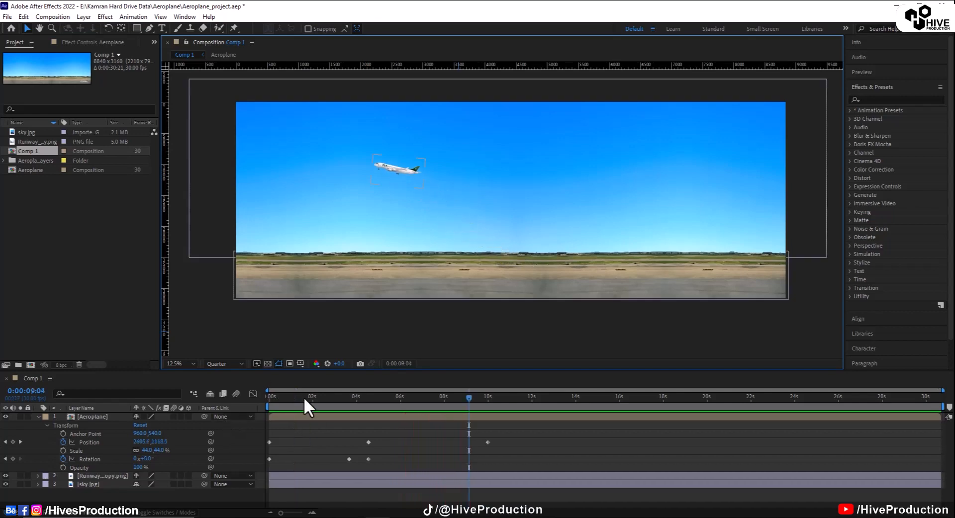
pyautogui.click(371, 422)
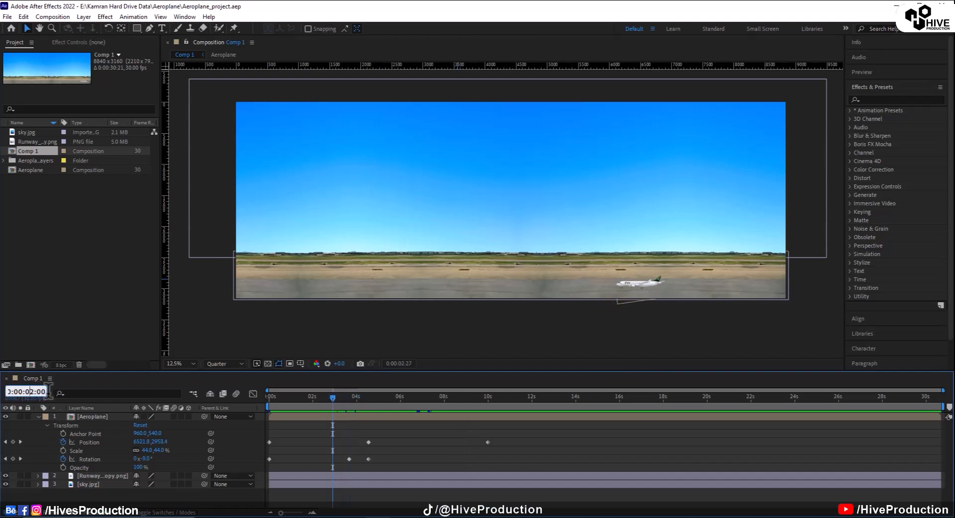
# - Zoom the timeline around liftoff and scrub from three seconds through the climb
pyautogui.click(333, 397)
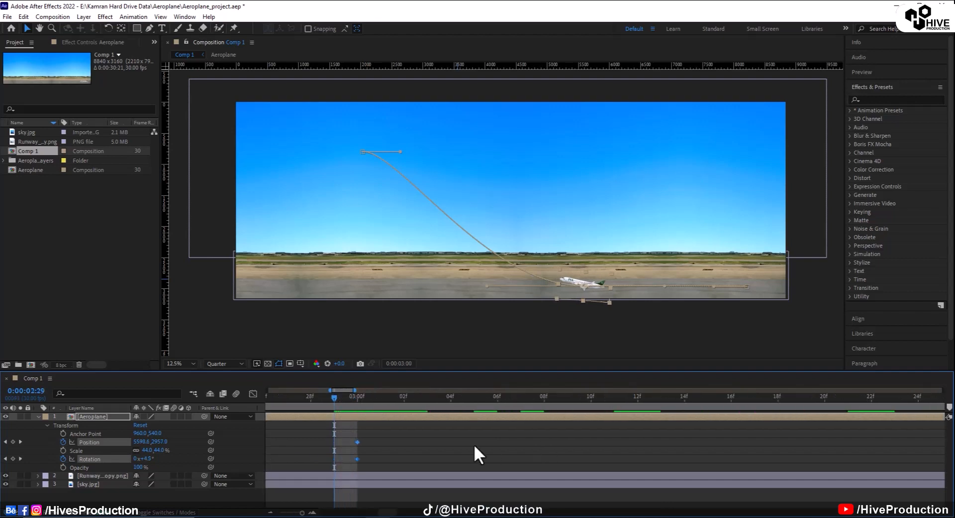
pyautogui.click(178, 363)
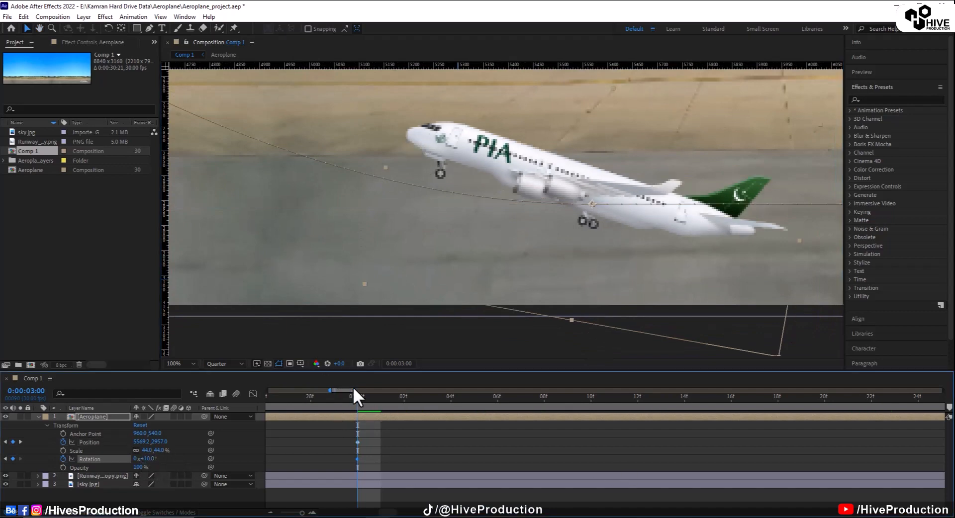
pyautogui.click(174, 363)
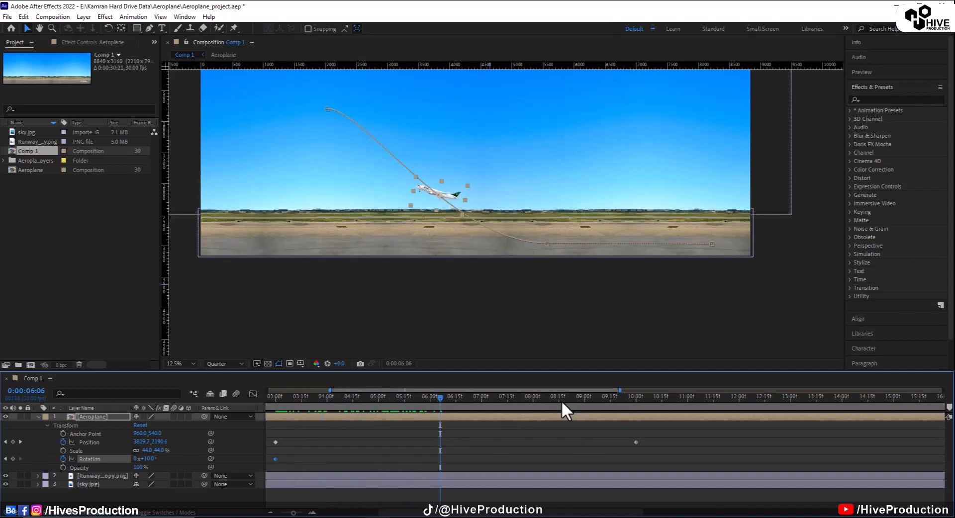
pyautogui.click(533, 396)
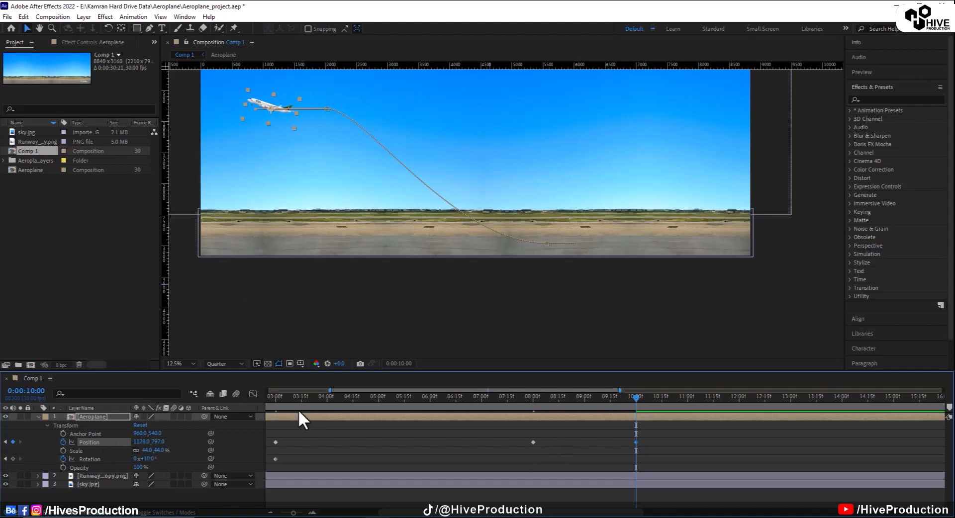
pyautogui.click(516, 397)
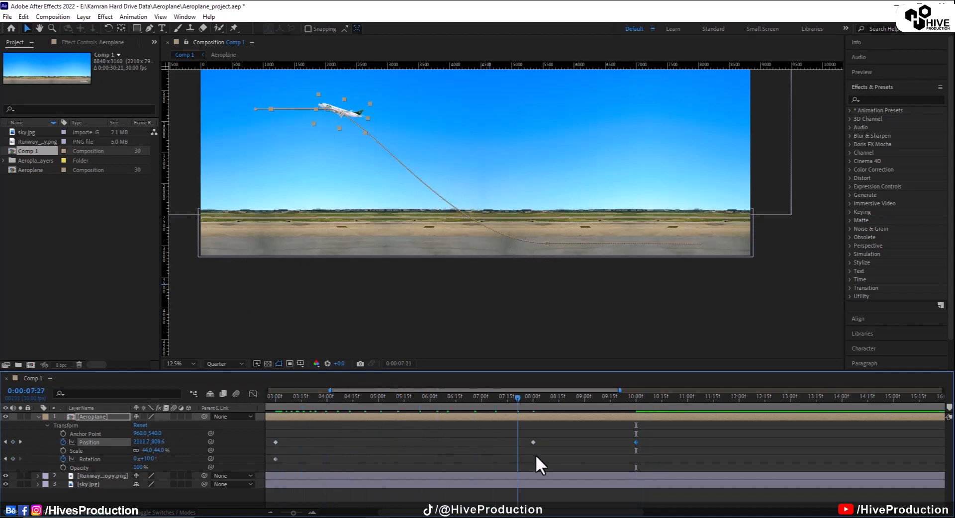
pyautogui.click(326, 397)
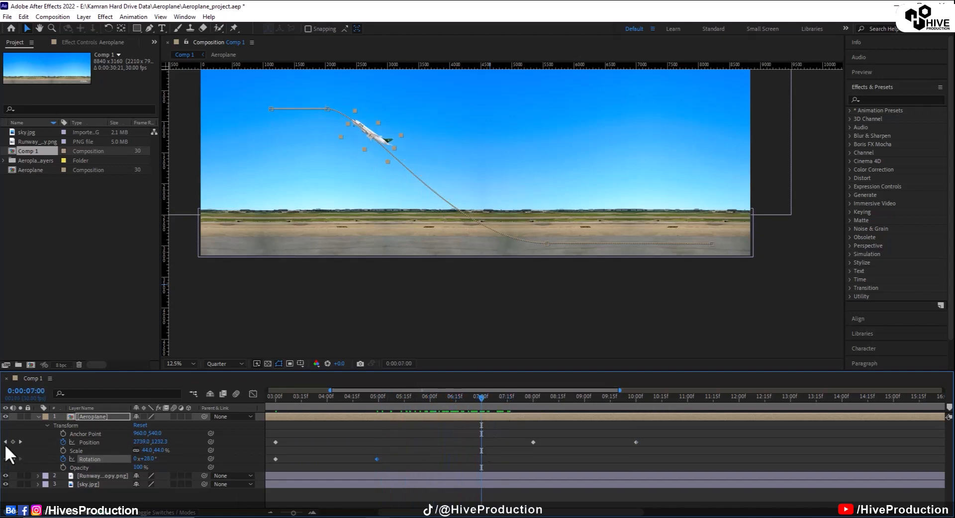
# - Add position keyframes near eight seconds and set Rotation to 0° at ten seconds
pyautogui.click(535, 396)
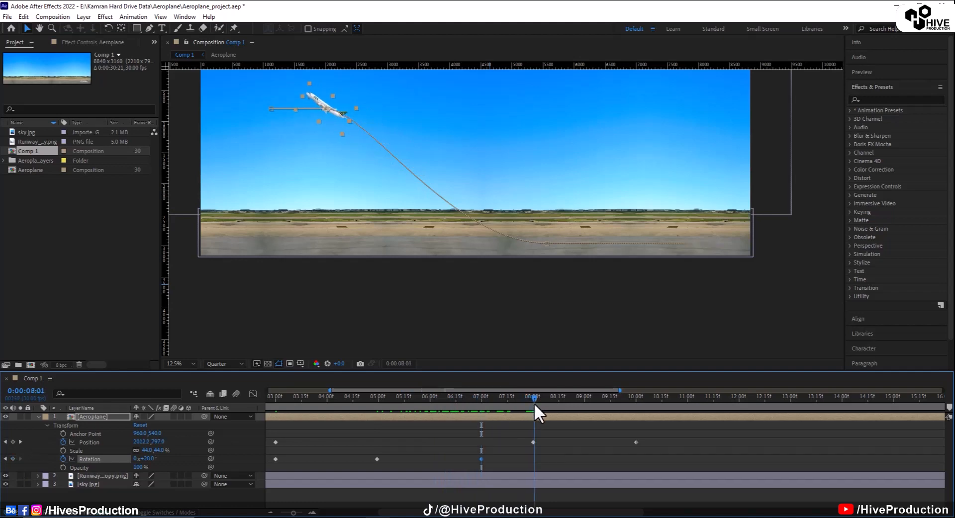
pyautogui.click(533, 396)
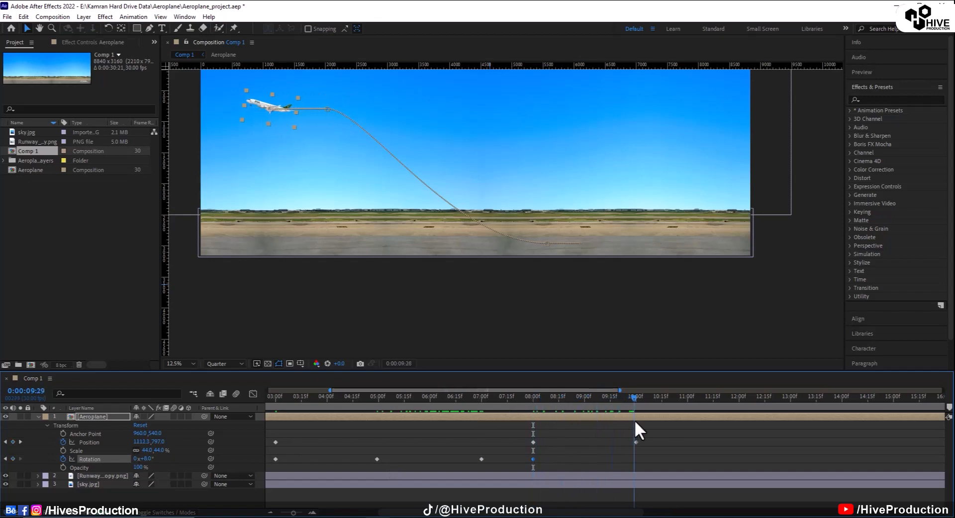
pyautogui.click(636, 398)
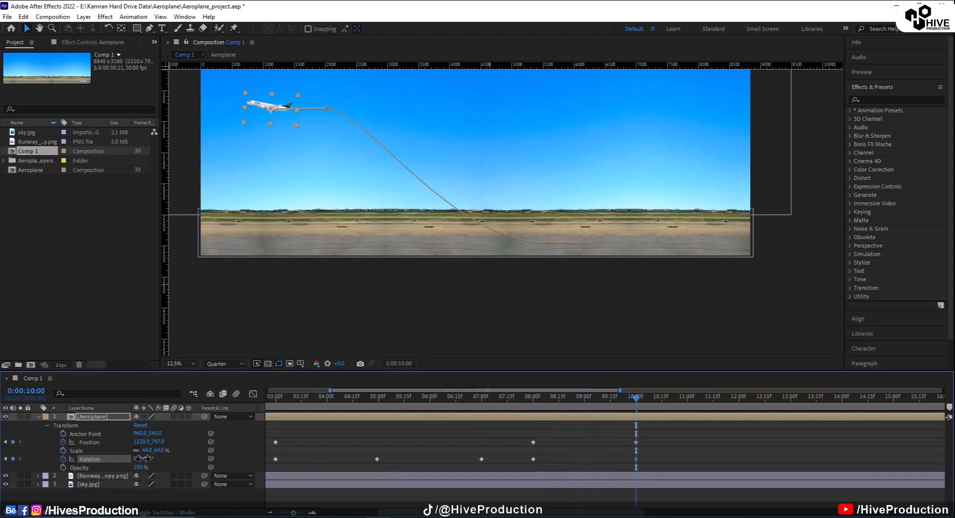
pyautogui.doubleClick(143, 460)
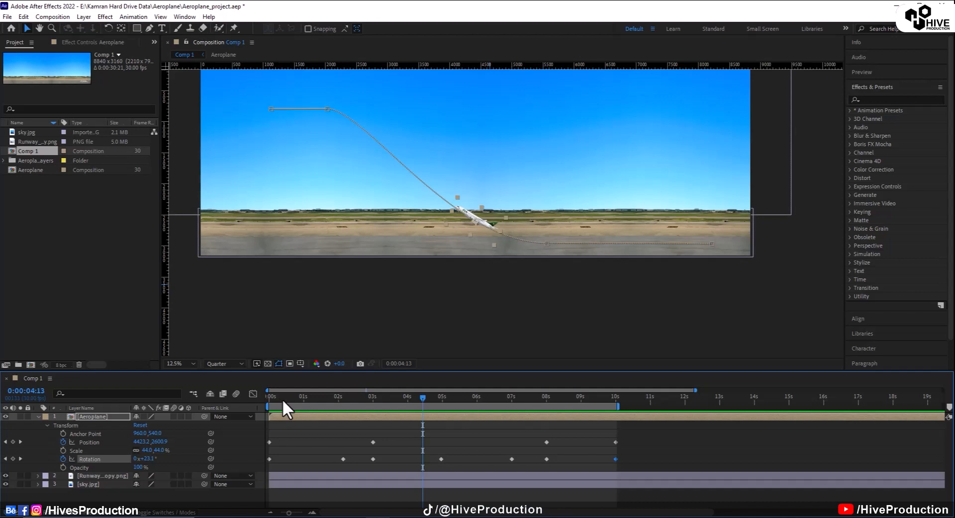
# - Add Rotation keyframes at about three and eight seconds, tilting the nose up near nine seconds
pyautogui.click(371, 407)
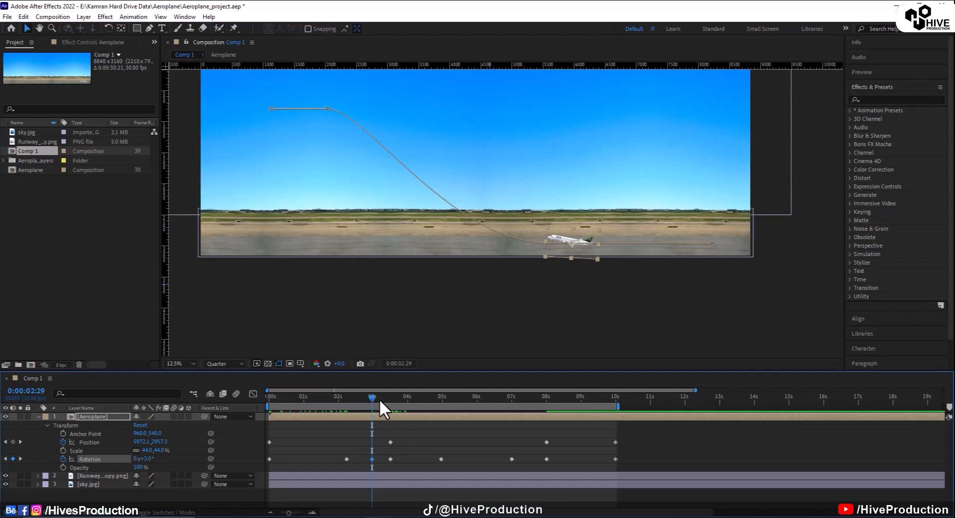
pyautogui.click(438, 397)
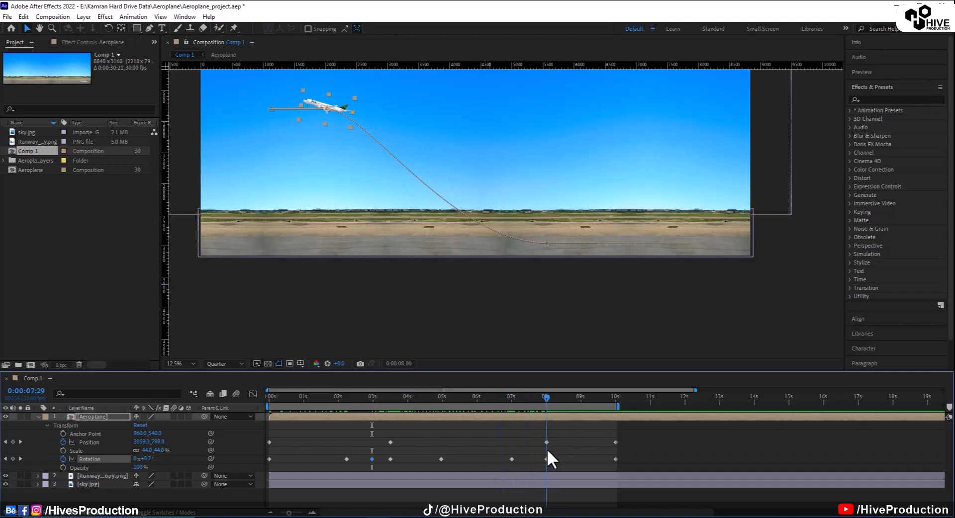
pyautogui.click(583, 397)
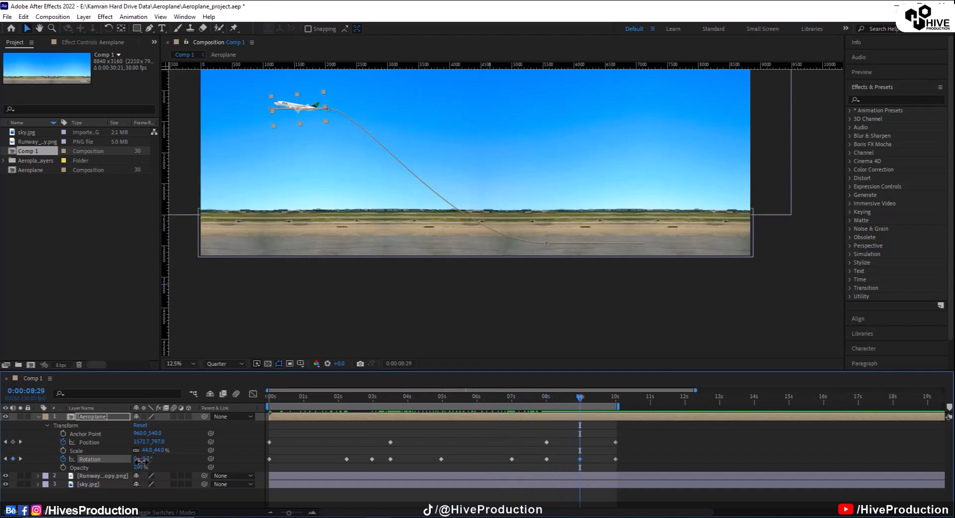
pyautogui.click(587, 397)
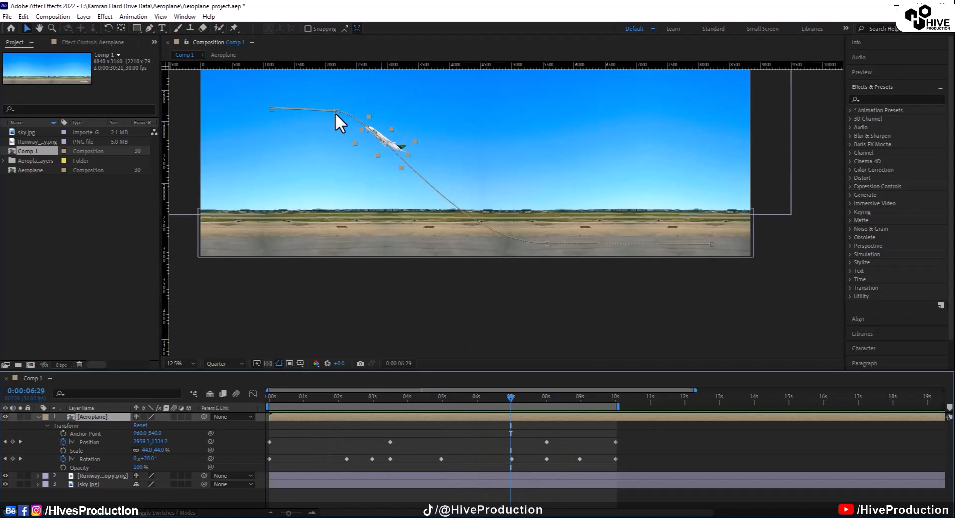
pyautogui.moveTo(350, 189)
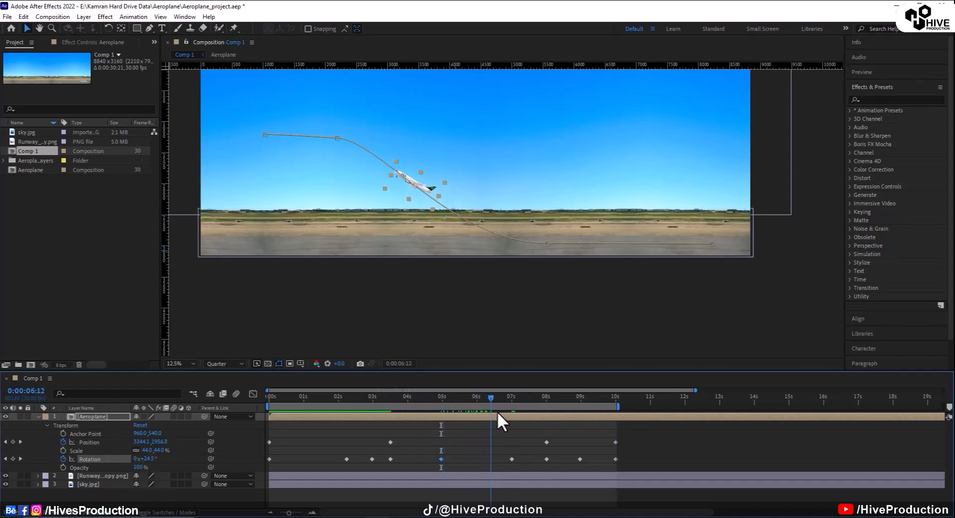
# - Scrub the timeline from the start to preview the eased takeoff tilt
pyautogui.click(580, 397)
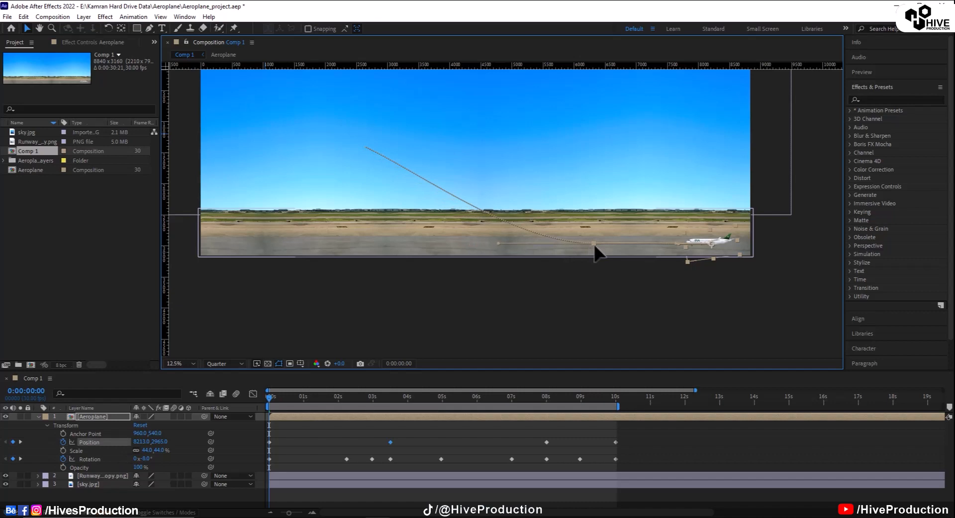
pyautogui.click(297, 394)
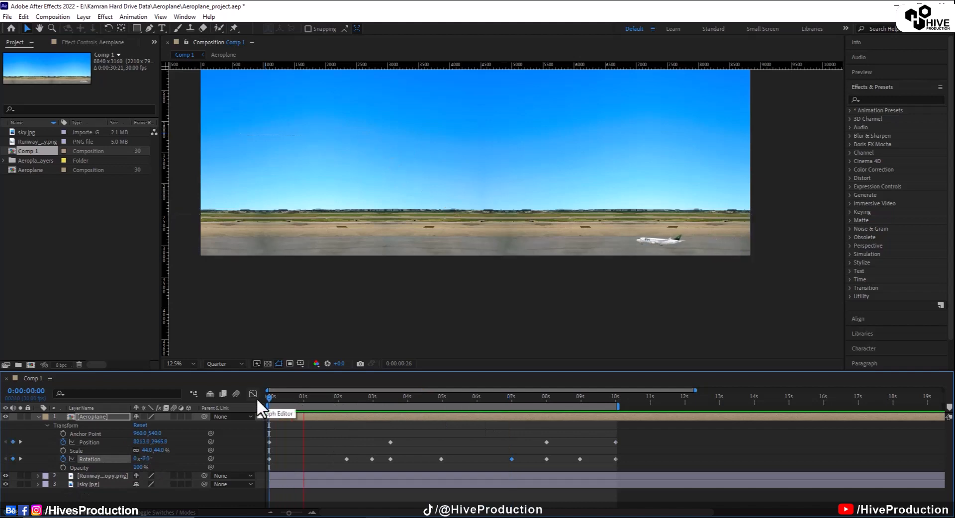
pyautogui.moveTo(299, 395); pyautogui.dragTo(430, 395)
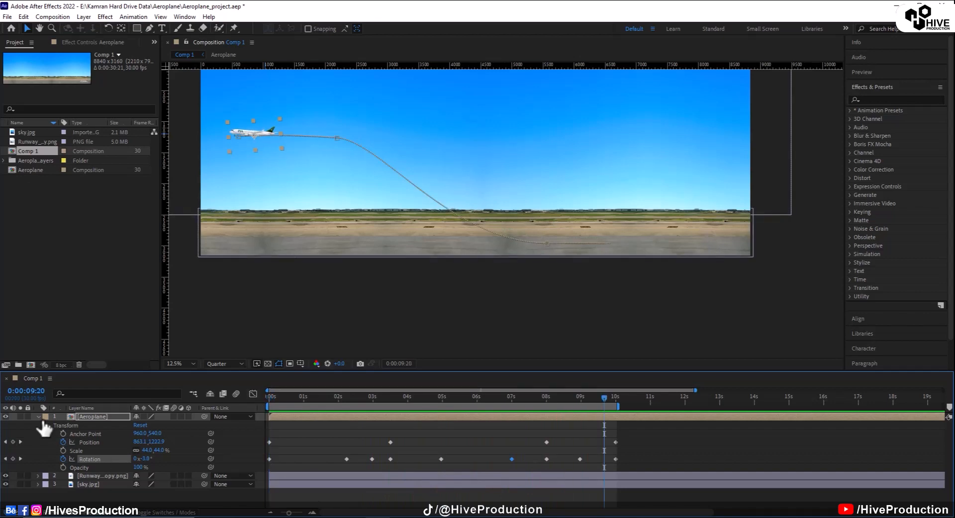
# - Import the three cloud PNGs with Ctrl+I and layer them in Comp 1
pyautogui.press('ctrl+i')
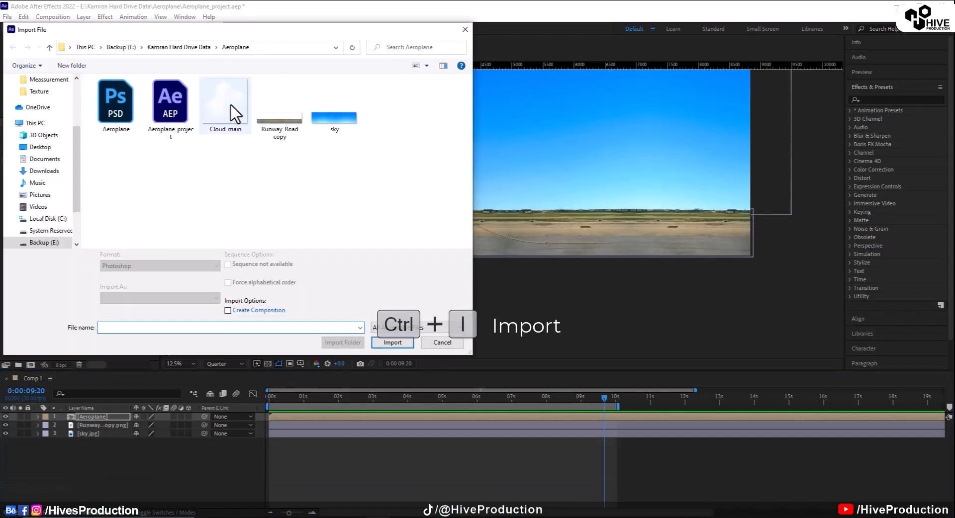
pyautogui.click(392, 343)
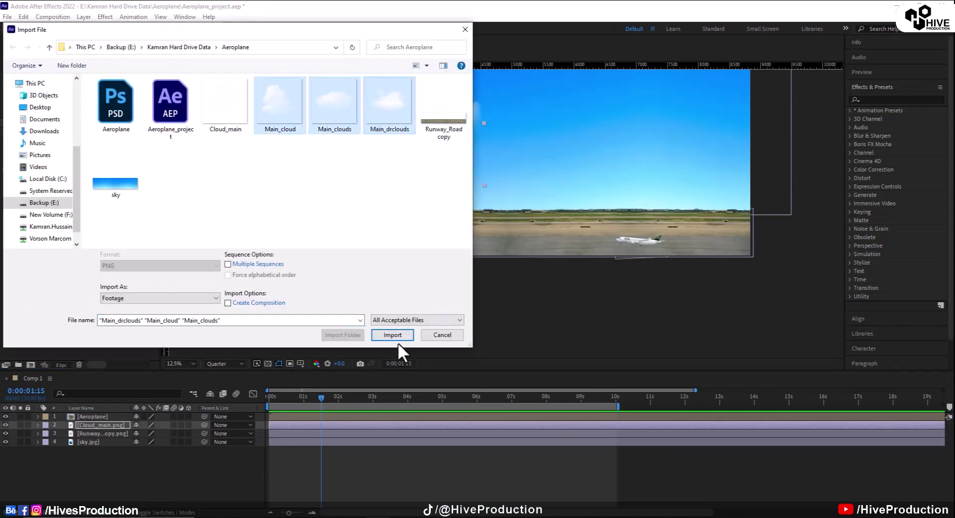
pyautogui.click(392, 336)
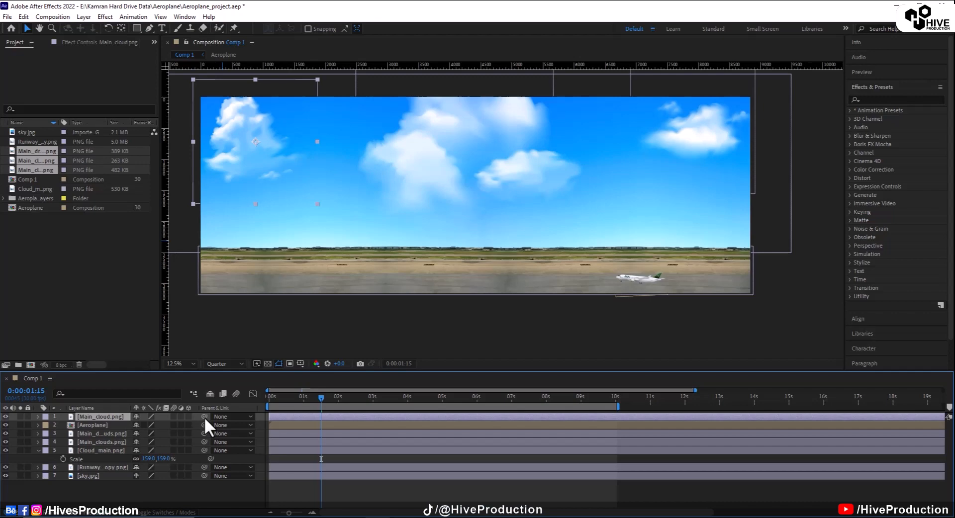
# - Bring Cloud_main to the top at 159% and spread the other clouds across the sky
pyautogui.click(617, 396)
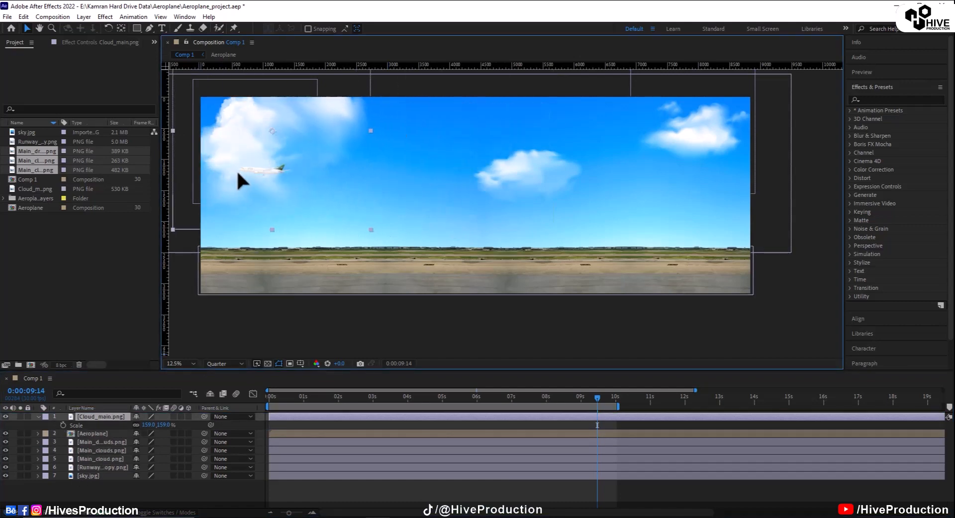
pyautogui.click(101, 459)
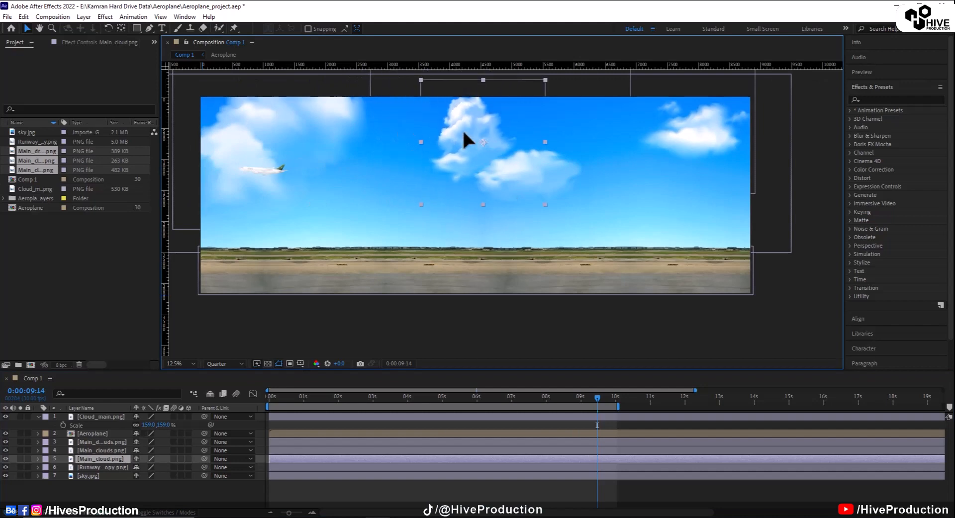
pyautogui.click(488, 396)
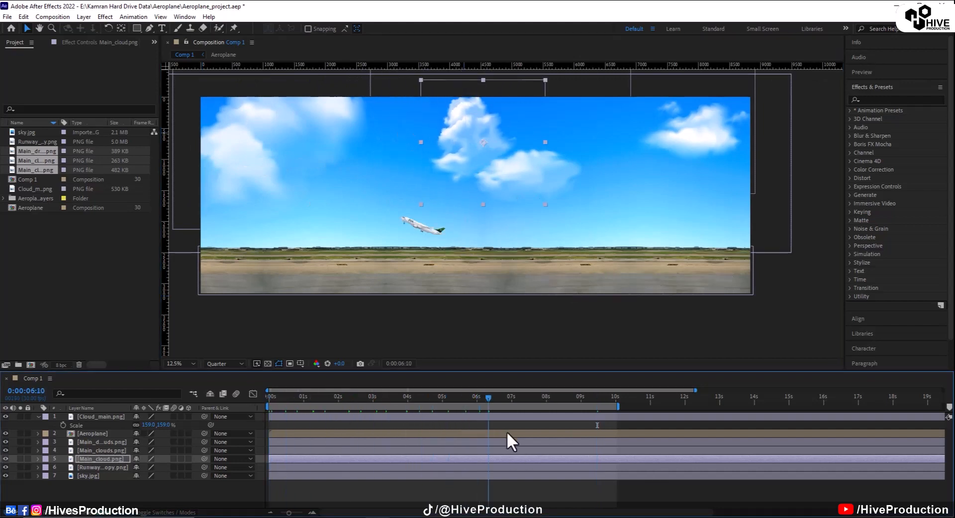
pyautogui.click(282, 399)
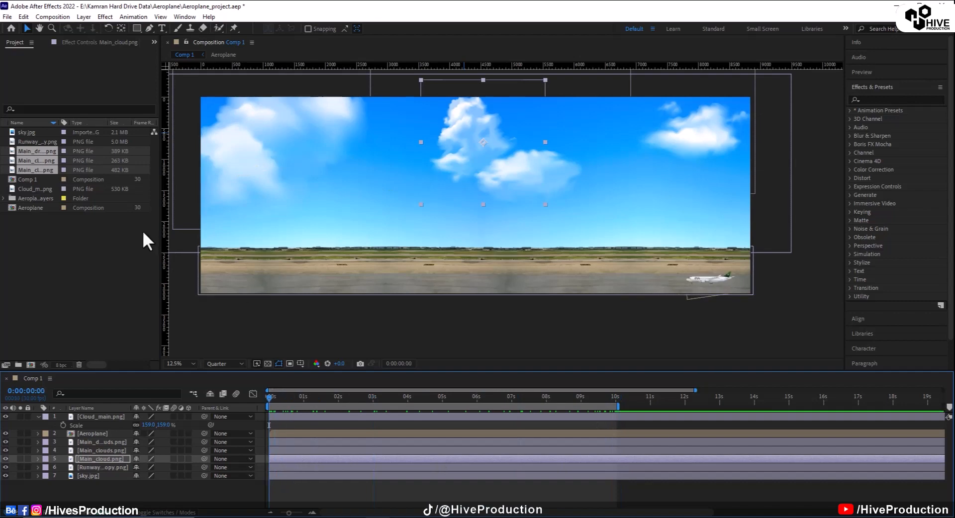
pyautogui.press('ctrl+i')
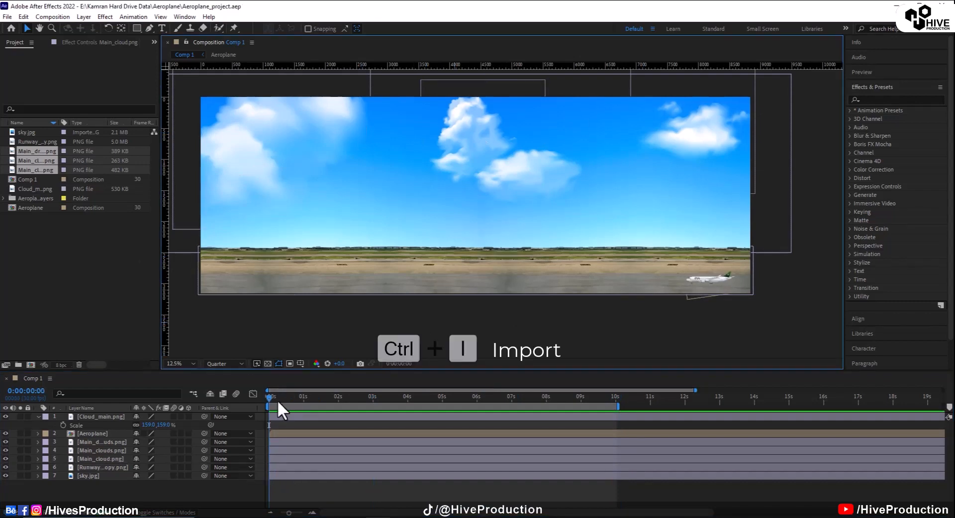
# - Import shadow copy.png as a 3D layer with X Rotation -77° and Z Rotation -90° under the plane
pyautogui.click(594, 398)
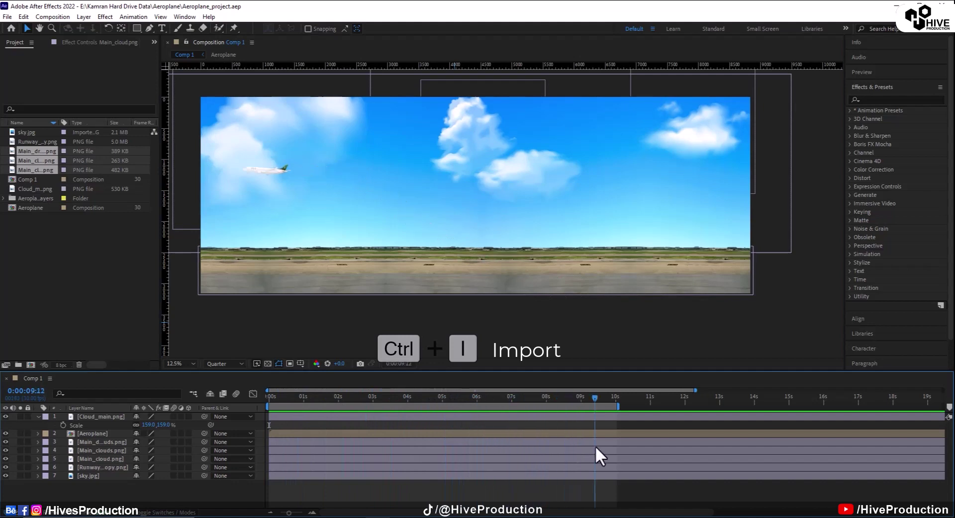
pyautogui.press('ctrl+i')
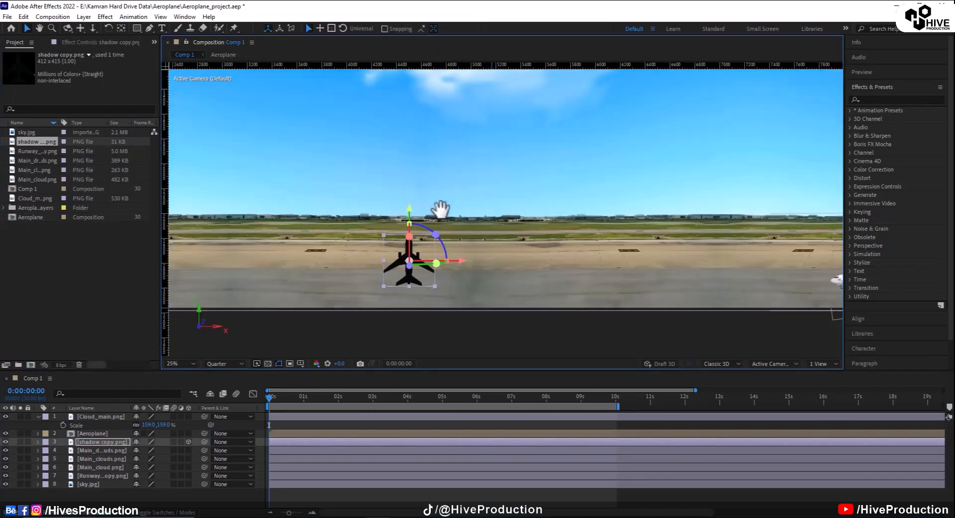
pyautogui.press('r')
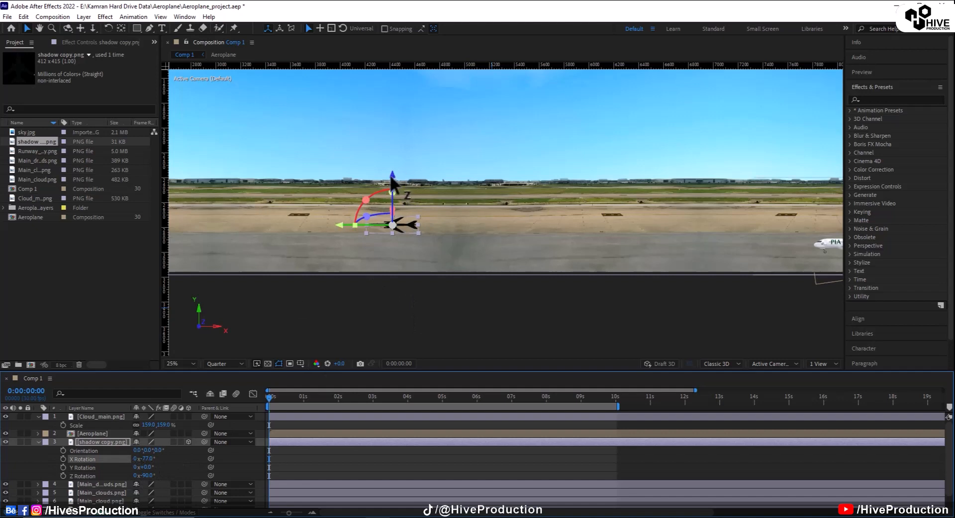
pyautogui.click(173, 363)
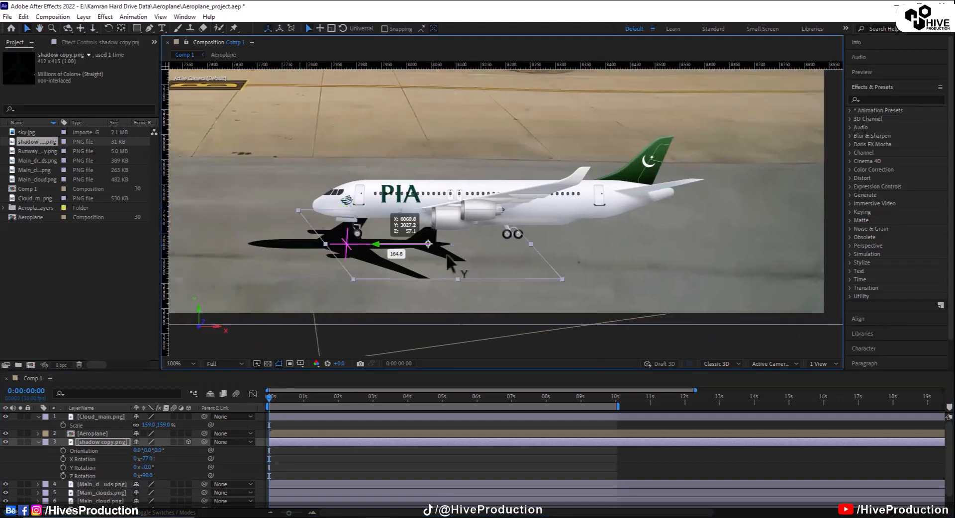
pyautogui.press('s')
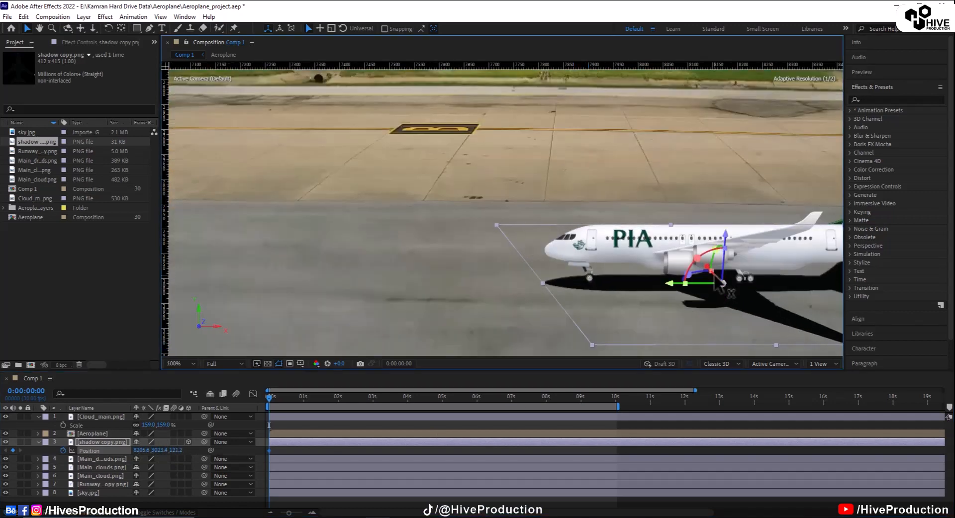
# - Keyframe the shadow's Position so it slides leftward under the plane through five seconds
pyautogui.click(176, 363)
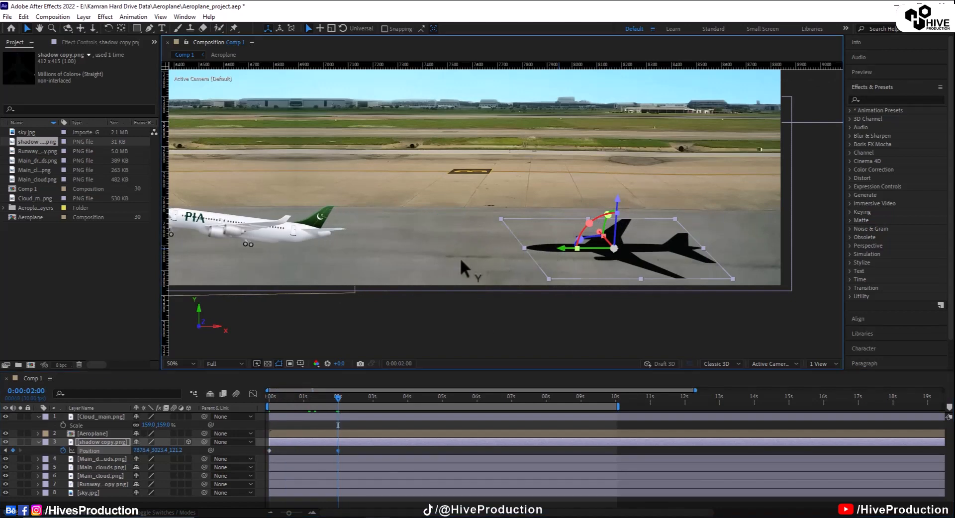
pyautogui.moveTo(612, 248); pyautogui.dragTo(252, 248)
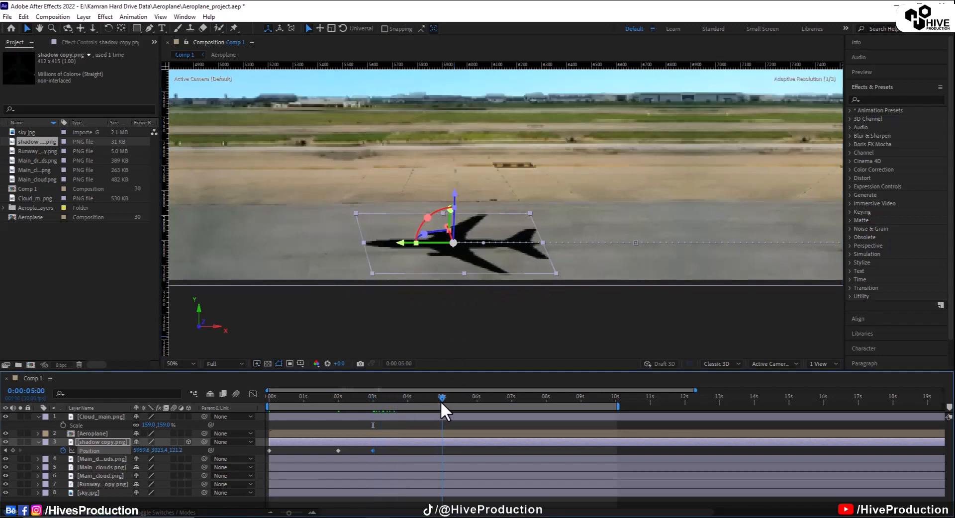
pyautogui.click(173, 363)
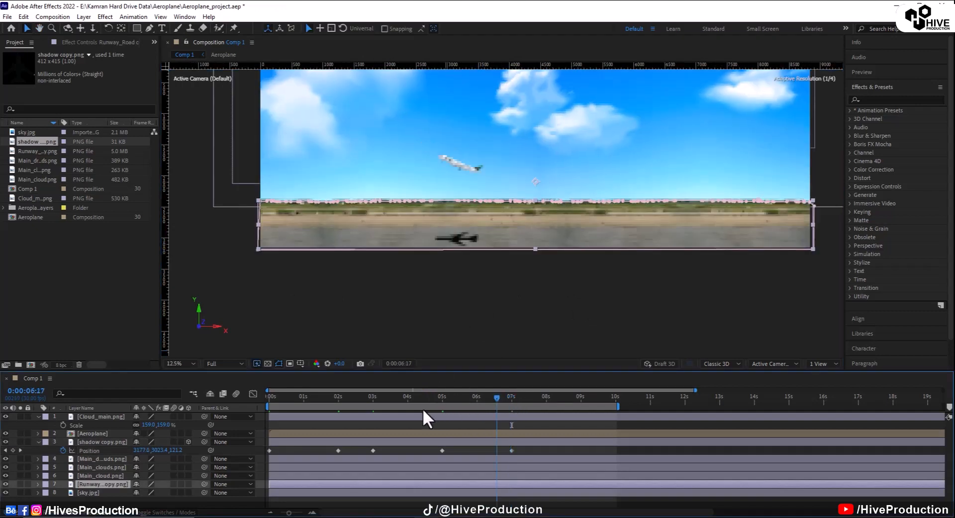
# - Set the shadow copy.png layer's Opacity to 95% and zoom in on the airplane's landing gear
pyautogui.click(269, 390)
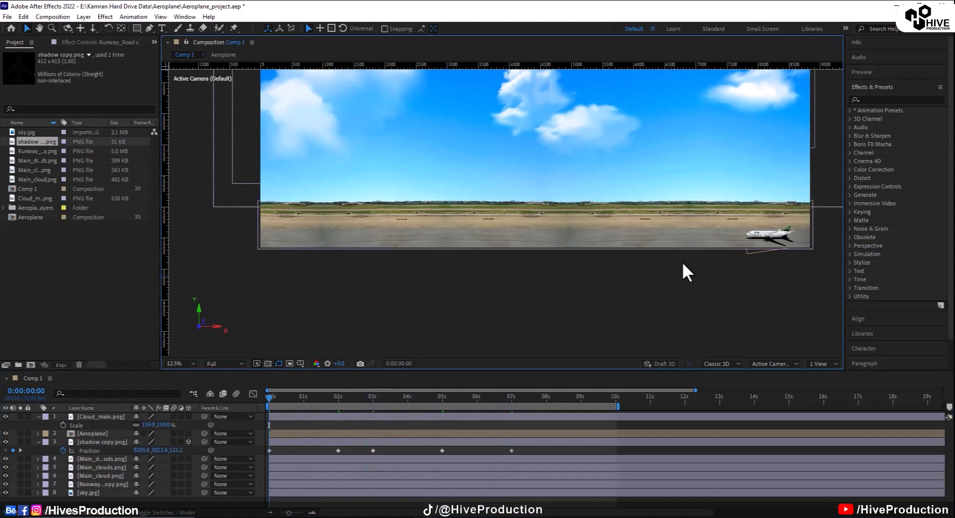
pyautogui.click(178, 364)
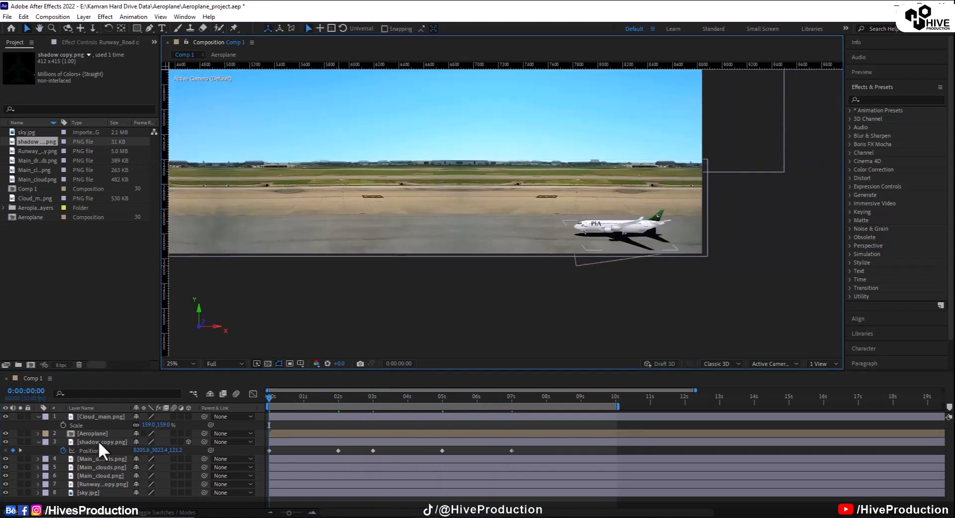
pyautogui.click(103, 442)
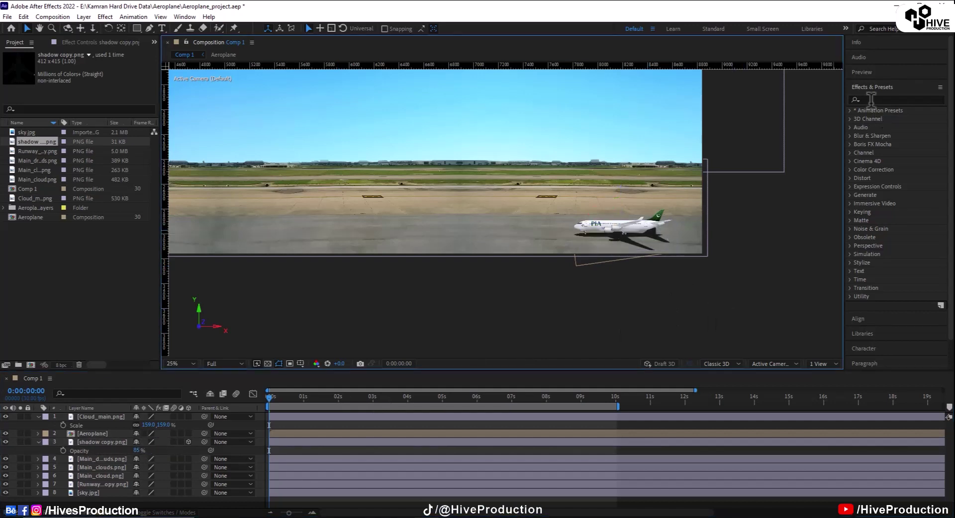
pyautogui.moveTo(64, 477)
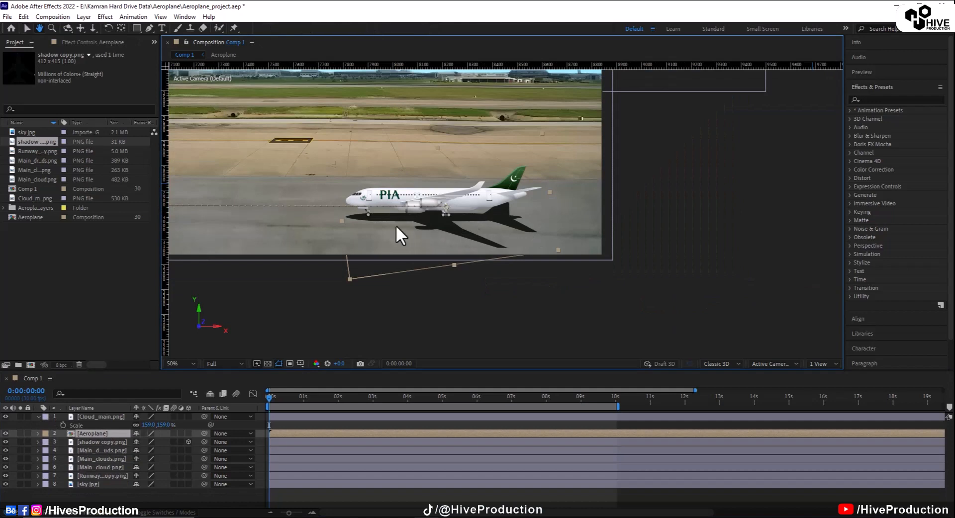
pyautogui.click(180, 363)
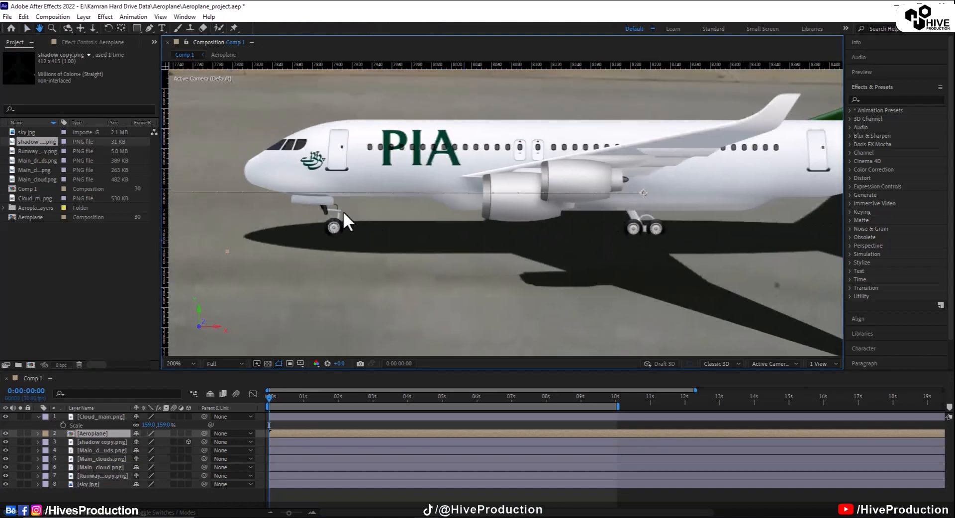
# - Inside the Aeroplane comp, apply a red Fill effect to the Background layer
pyautogui.doubleClick(31, 218)
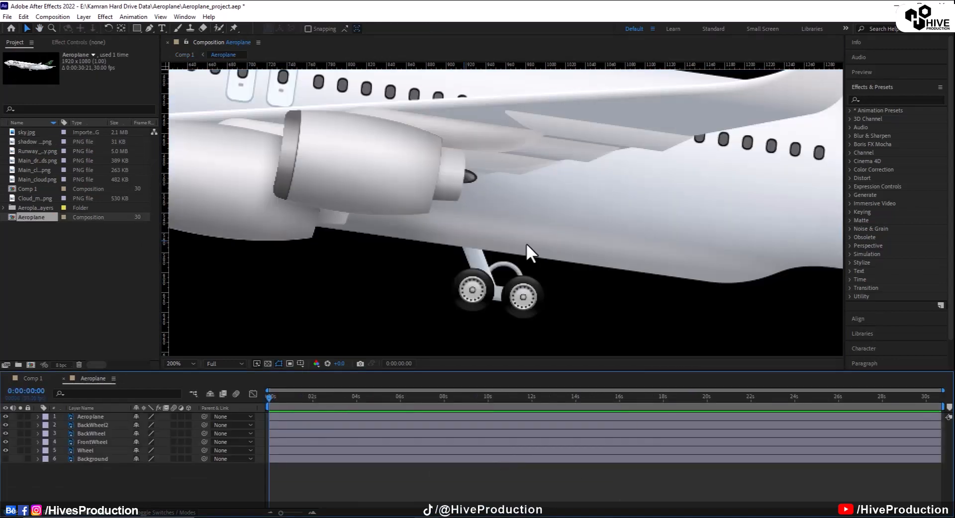
pyautogui.click(177, 363)
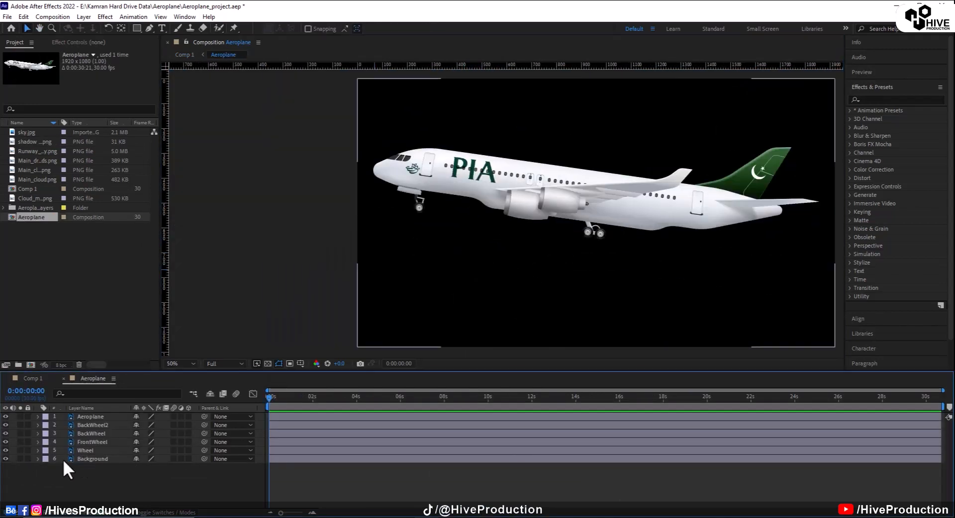
pyautogui.click(93, 459)
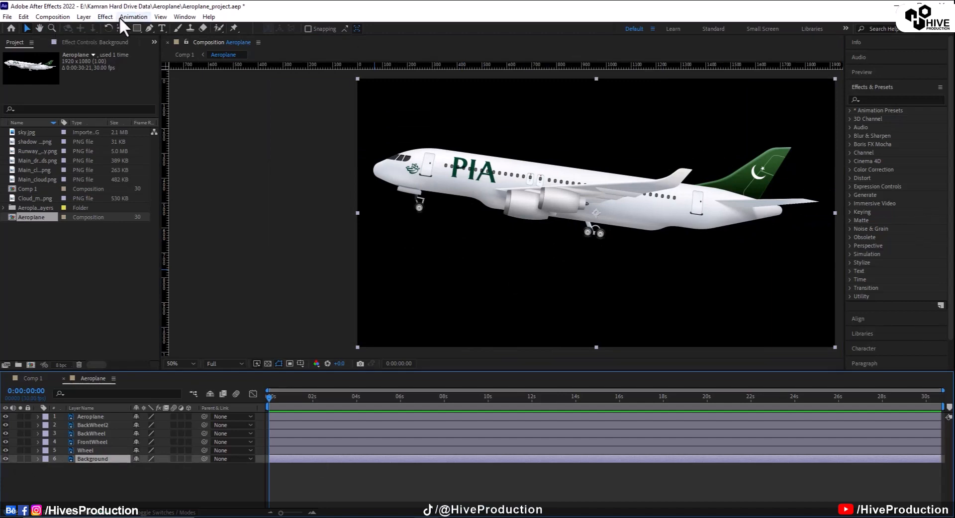
pyautogui.click(83, 17)
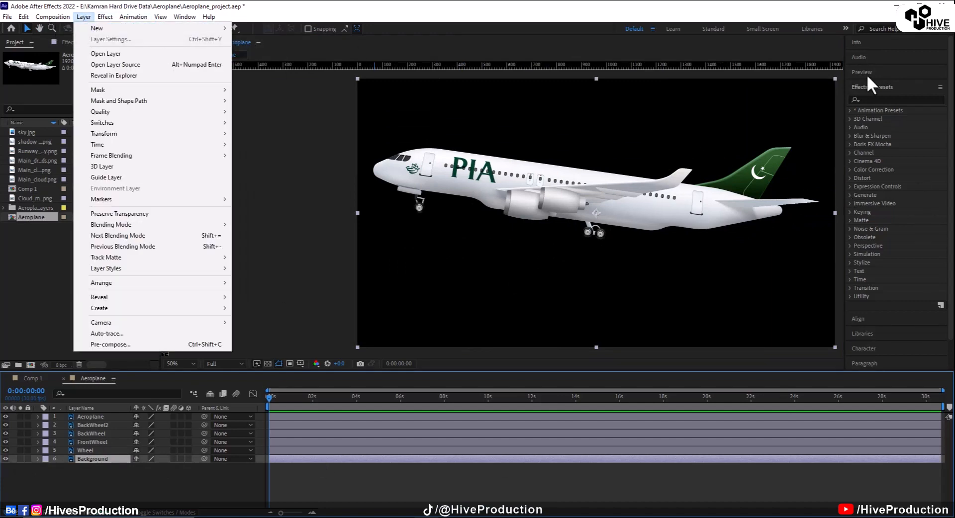
pyautogui.write('fill')
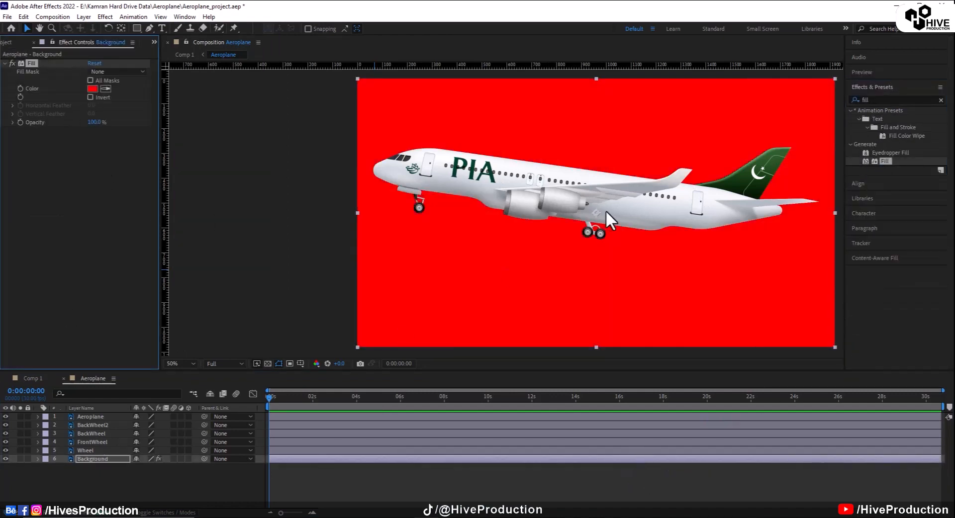
# - Zoom the viewer to 100% and select the FrontWheel layer
pyautogui.click(175, 364)
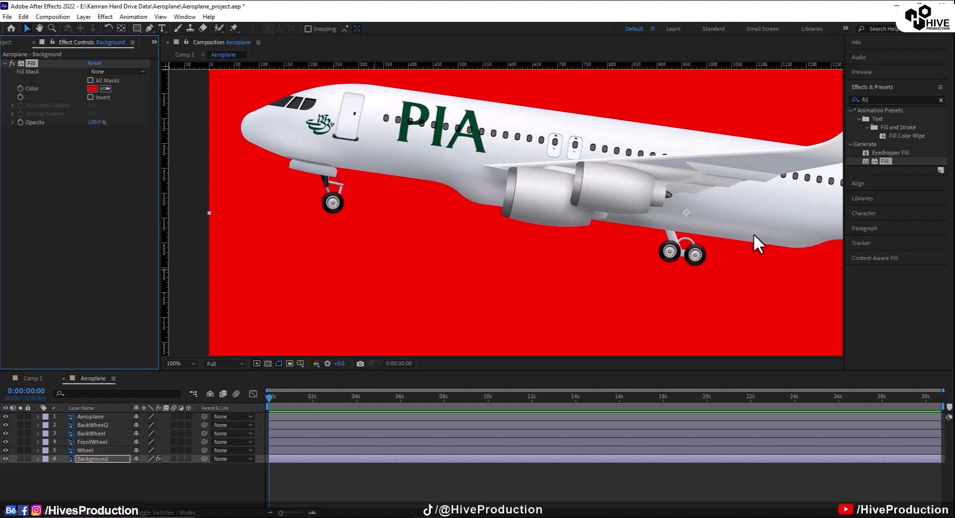
pyautogui.click(92, 442)
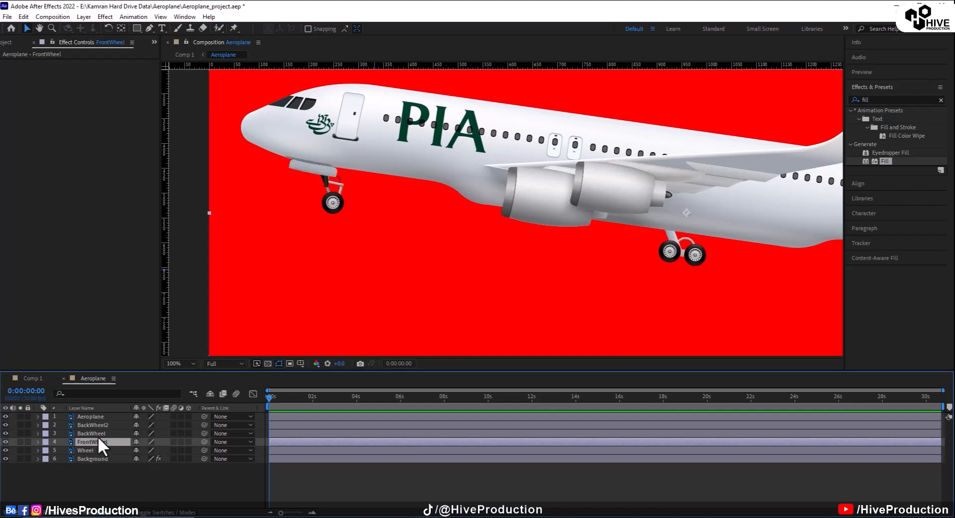
# - Centre BackWheel2's anchor and set Rotation keyframes at 0s and 10s so it spins
pyautogui.click(94, 425)
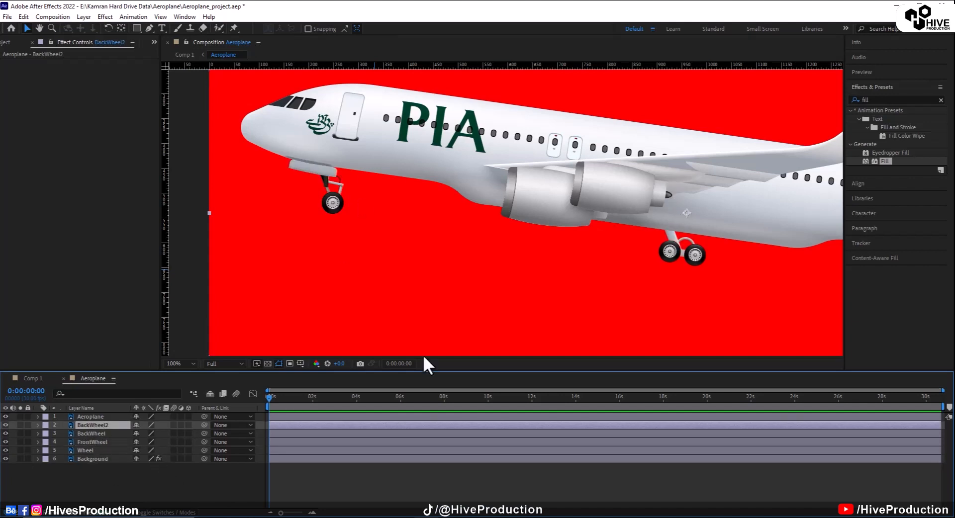
pyautogui.moveTo(125, 73)
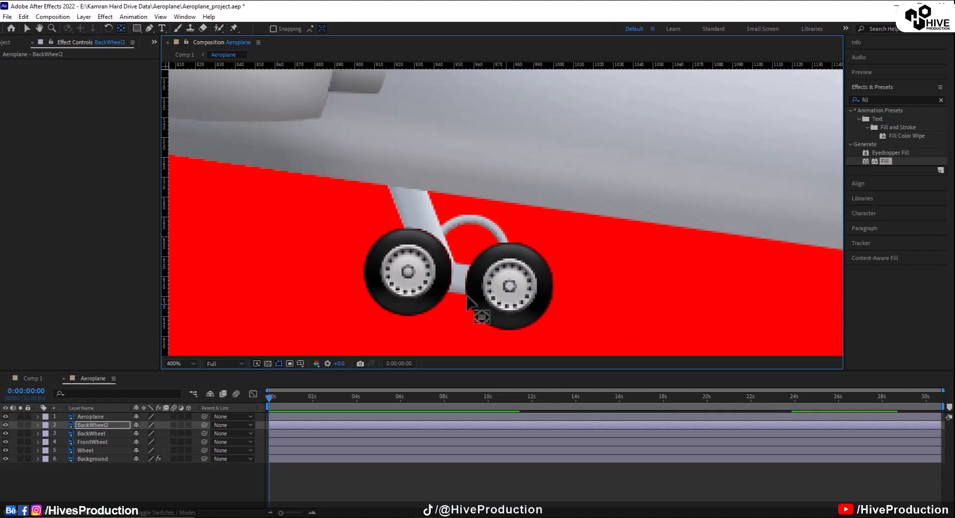
pyautogui.press('r')
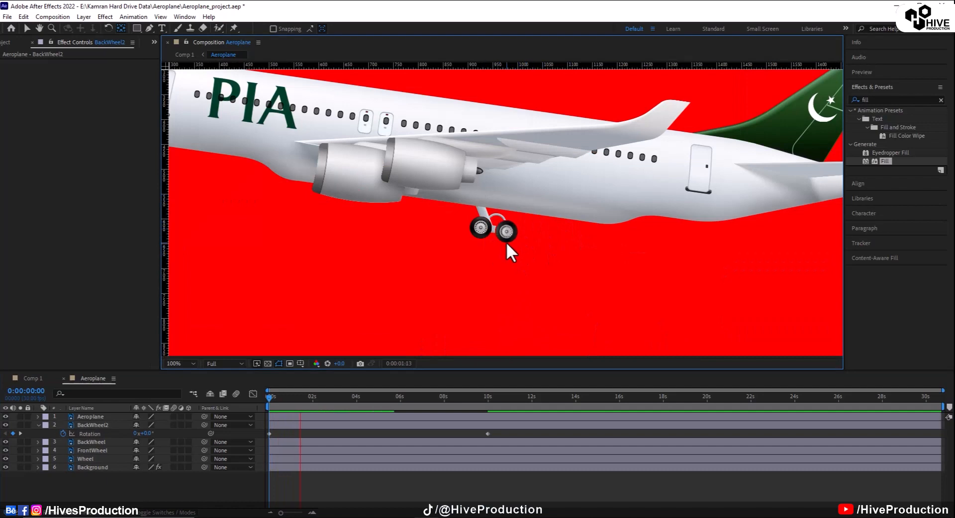
pyautogui.click(303, 397)
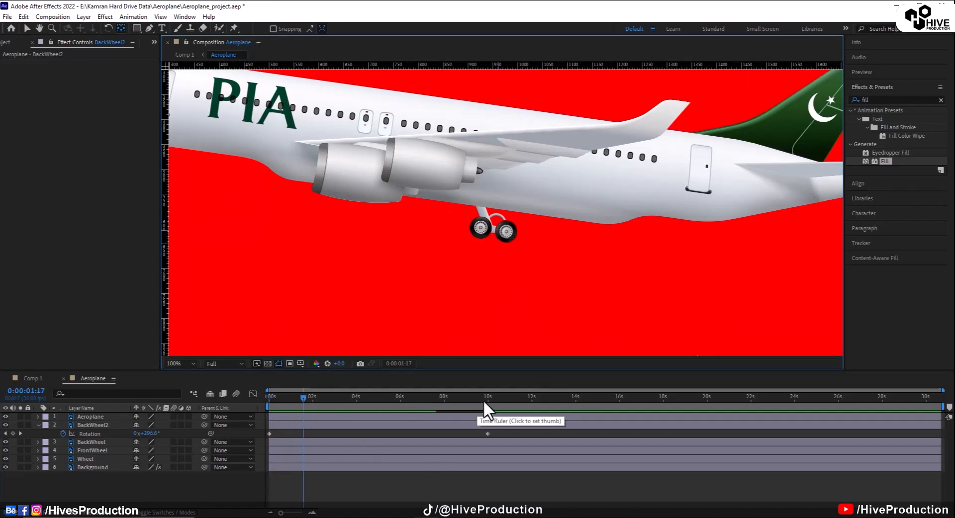
pyautogui.click(488, 397)
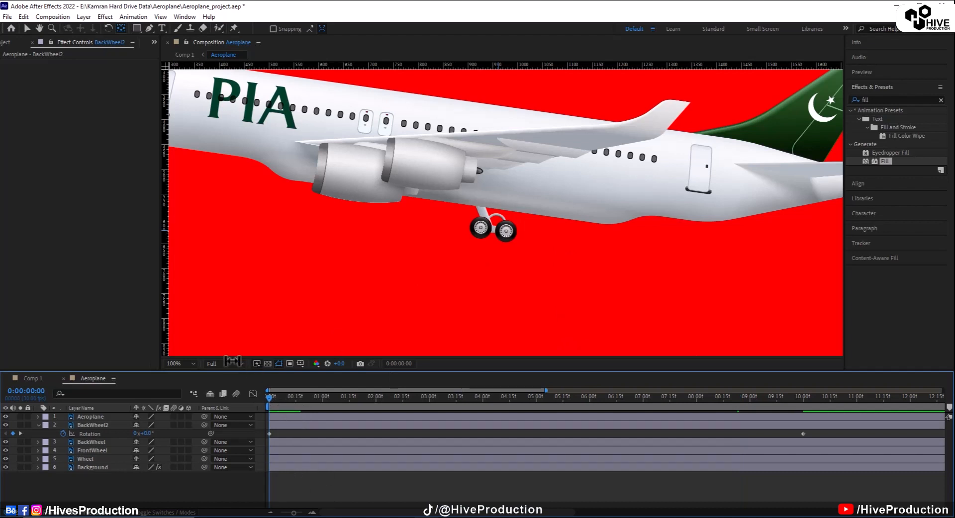
pyautogui.click(216, 363)
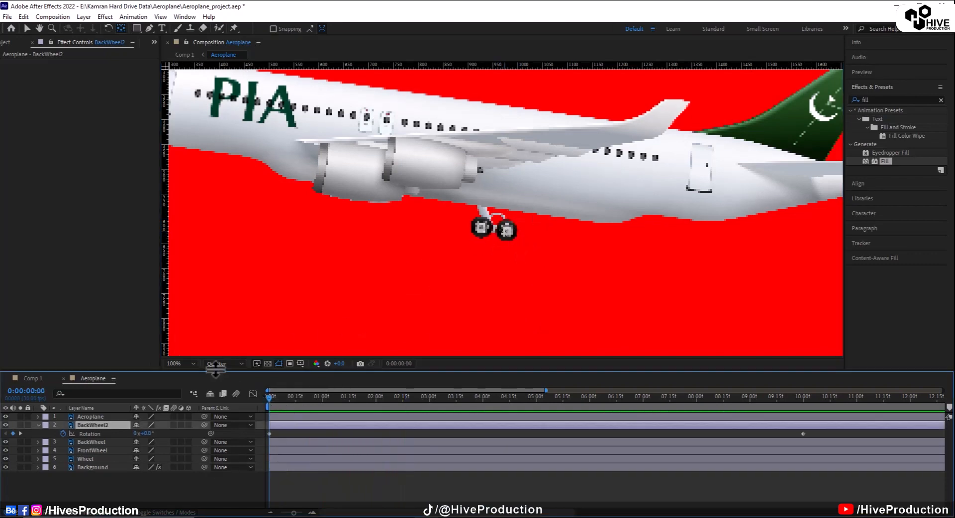
pyautogui.click(222, 364)
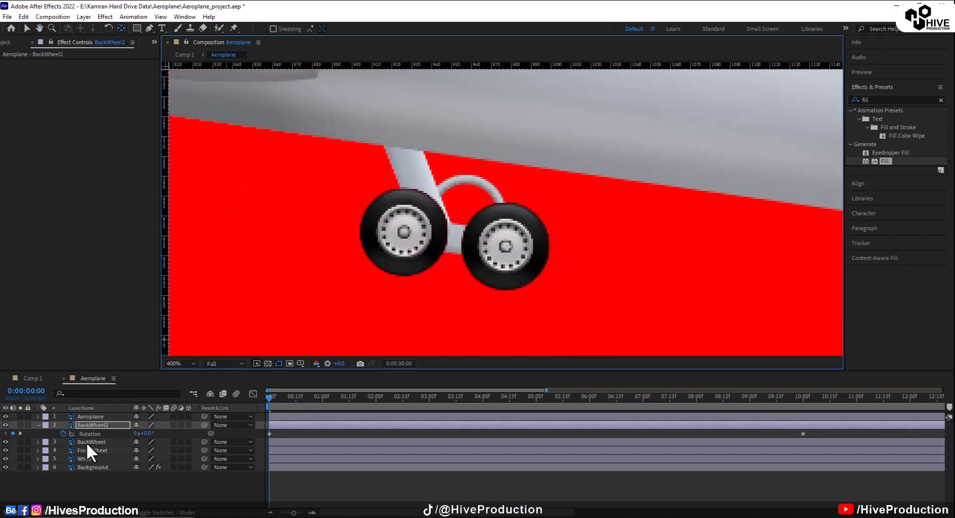
# - Give BackWheel Rotation keyframes of five turns from 0s to 10s, then zoom back to 100%
pyautogui.click(91, 441)
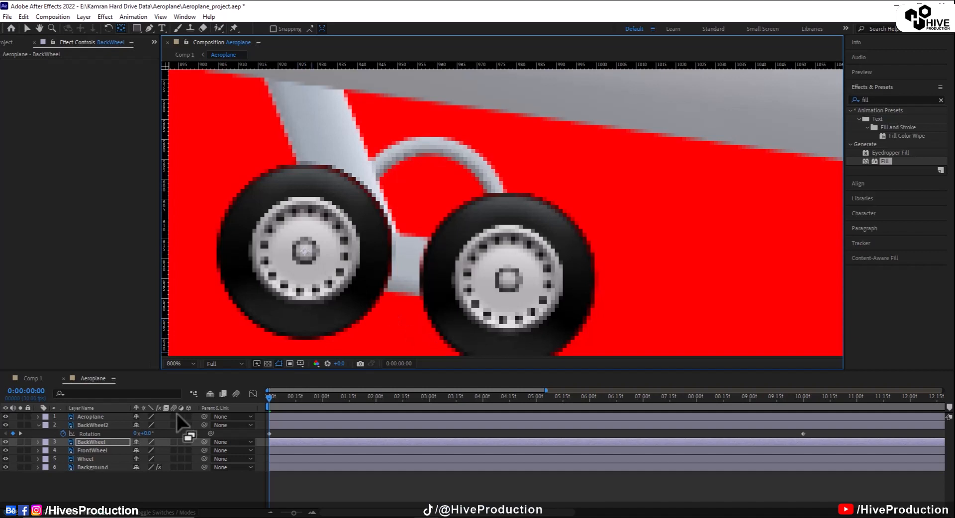
pyautogui.click(38, 442)
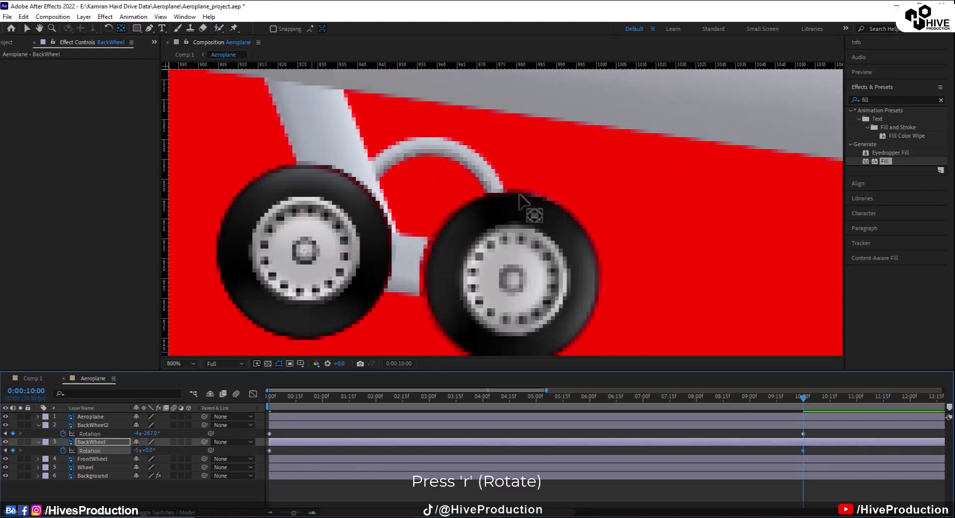
pyautogui.click(173, 364)
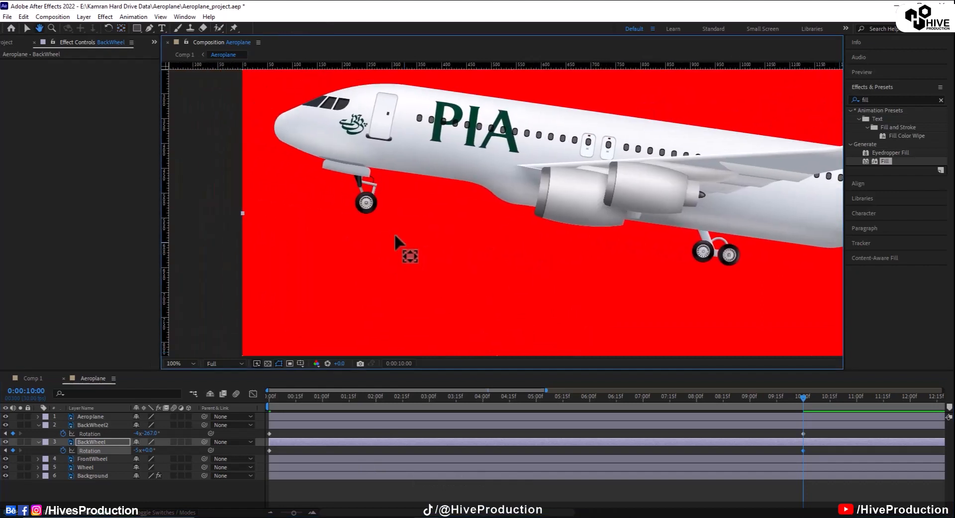
pyautogui.click(94, 425)
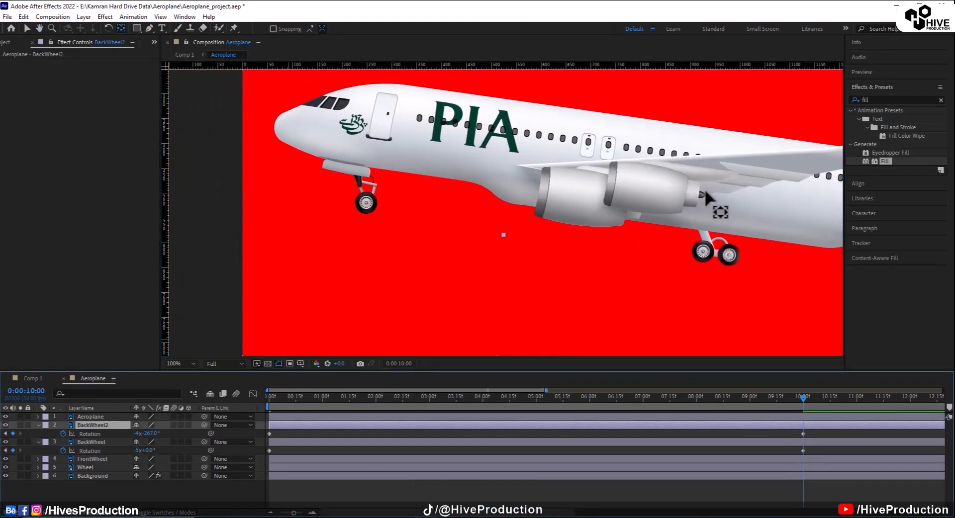
pyautogui.click(93, 459)
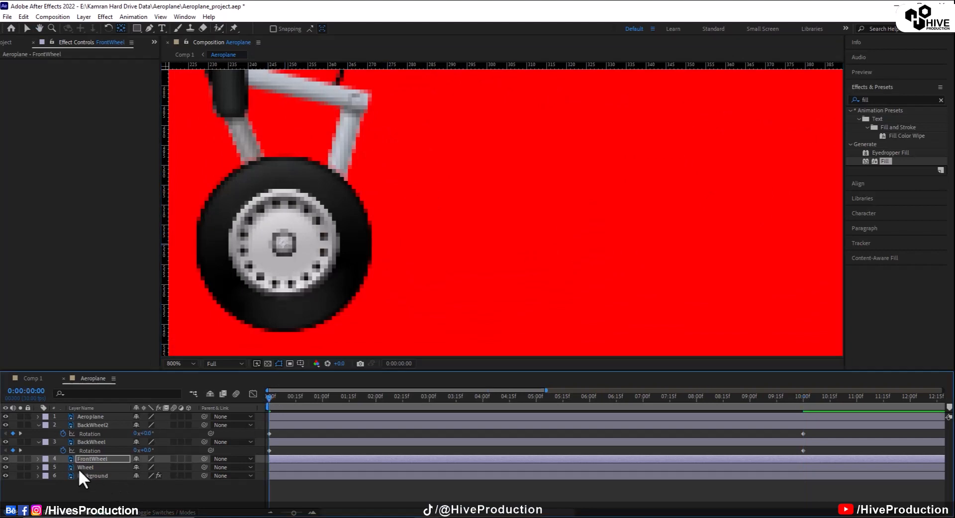
# - Add a Rotation keyframe on FrontWheel and move the playhead to the 10s mark
pyautogui.click(37, 459)
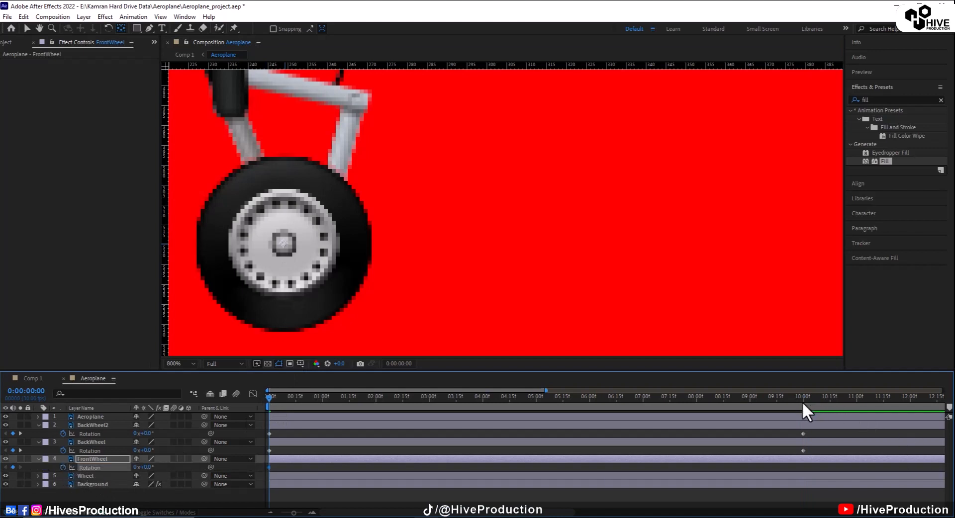
pyautogui.click(803, 396)
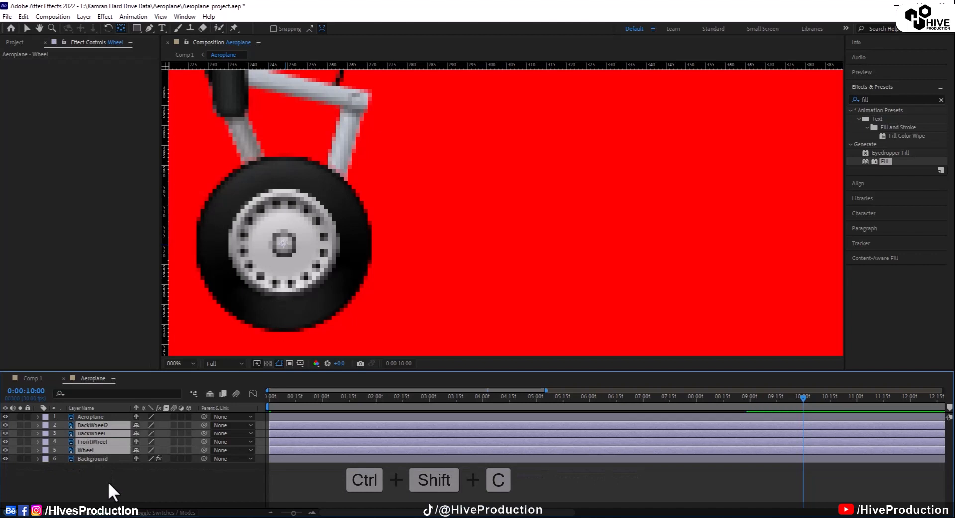
# - Pre-compose the four wheel layers into a nested comp named 'wheel', then return to Comp 1
pyautogui.press('Ctrl+Shift+C')
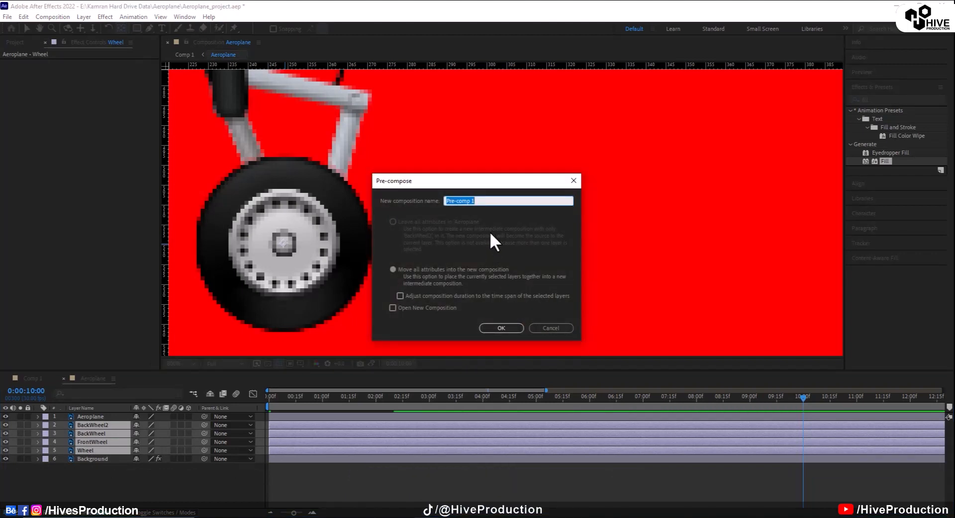
pyautogui.click(501, 328)
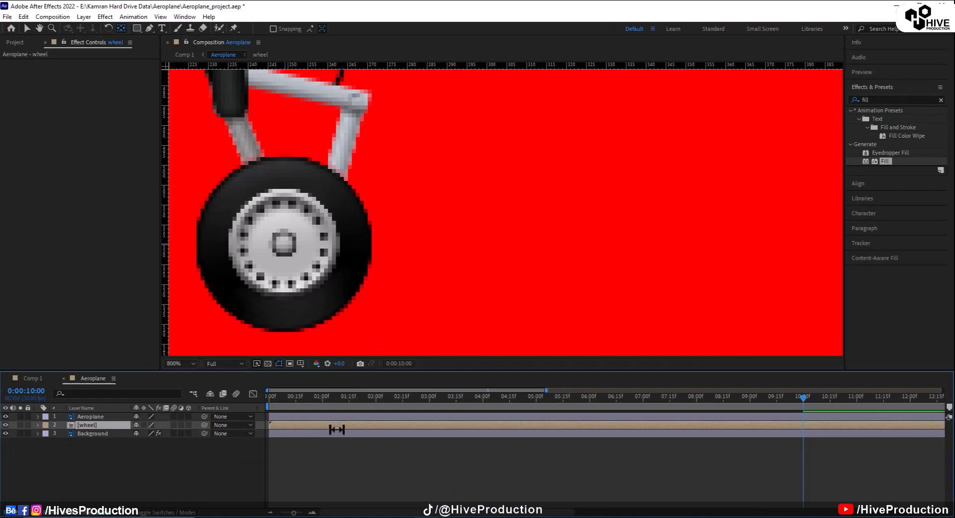
pyautogui.click(173, 364)
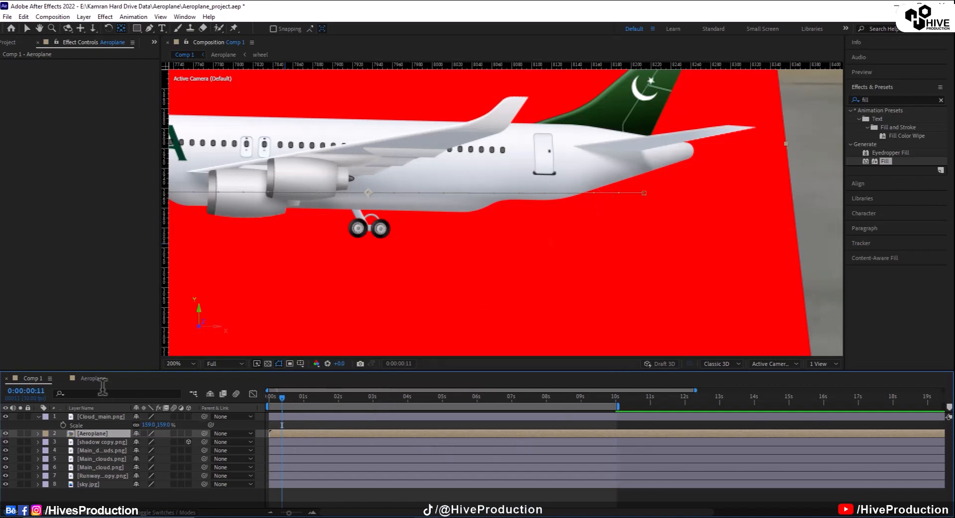
# - Inside the Aeroplane comp, add a Position keyframe on the wheel pre-comp at liftoff
pyautogui.click(260, 53)
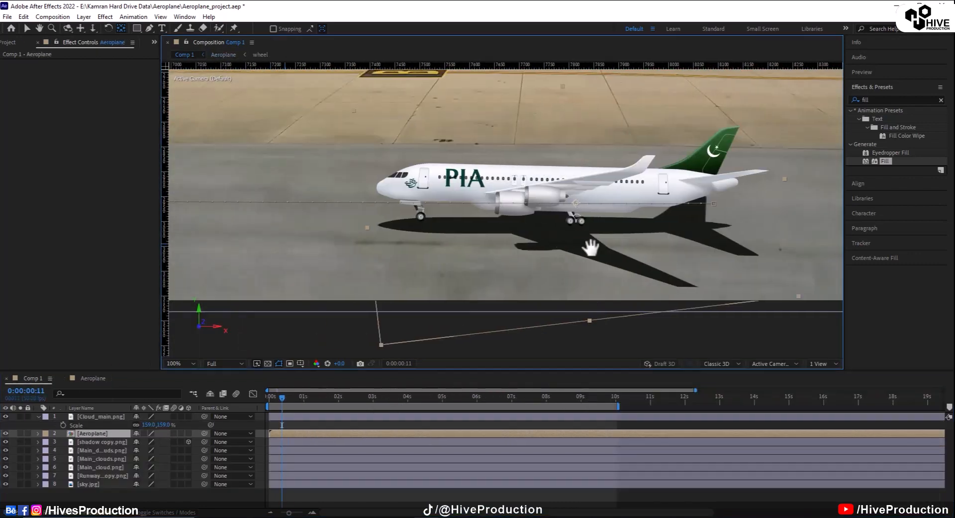
pyautogui.click(407, 397)
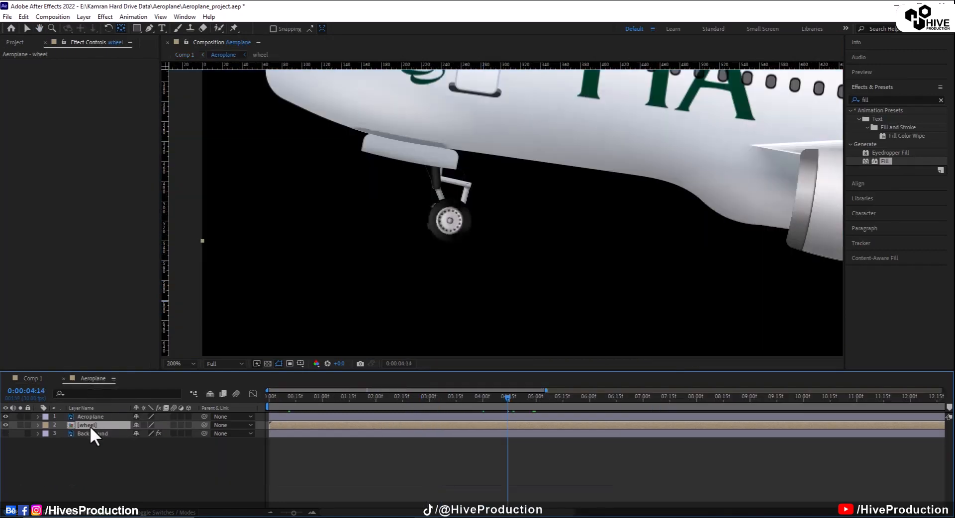
pyautogui.click(38, 425)
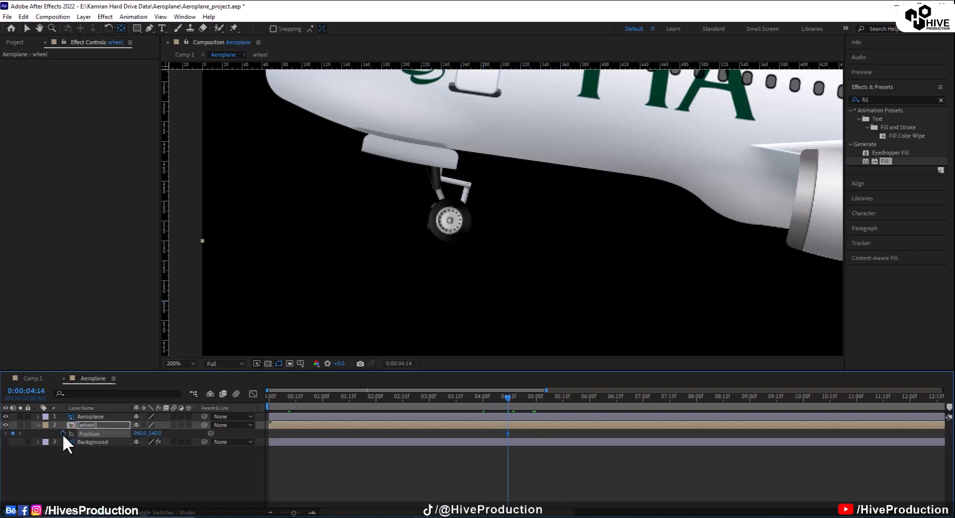
pyautogui.moveTo(36, 393)
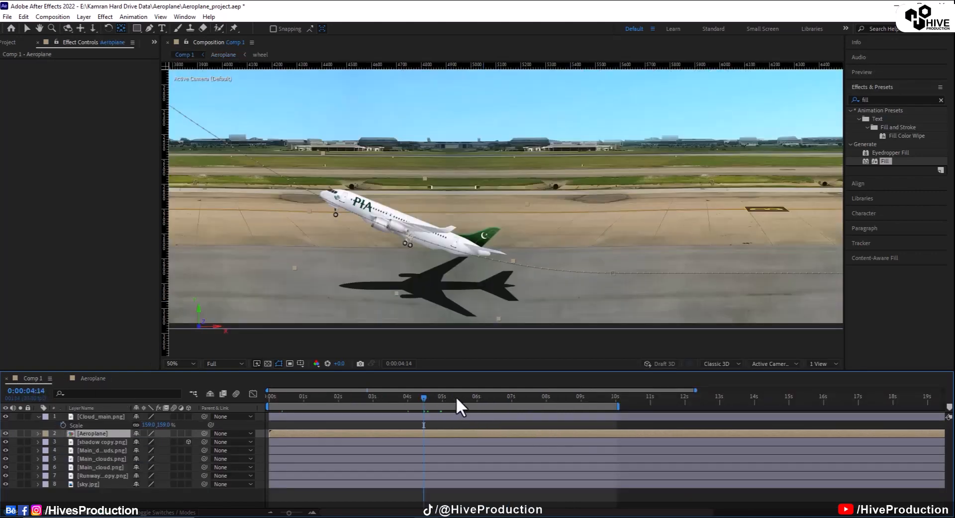
# - Keyframe the wheels moving up into the fuselage after liftoff and check the retraction in Comp 1
pyautogui.click(458, 405)
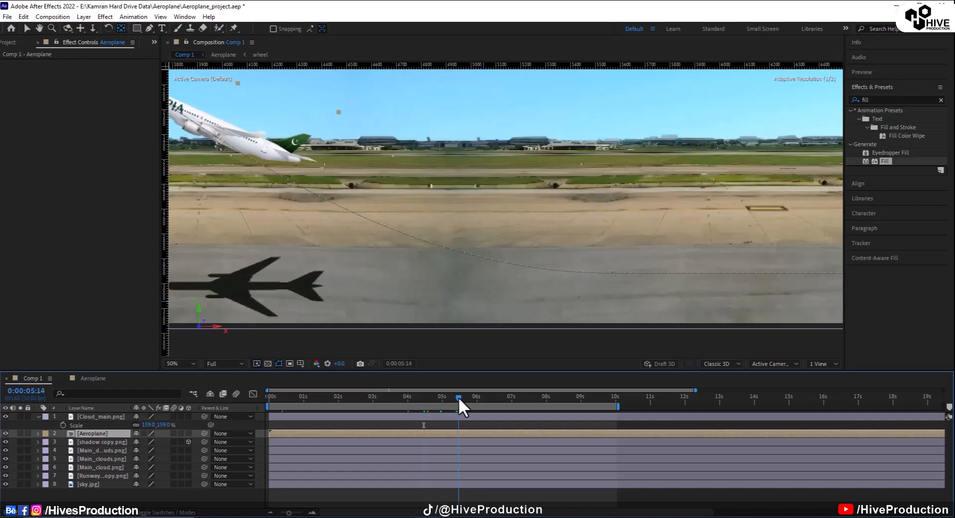
pyautogui.click(174, 363)
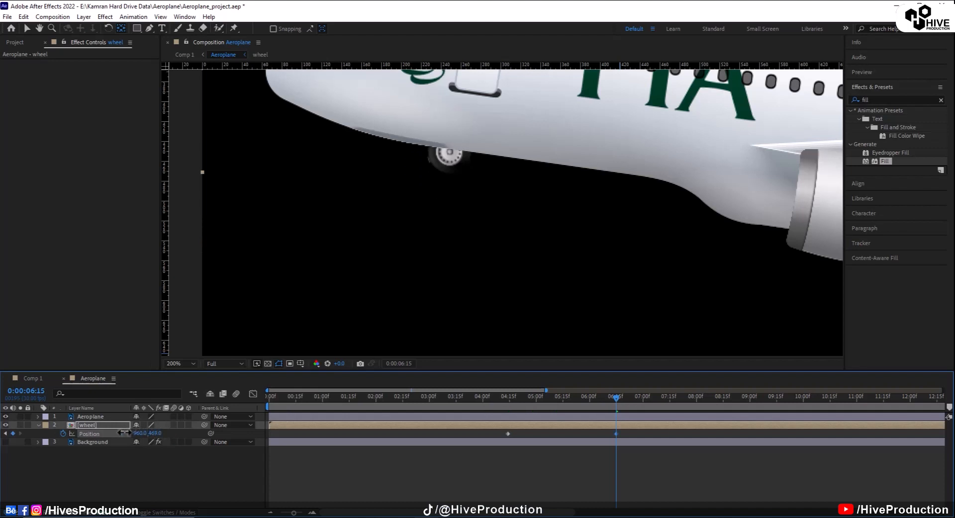
pyautogui.click(178, 363)
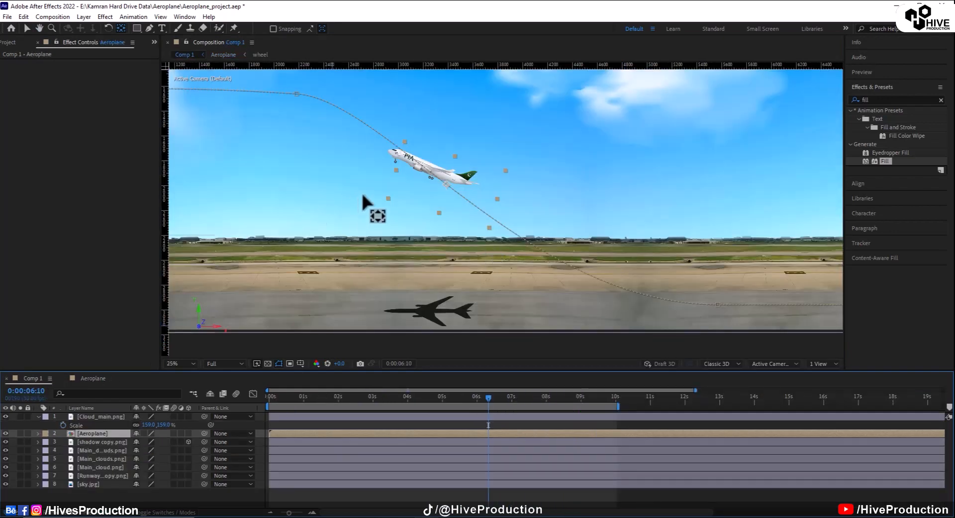
# - Review the takeoff, select the shadow copy layer and set the viewer resolution to Quarter
pyautogui.click(176, 364)
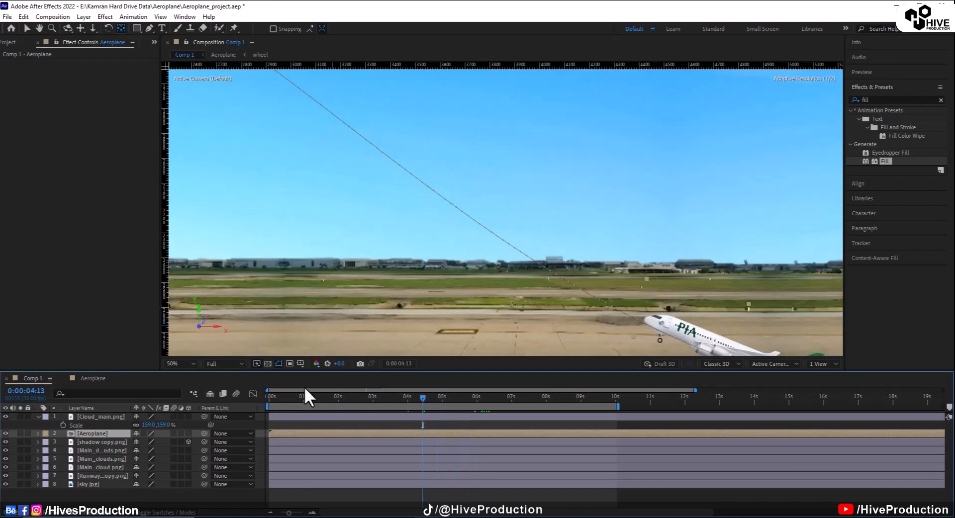
pyautogui.click(100, 417)
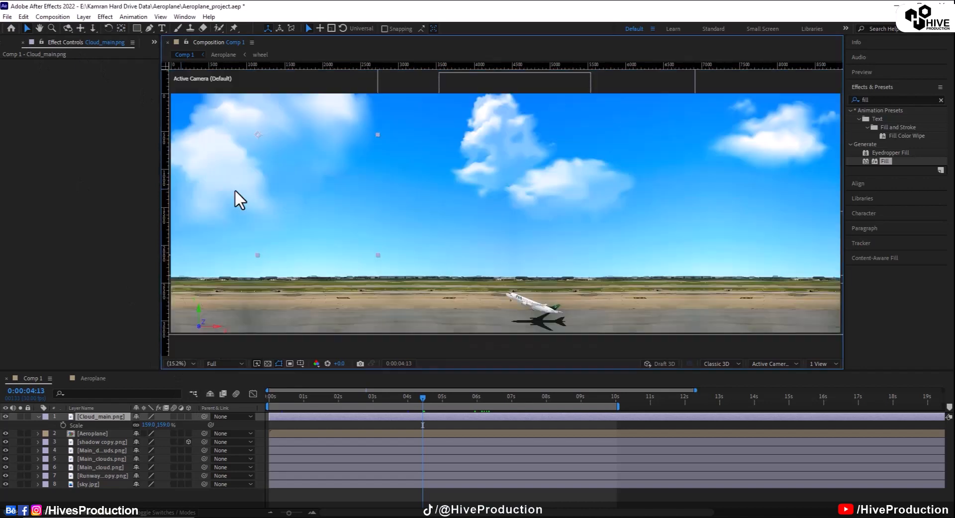
pyautogui.moveTo(277, 410)
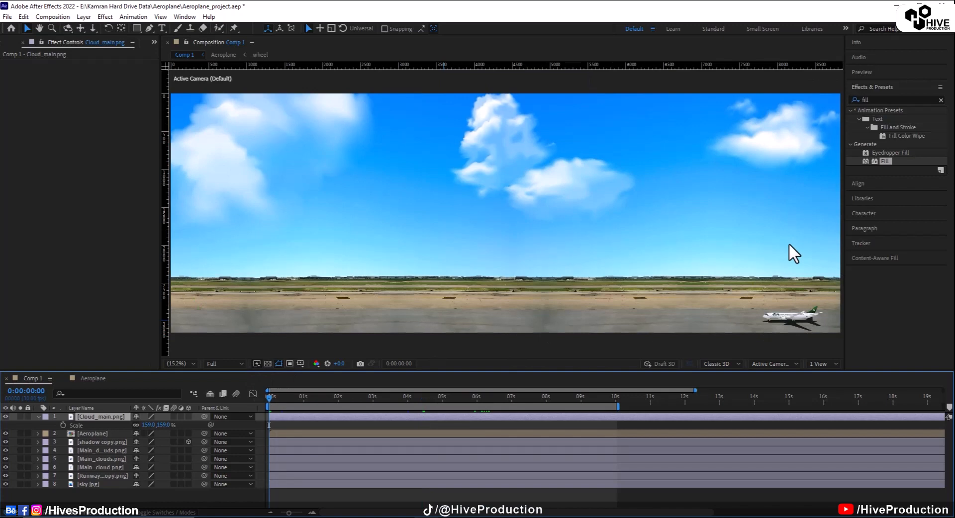
pyautogui.moveTo(321, 457)
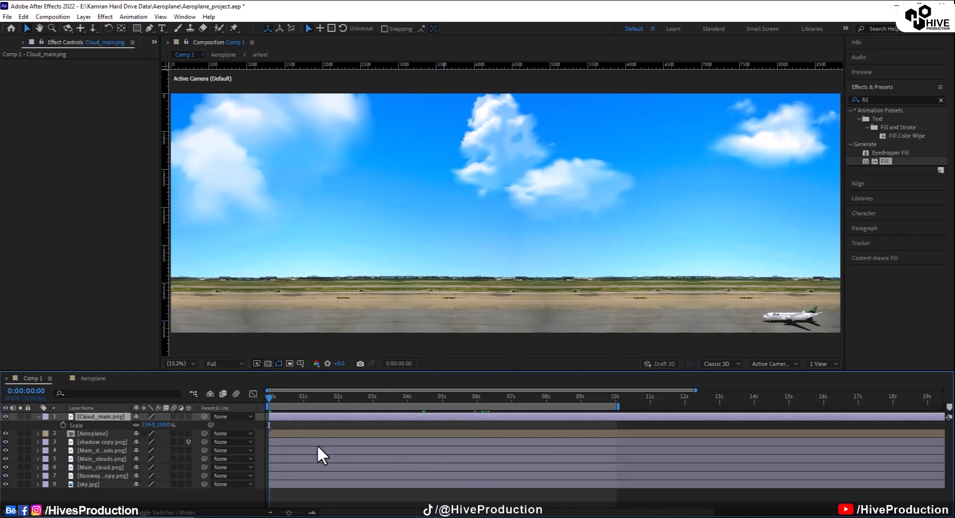
pyautogui.click(103, 442)
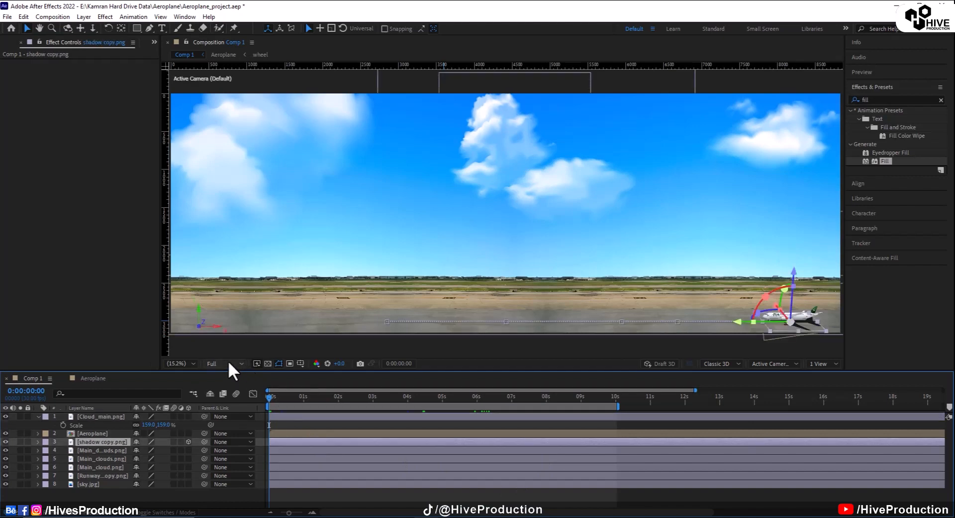
pyautogui.click(216, 363)
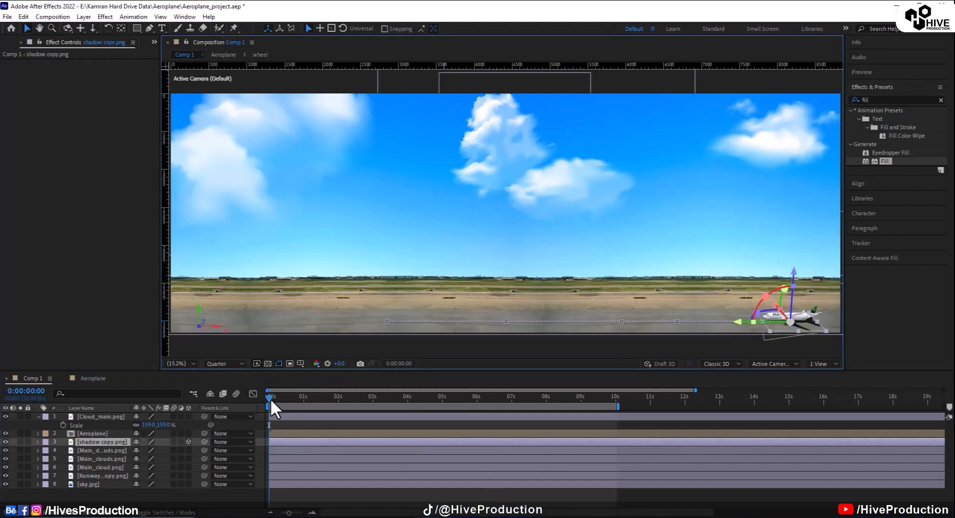
pyautogui.click(405, 398)
pyautogui.write('10')
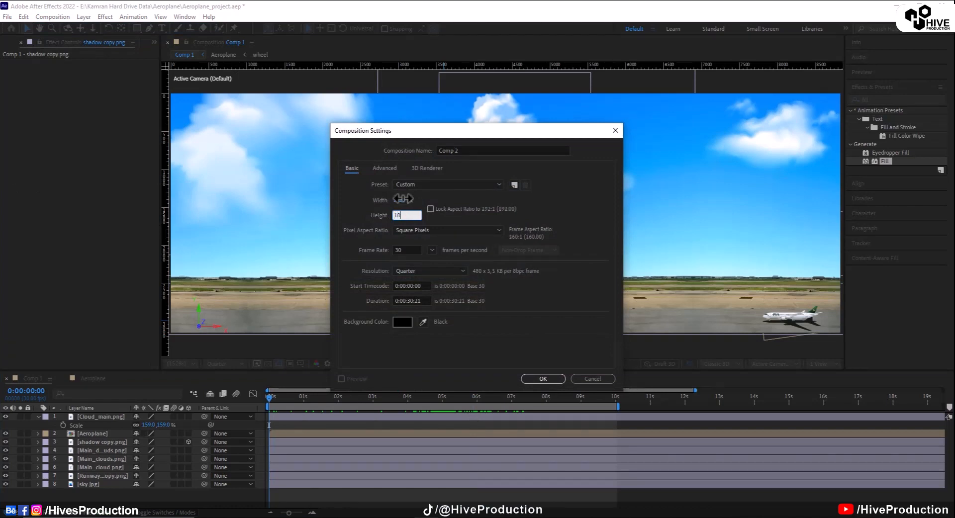
# - Confirm the new 16:9 Comp 2 and bring up the Project panel to nest Comp 1 into it
pyautogui.click(541, 379)
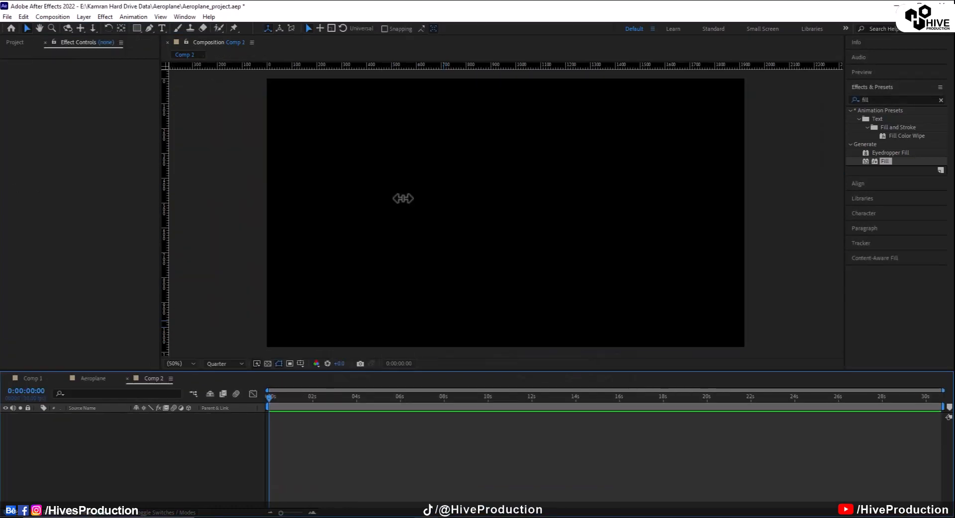
pyautogui.click(15, 41)
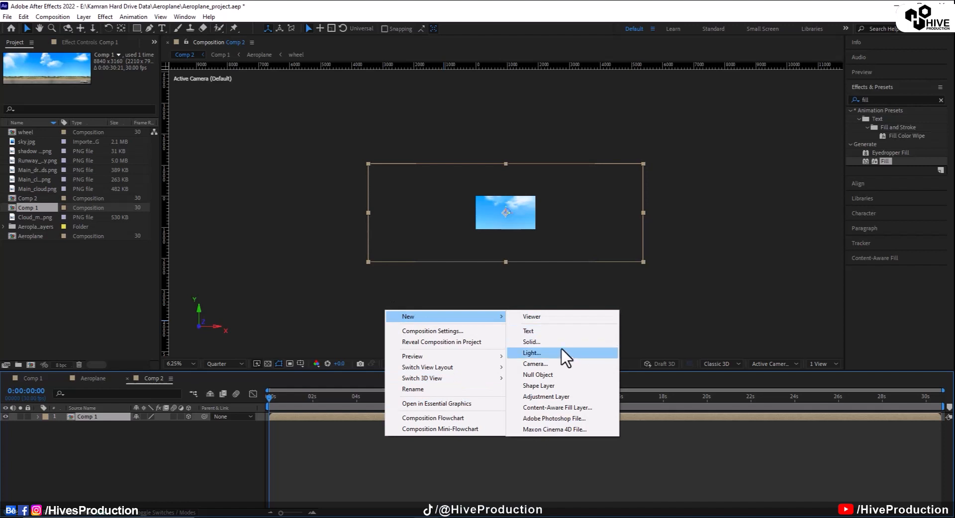
# - Add a camera named Aeroplane_Camera to Comp 2 and reveal its Transform properties
pyautogui.click(534, 363)
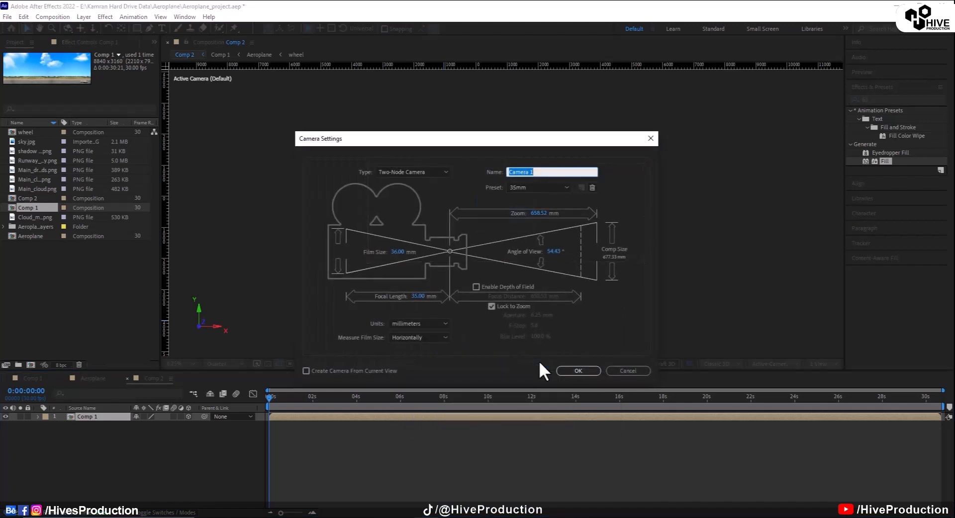
pyautogui.moveTo(539, 167)
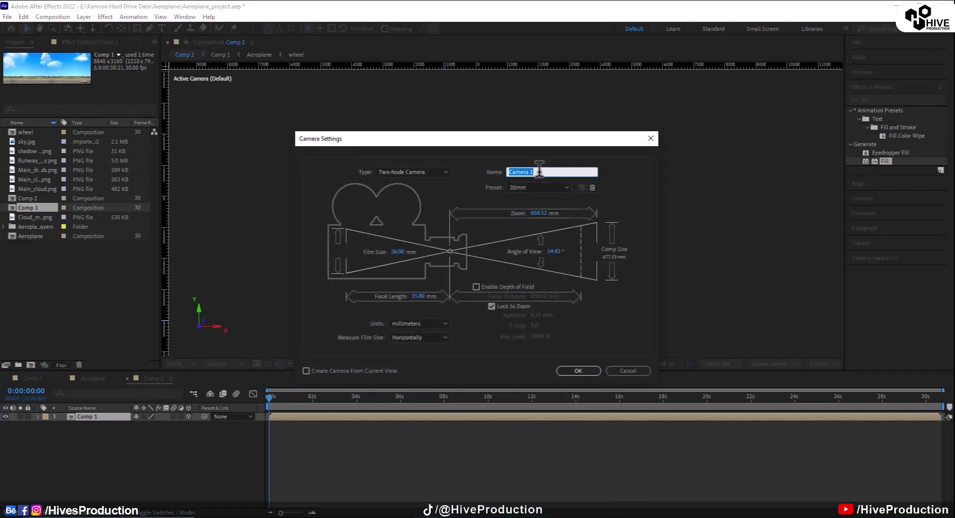
pyautogui.write('Aeroplane')
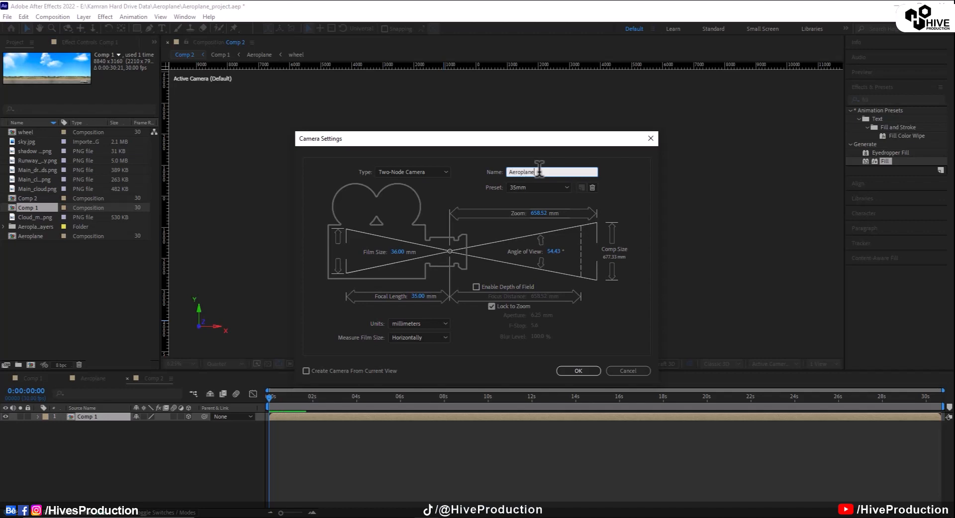
pyautogui.click(577, 372)
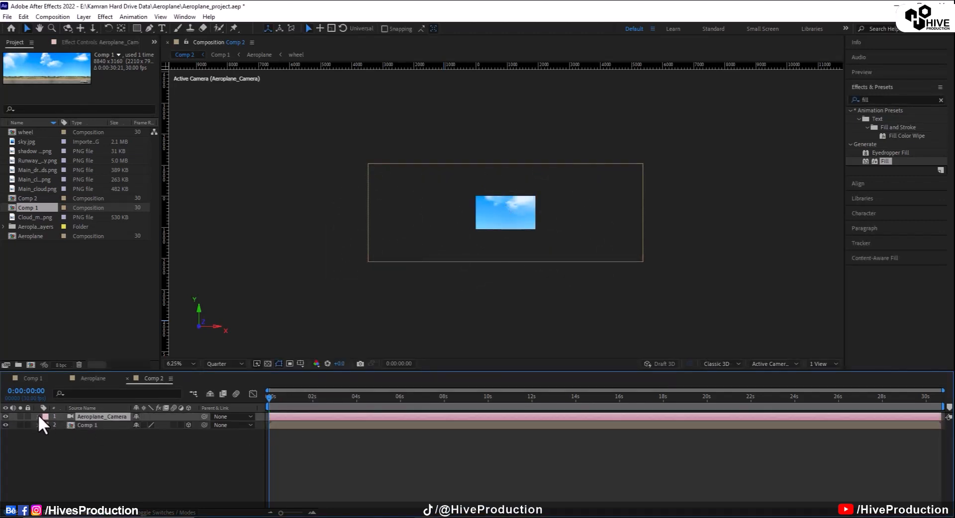
pyautogui.click(38, 417)
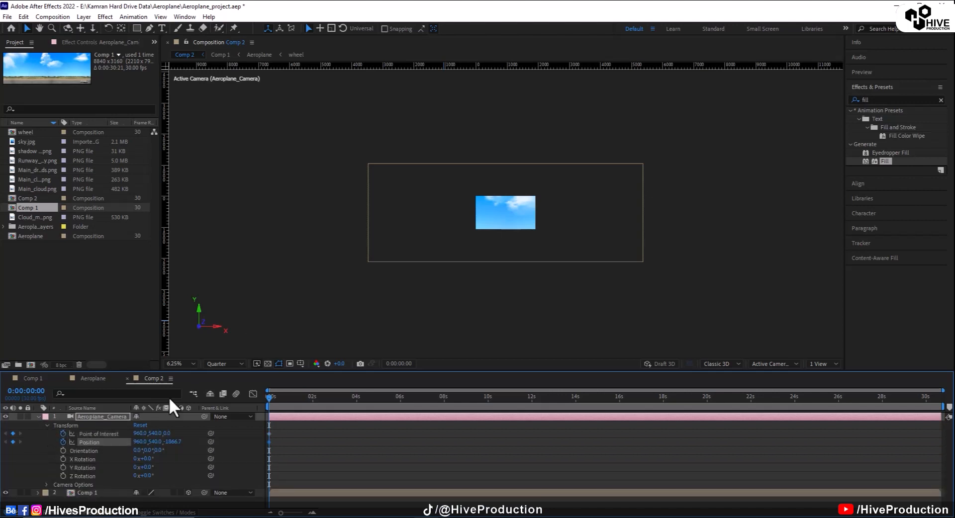
pyautogui.moveTo(80, 29)
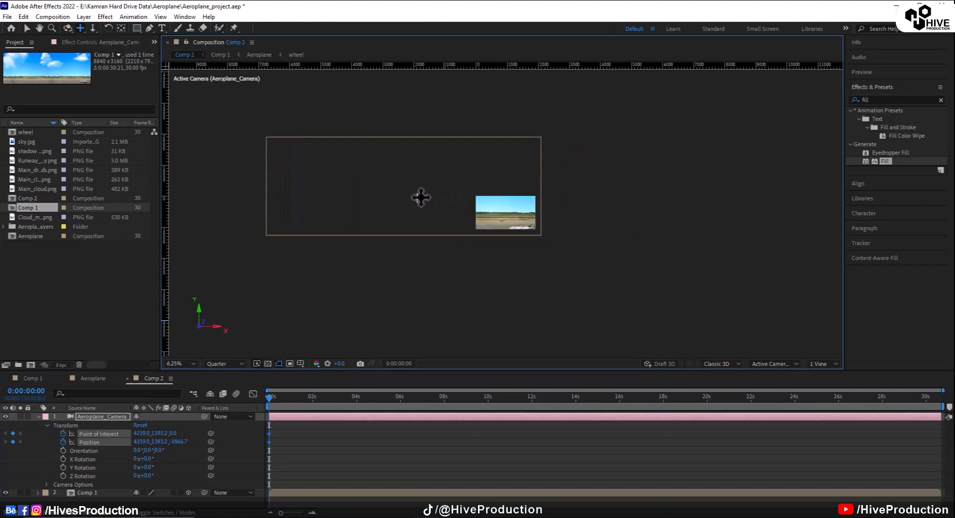
# - Enlarge the camera view while keyframing Point of Interest and Position to follow the plane
pyautogui.click(177, 363)
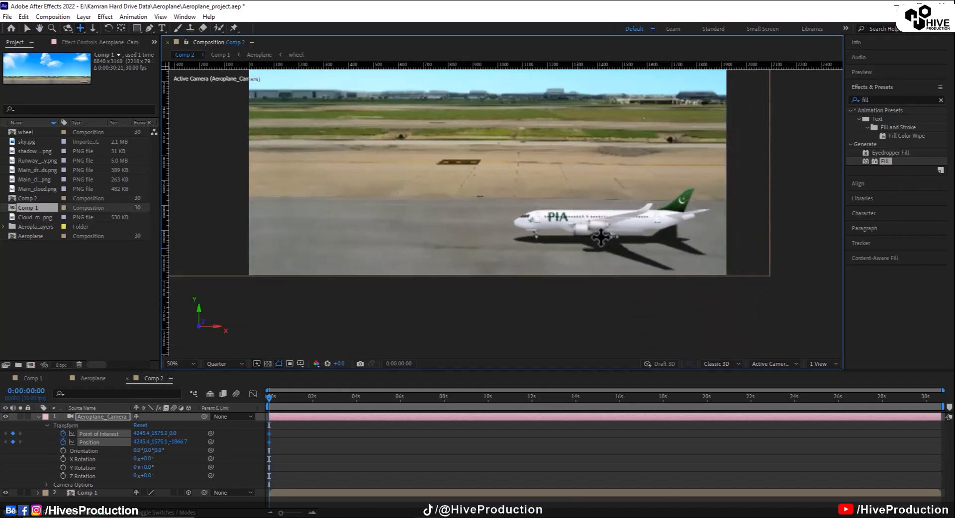
pyautogui.click(180, 363)
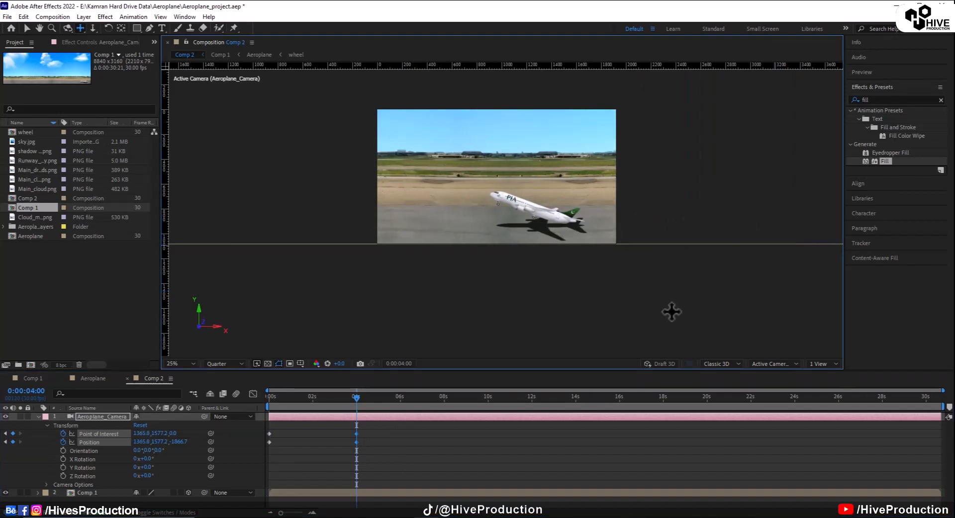
pyautogui.moveTo(402, 408)
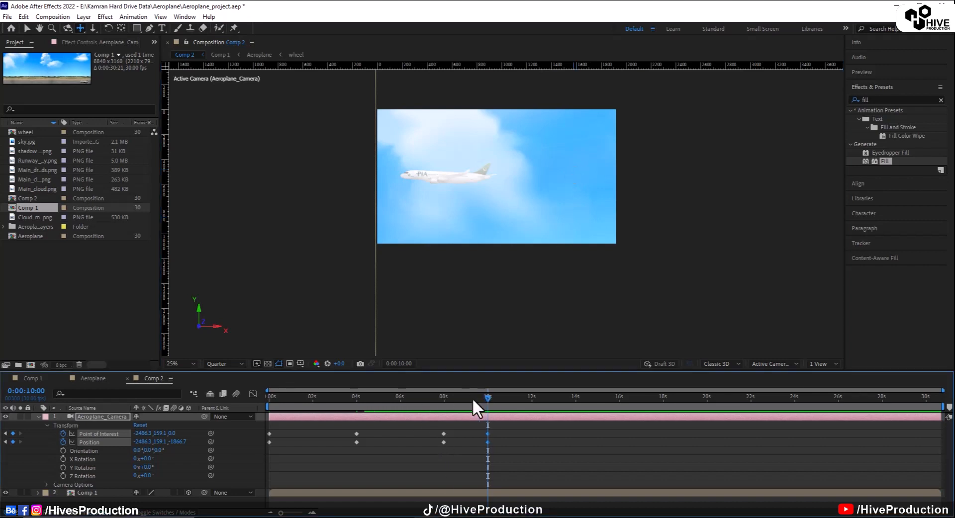
# - Scrub to frames around six and four seconds, adding extra camera keyframes to keep the plane framed
pyautogui.click(399, 397)
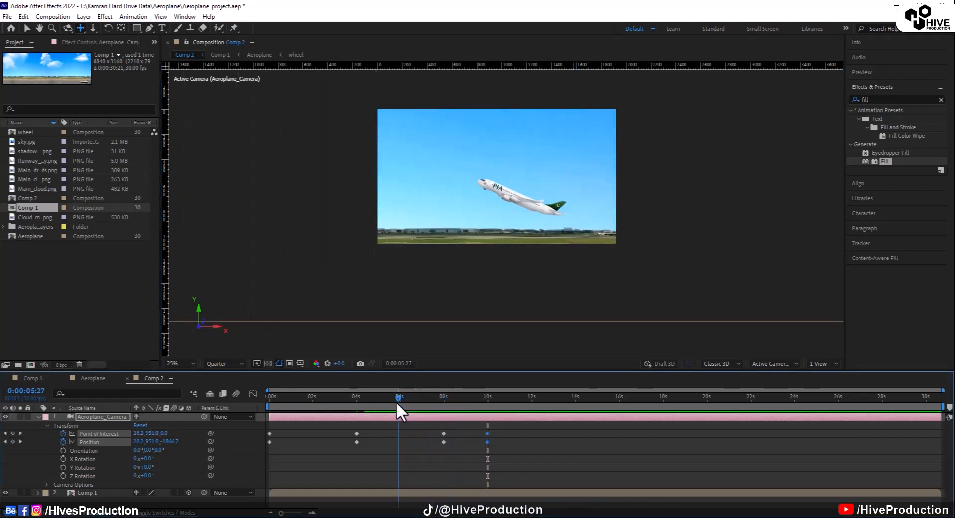
pyautogui.click(395, 397)
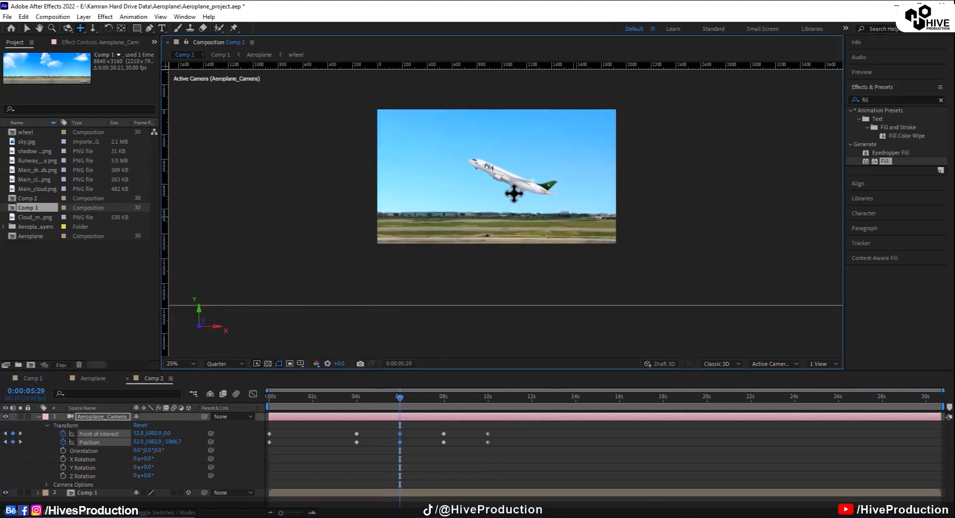
pyautogui.click(299, 397)
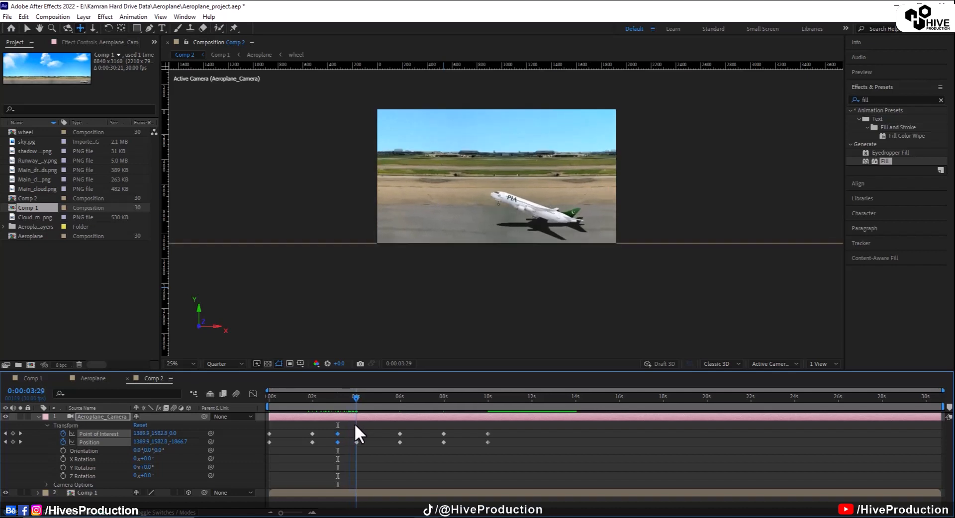
pyautogui.click(349, 398)
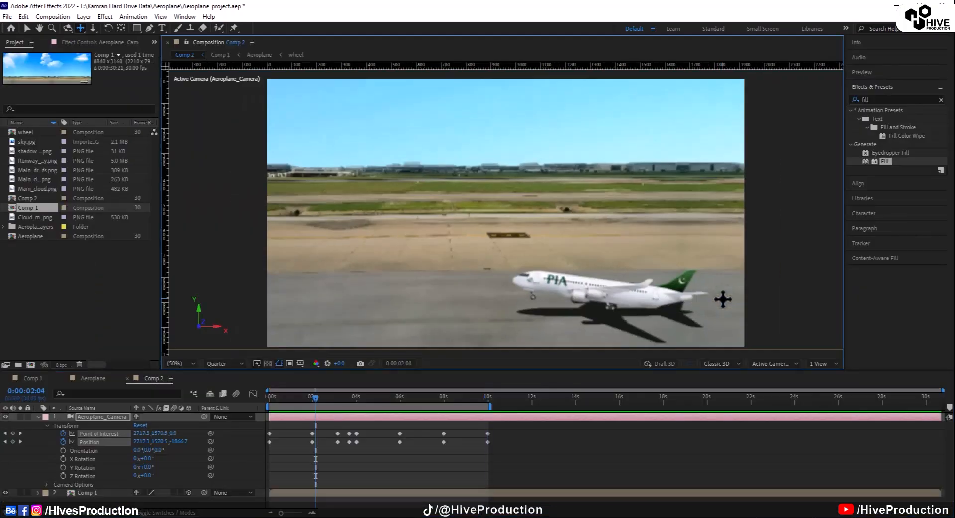
# - Apply Directional Blur to the Runway_Road copy layer in Comp 1 with Direction 90° and Blur Length 30
pyautogui.click(258, 54)
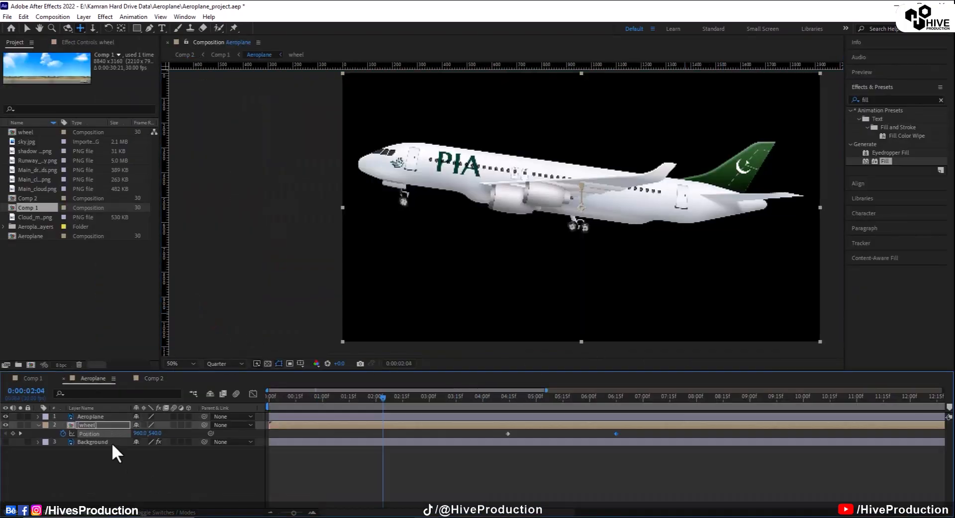
pyautogui.click(219, 54)
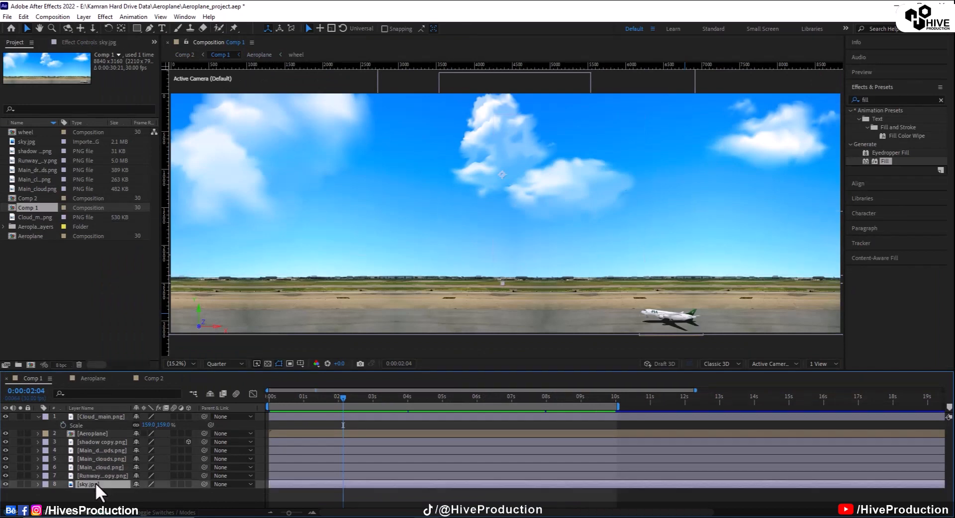
pyautogui.click(101, 475)
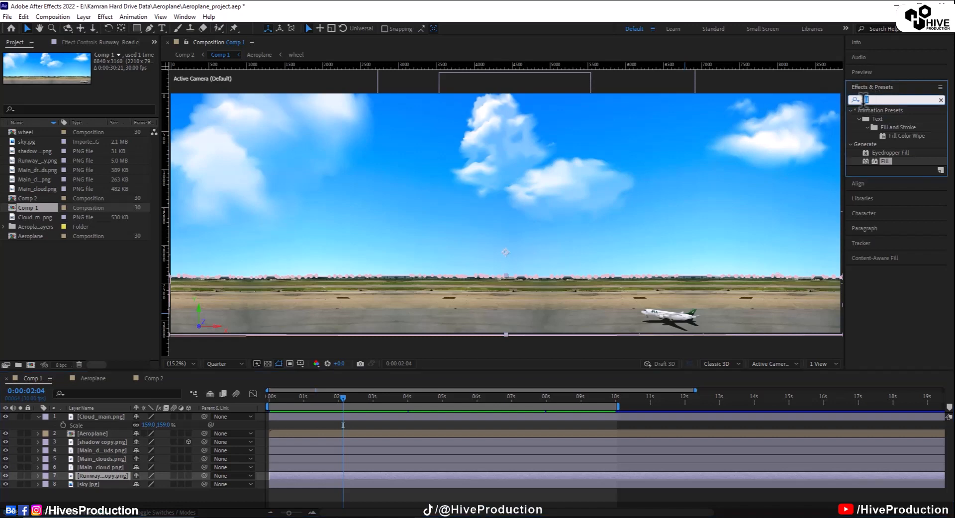
pyautogui.write('moti')
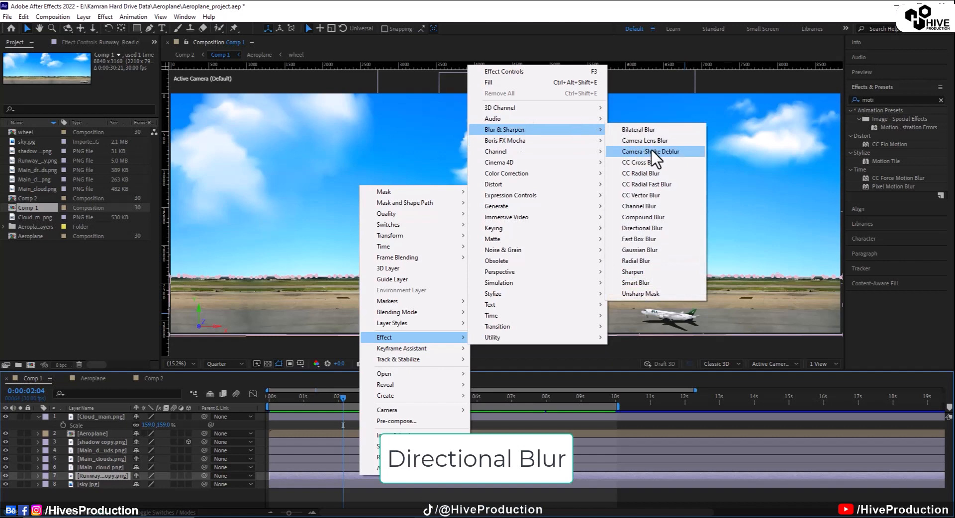
pyautogui.moveTo(652, 238)
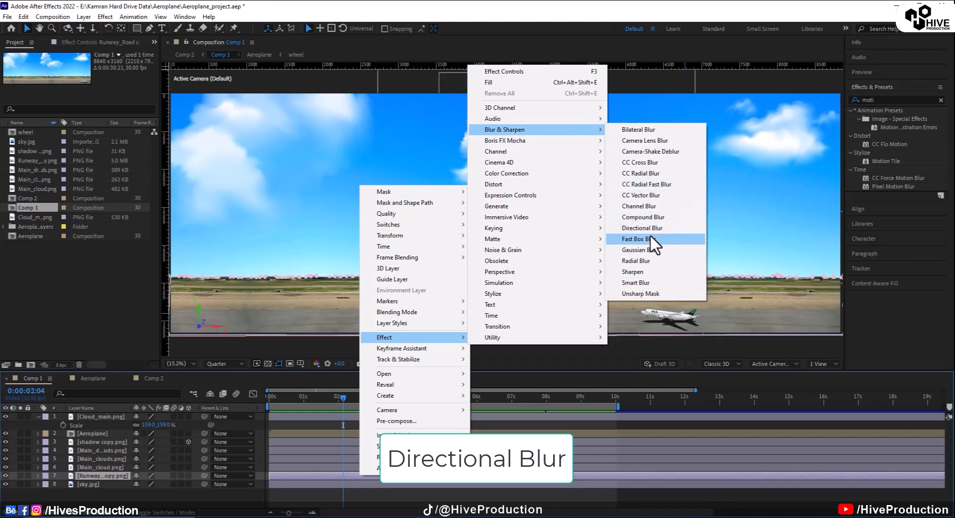
pyautogui.click(642, 228)
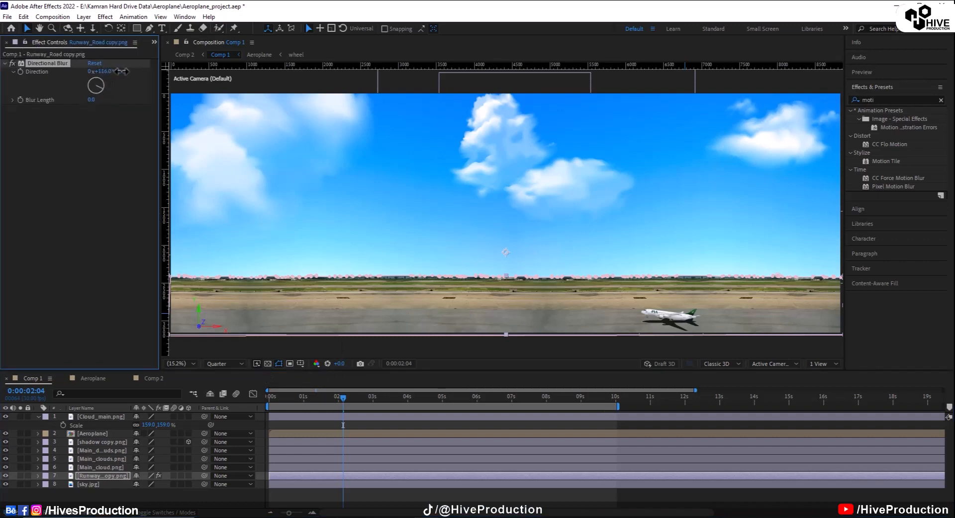
pyautogui.moveTo(107, 71); pyautogui.dragTo(92, 99)
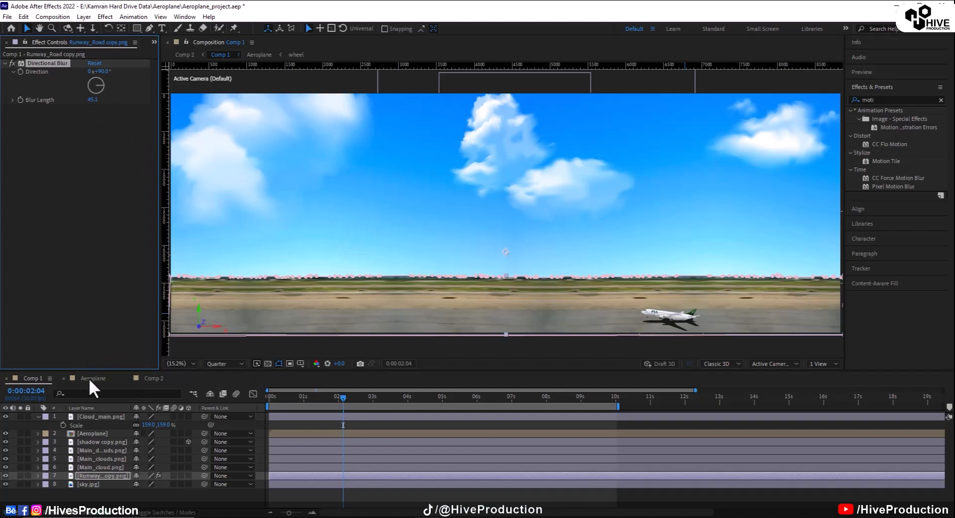
# - Check the blurred runway through the Comp 2 camera shot, adjusting it in Comp 1 as needed
pyautogui.click(151, 378)
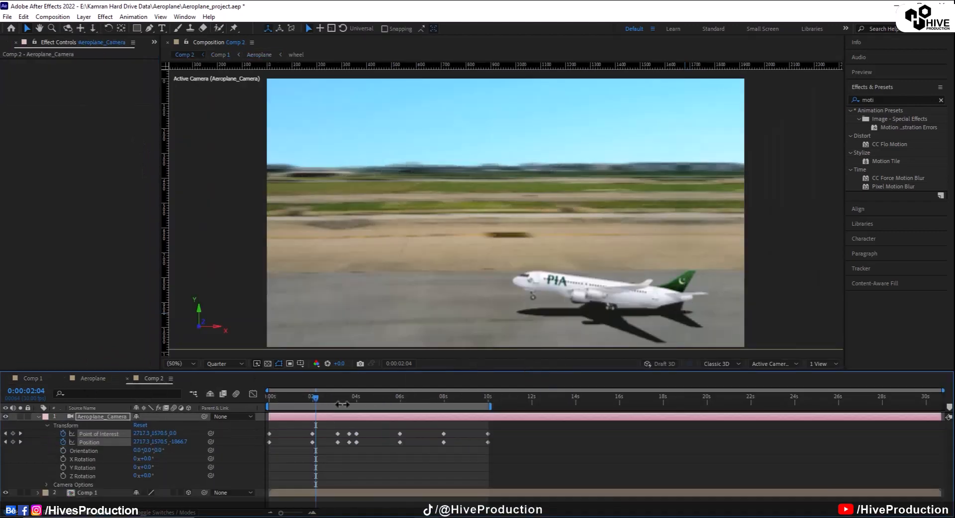
pyautogui.click(221, 54)
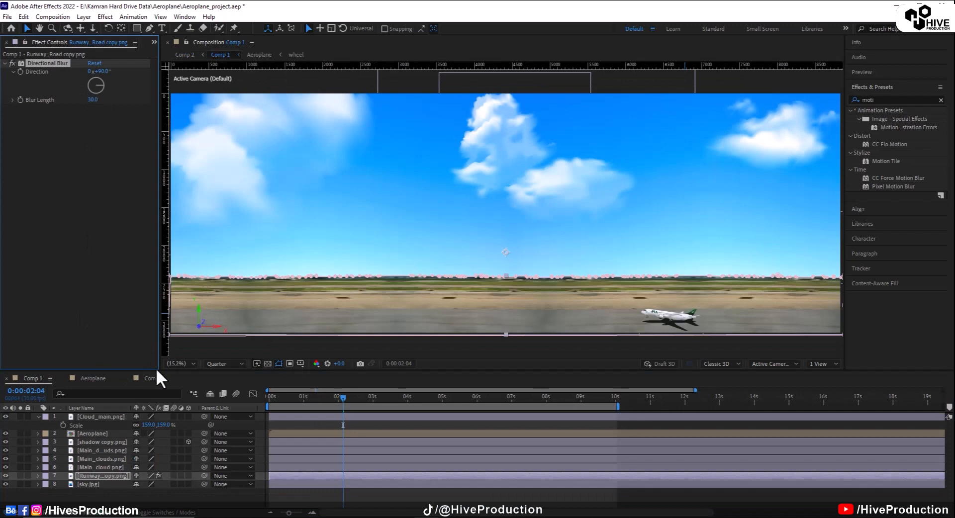
pyautogui.click(150, 378)
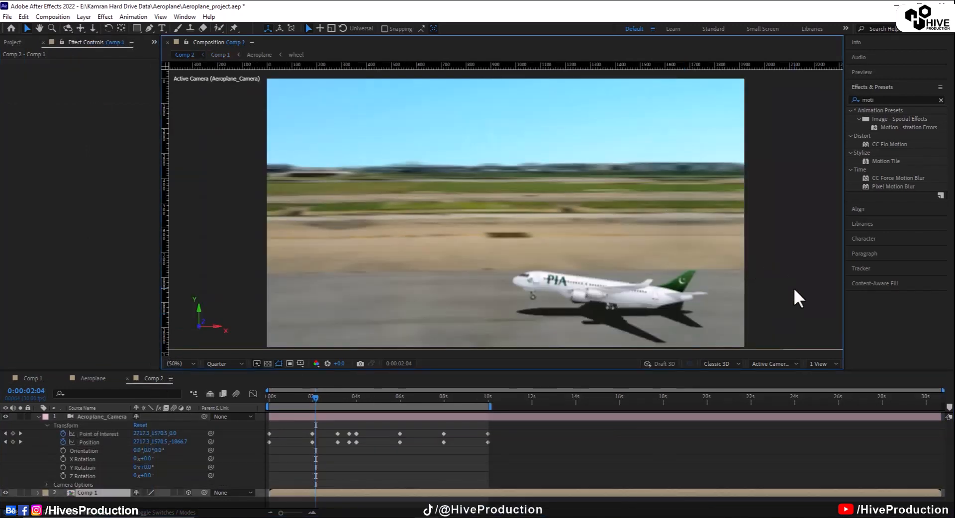